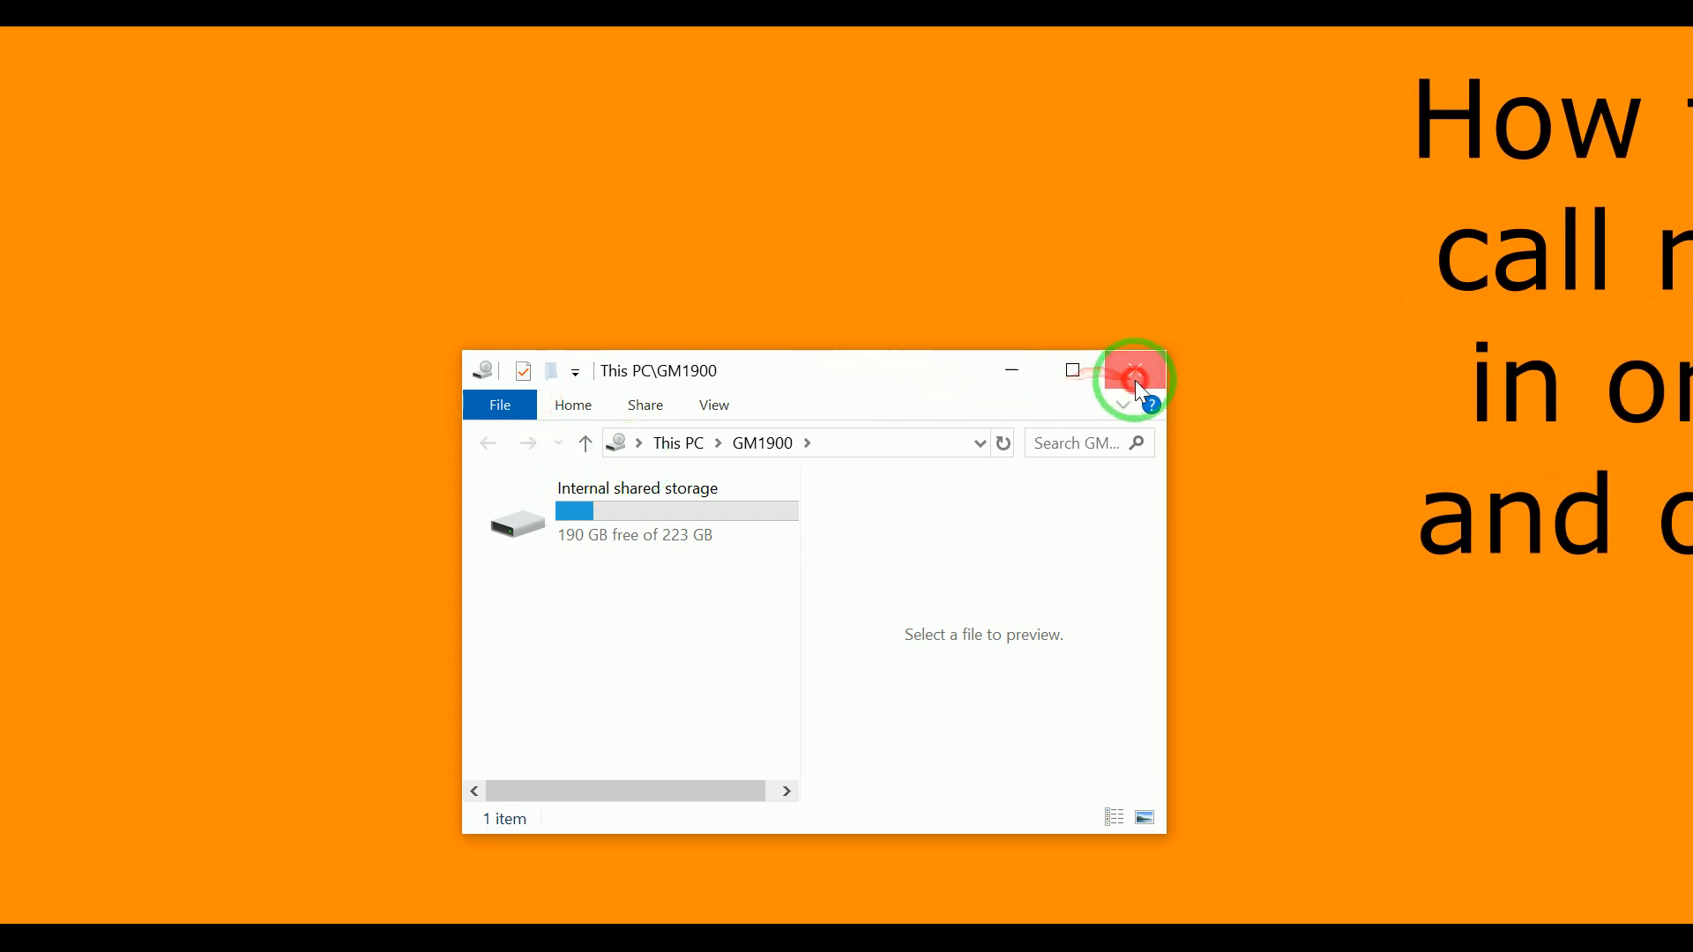
# Step: Close the GM1900 phone storage window to reveal the mirrored home screen
pyautogui.click(1134, 370)
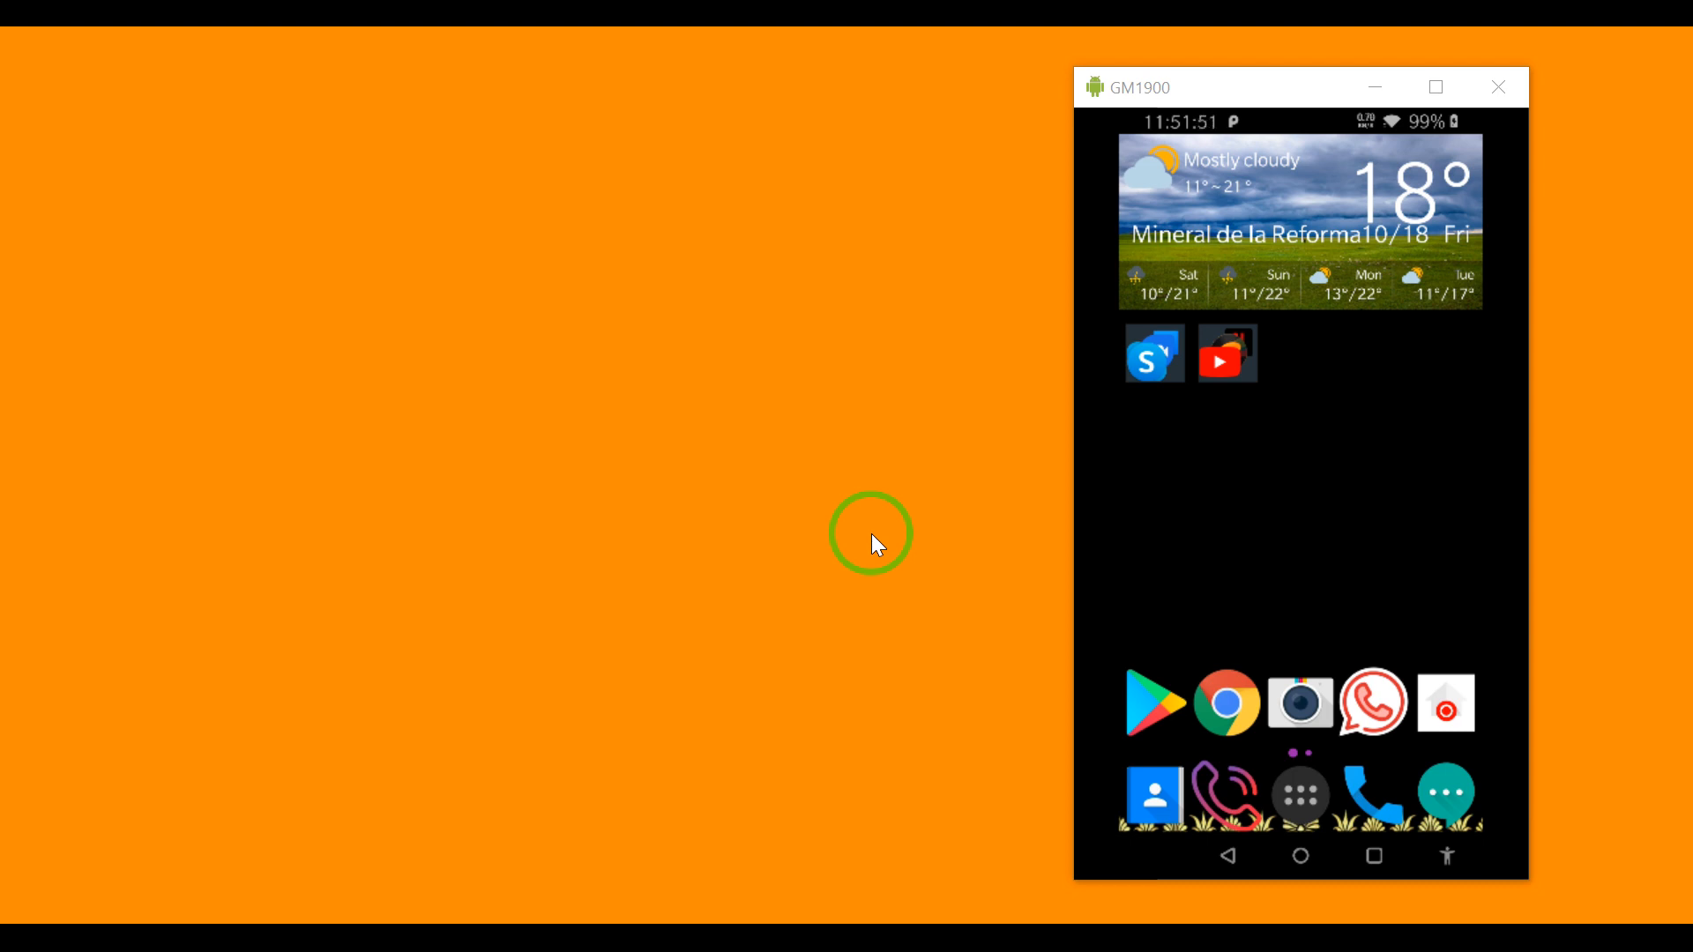
# Step: Search the Play Store for 'jon' and install jOnePlus Tools [adb/root]
pyautogui.click(1154, 703)
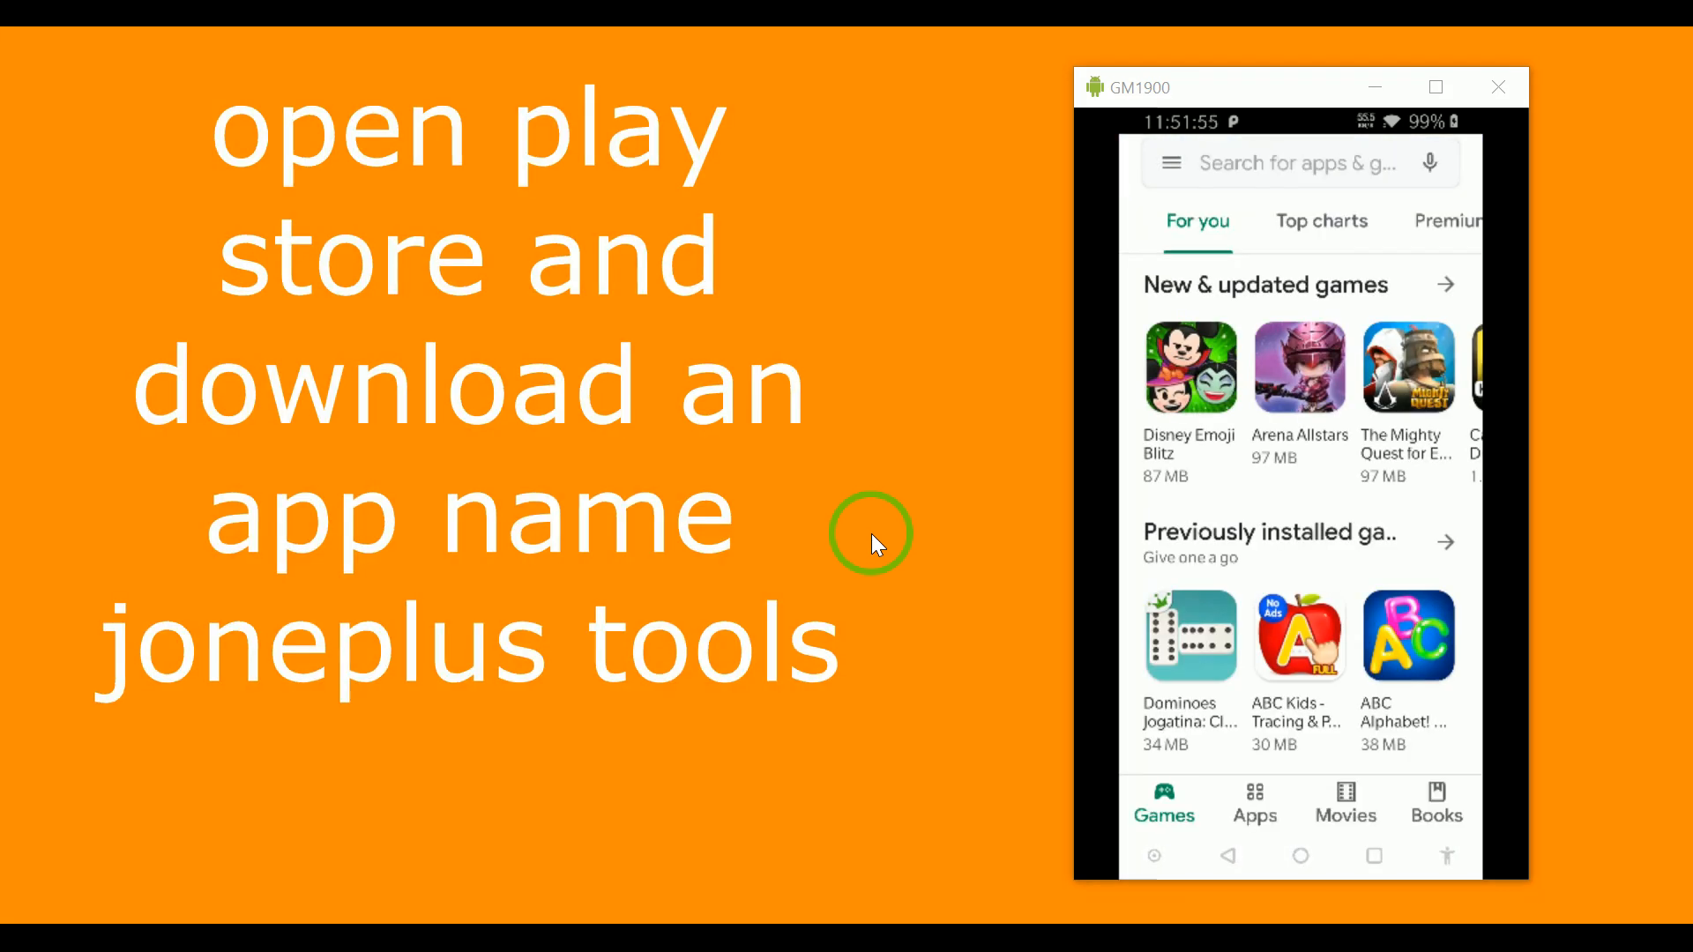
pyautogui.click(1295, 163)
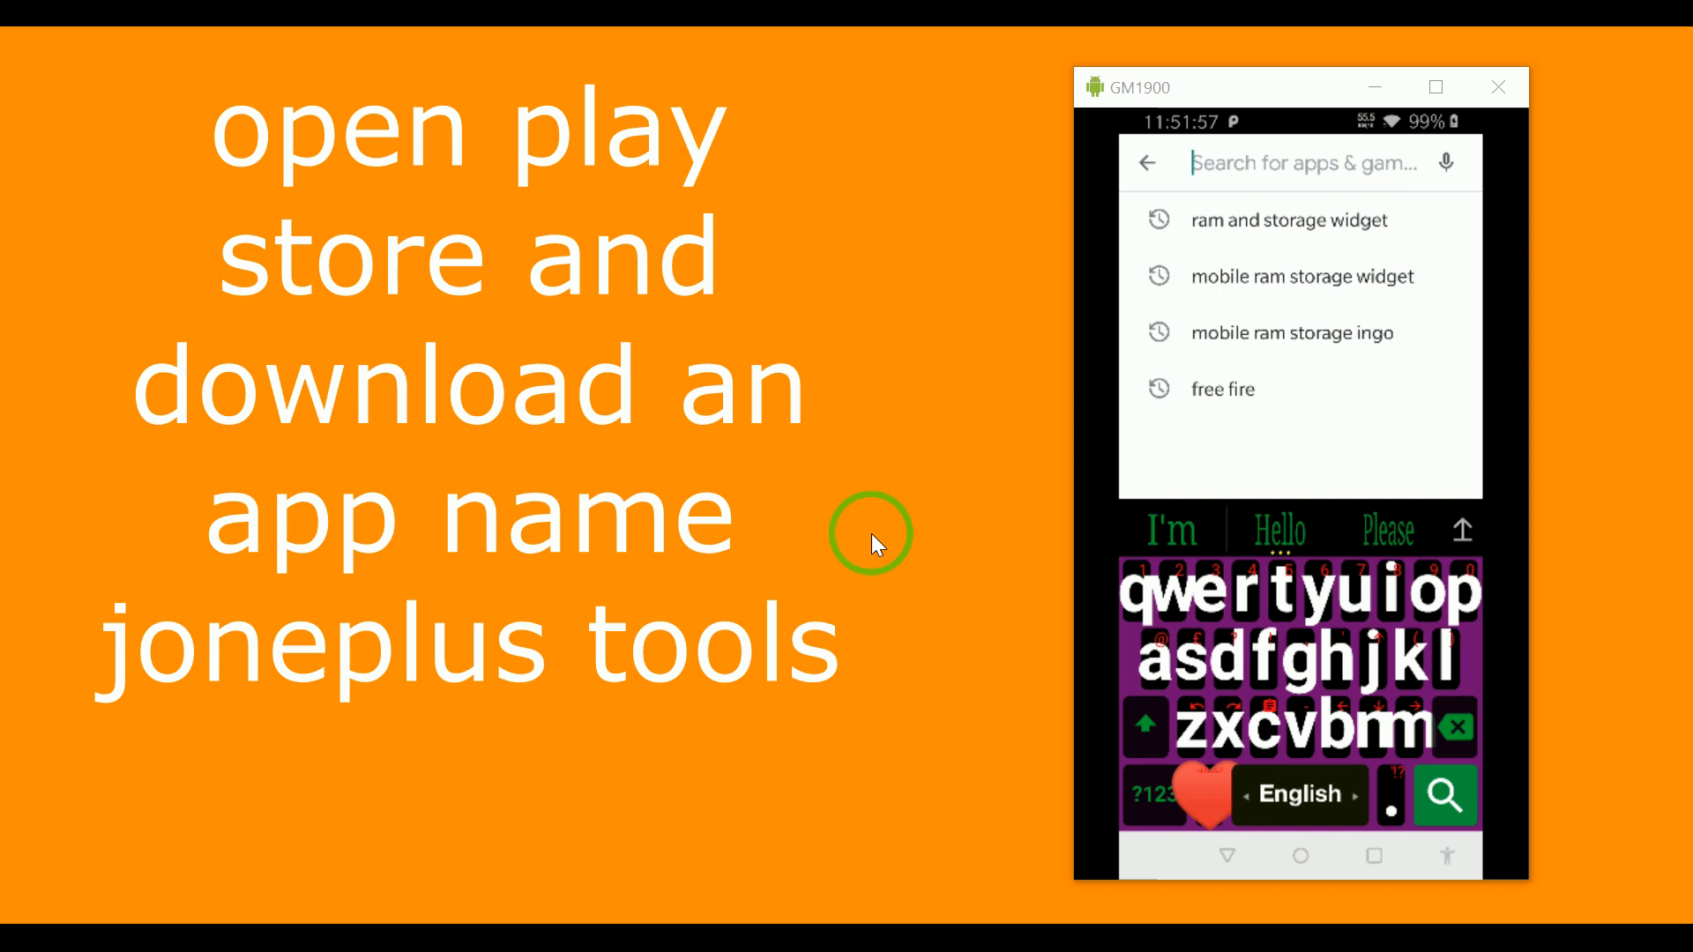
pyautogui.write('jonepl')
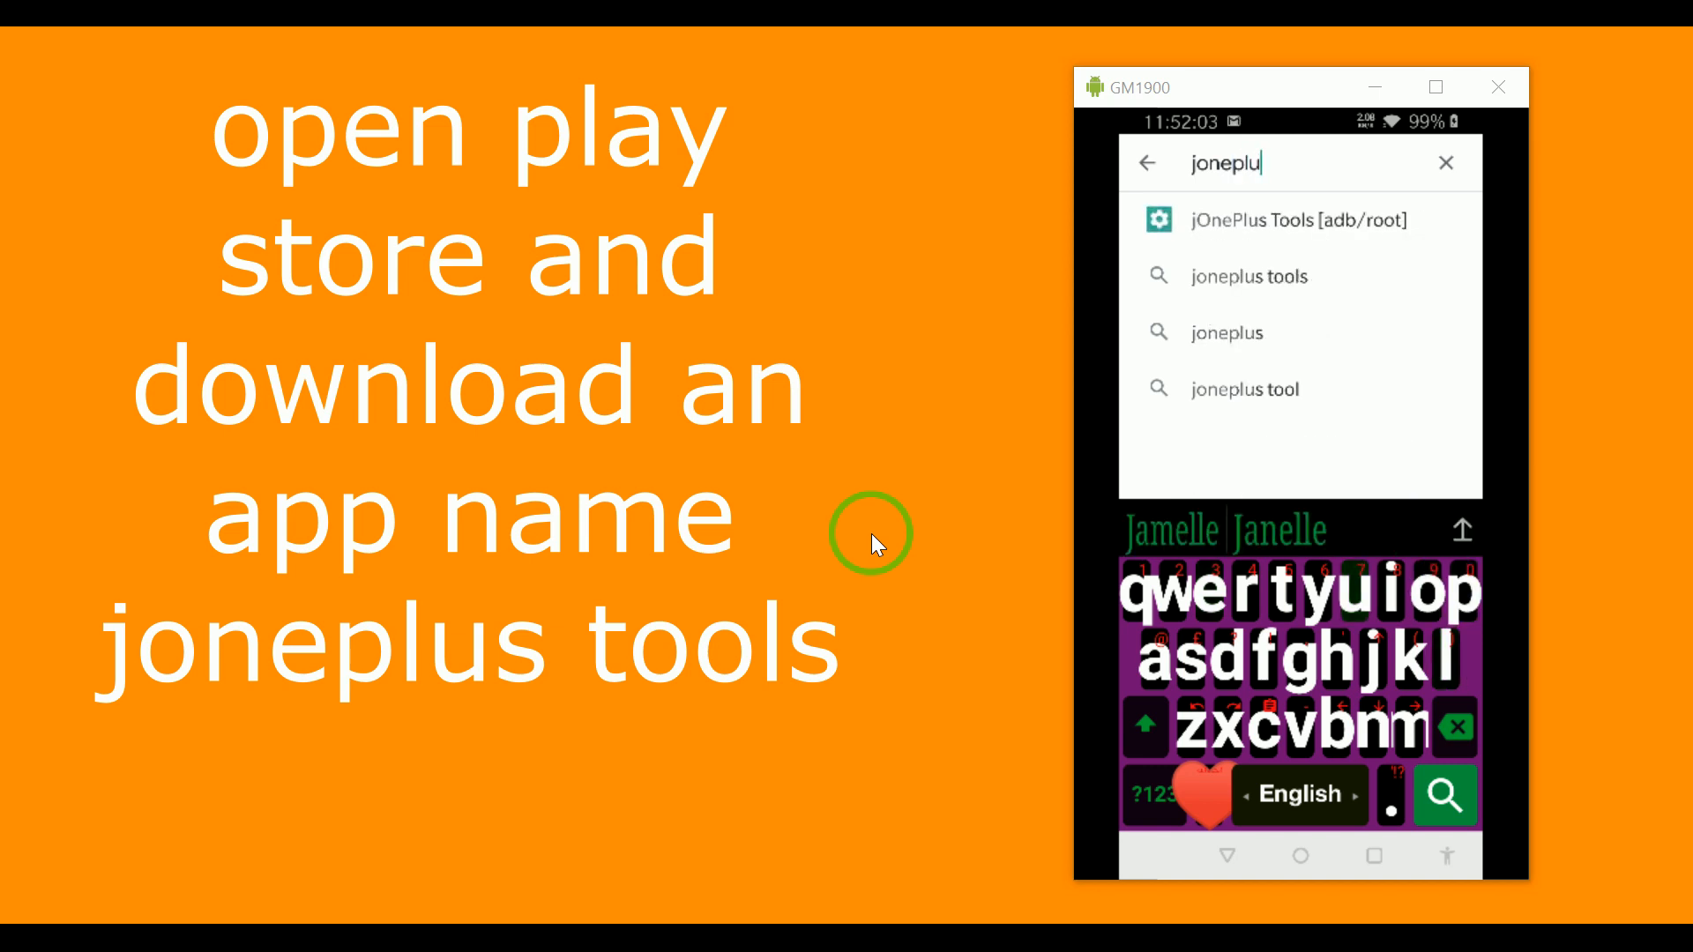
pyautogui.click(1300, 221)
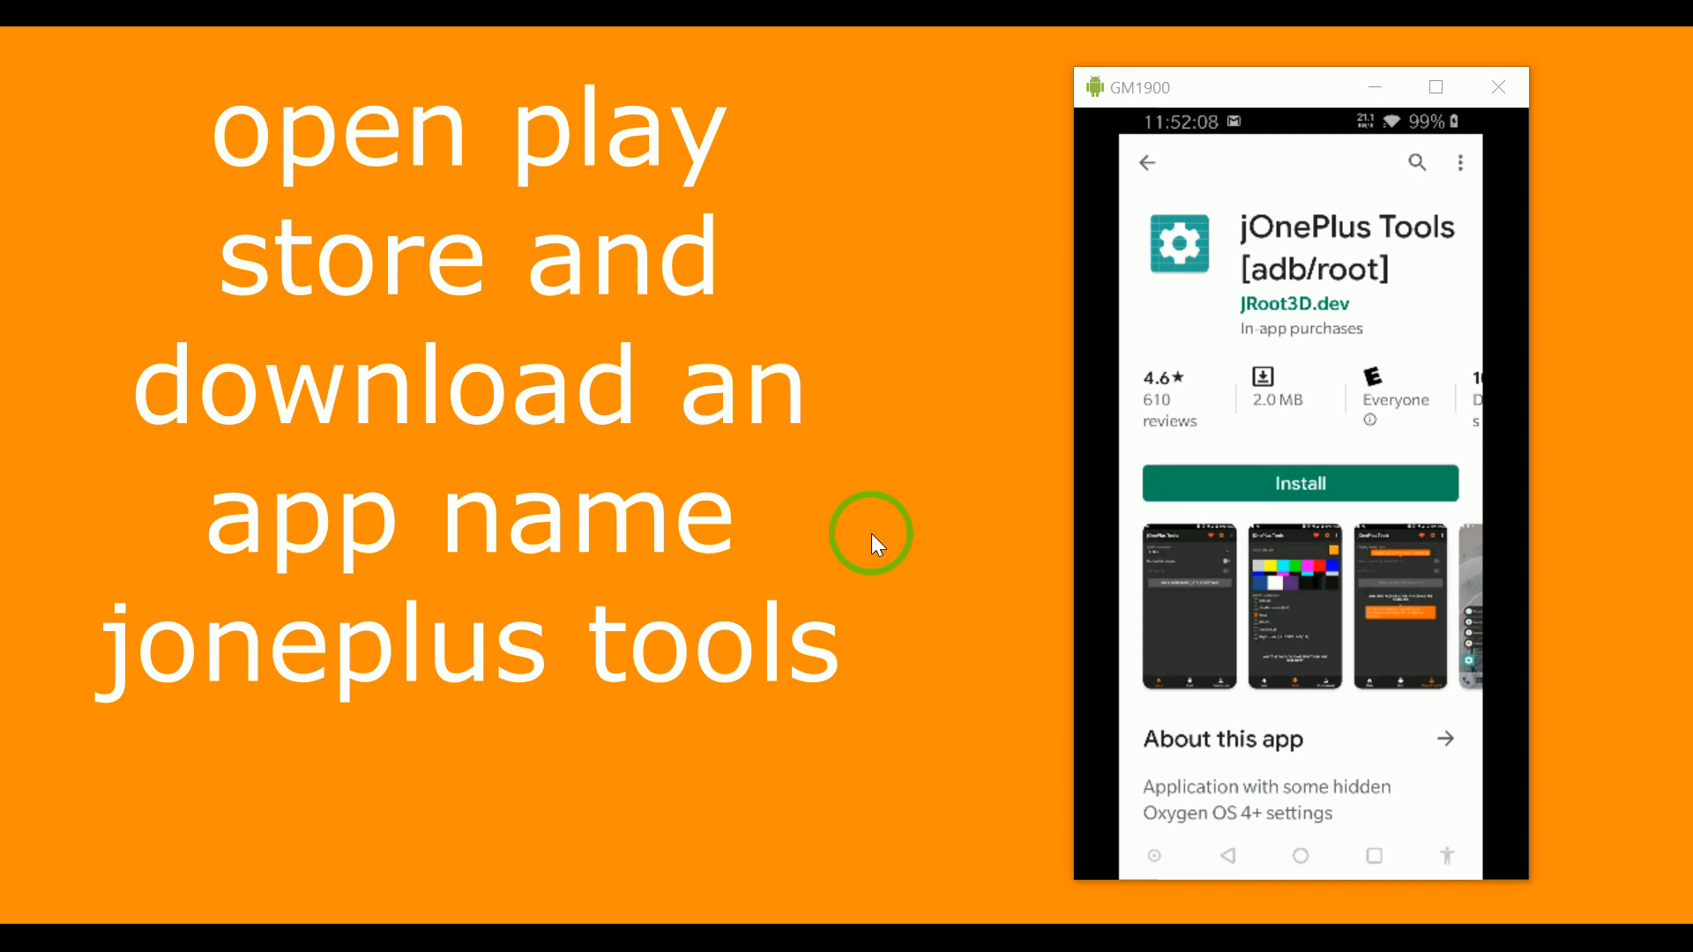
pyautogui.click(1300, 482)
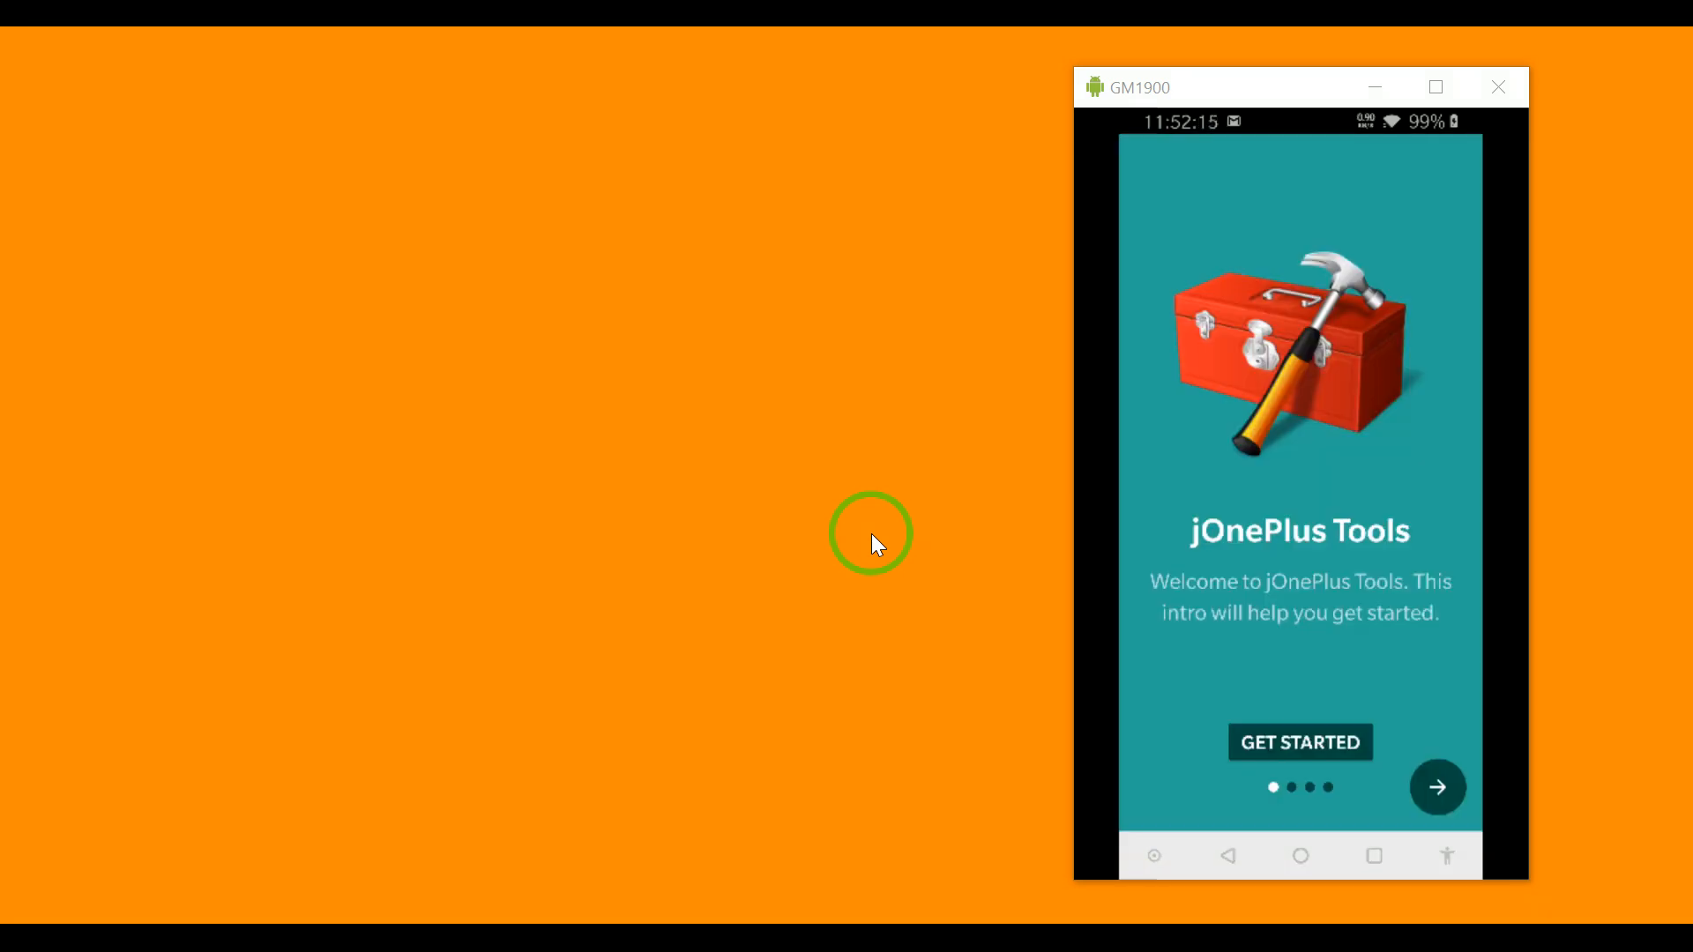
# Step: Advance two intro pages to Grant permission and copy the adb grant command
pyautogui.click(1437, 787)
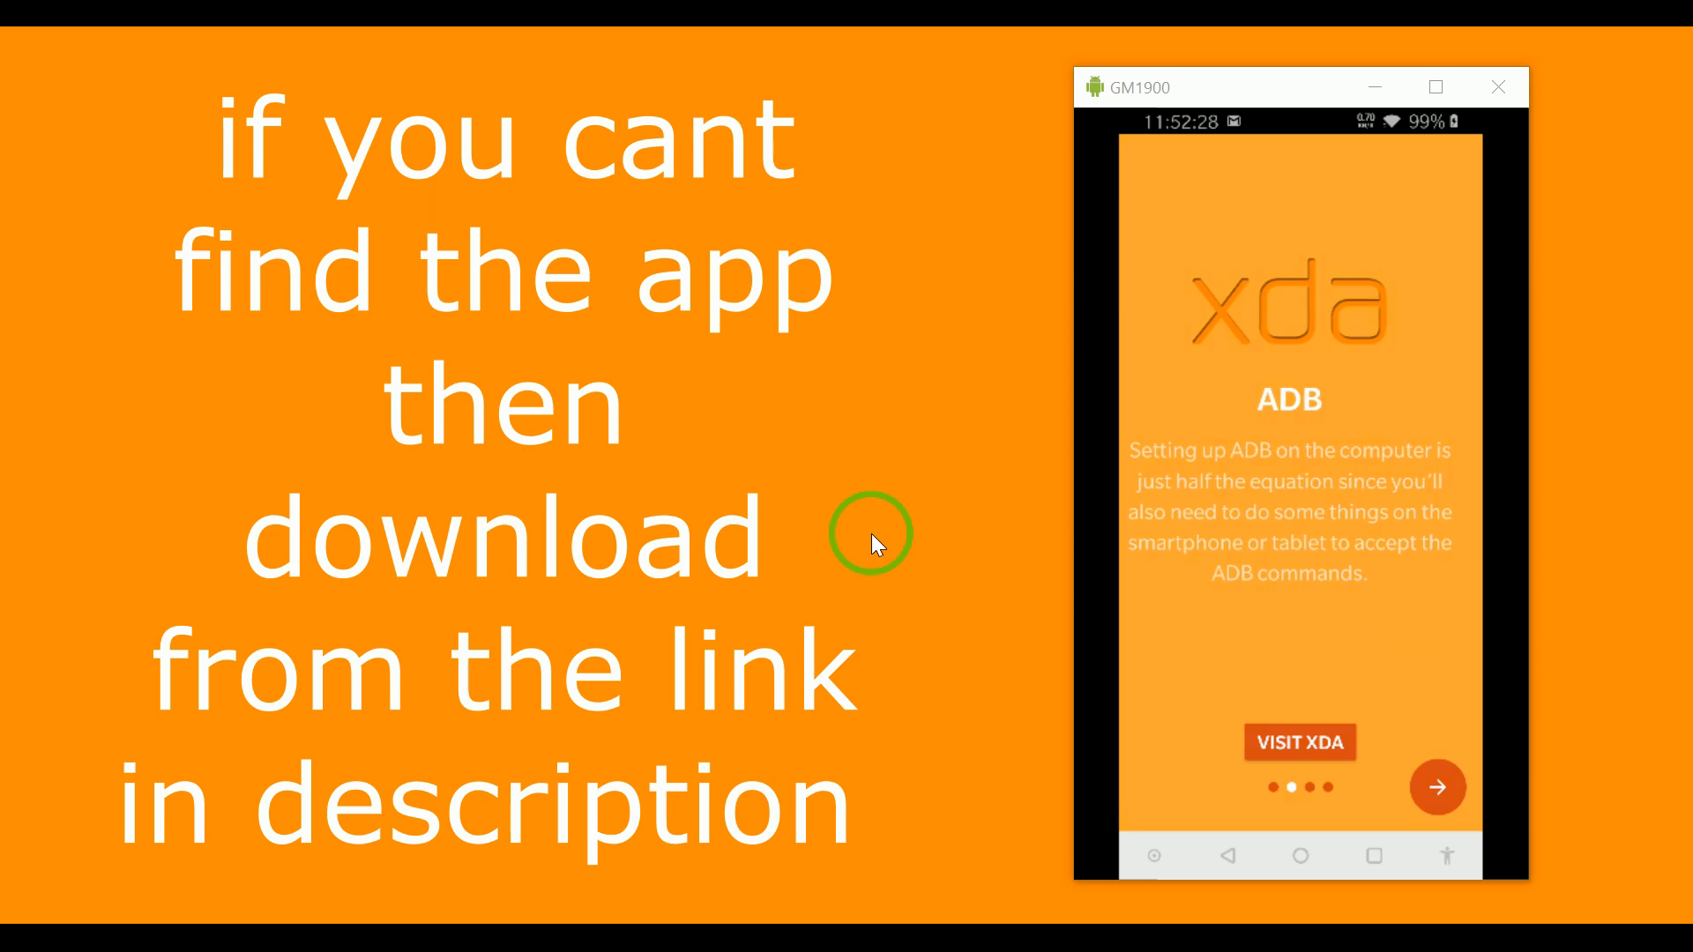
pyautogui.click(1437, 787)
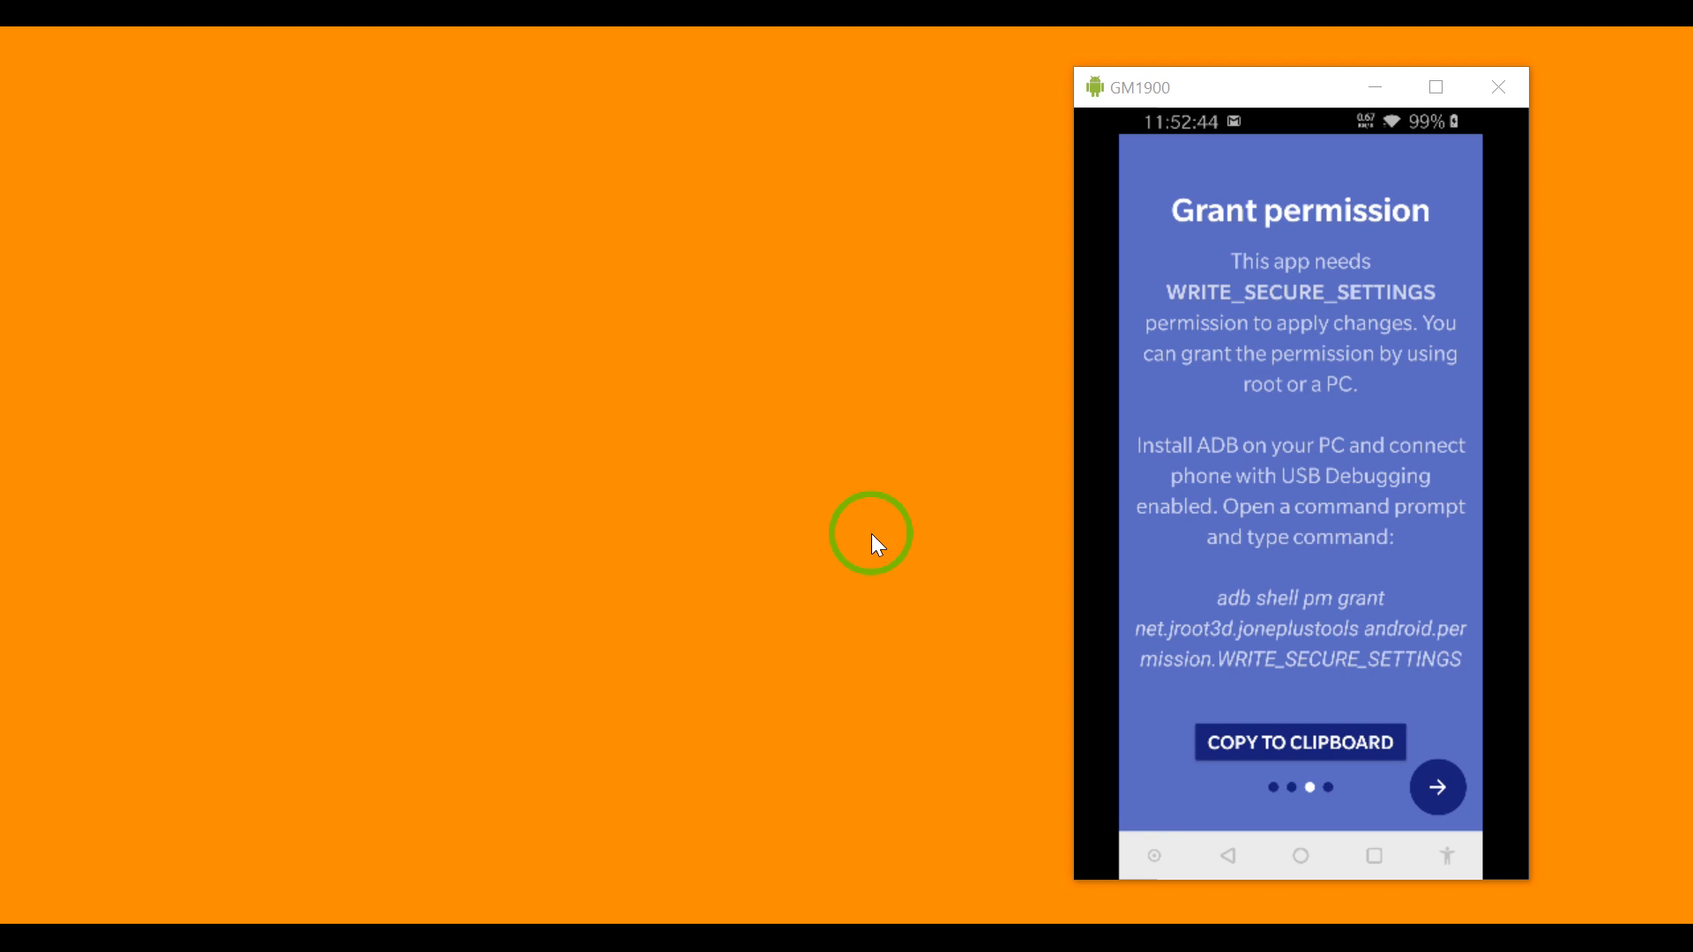
pyautogui.click(1299, 742)
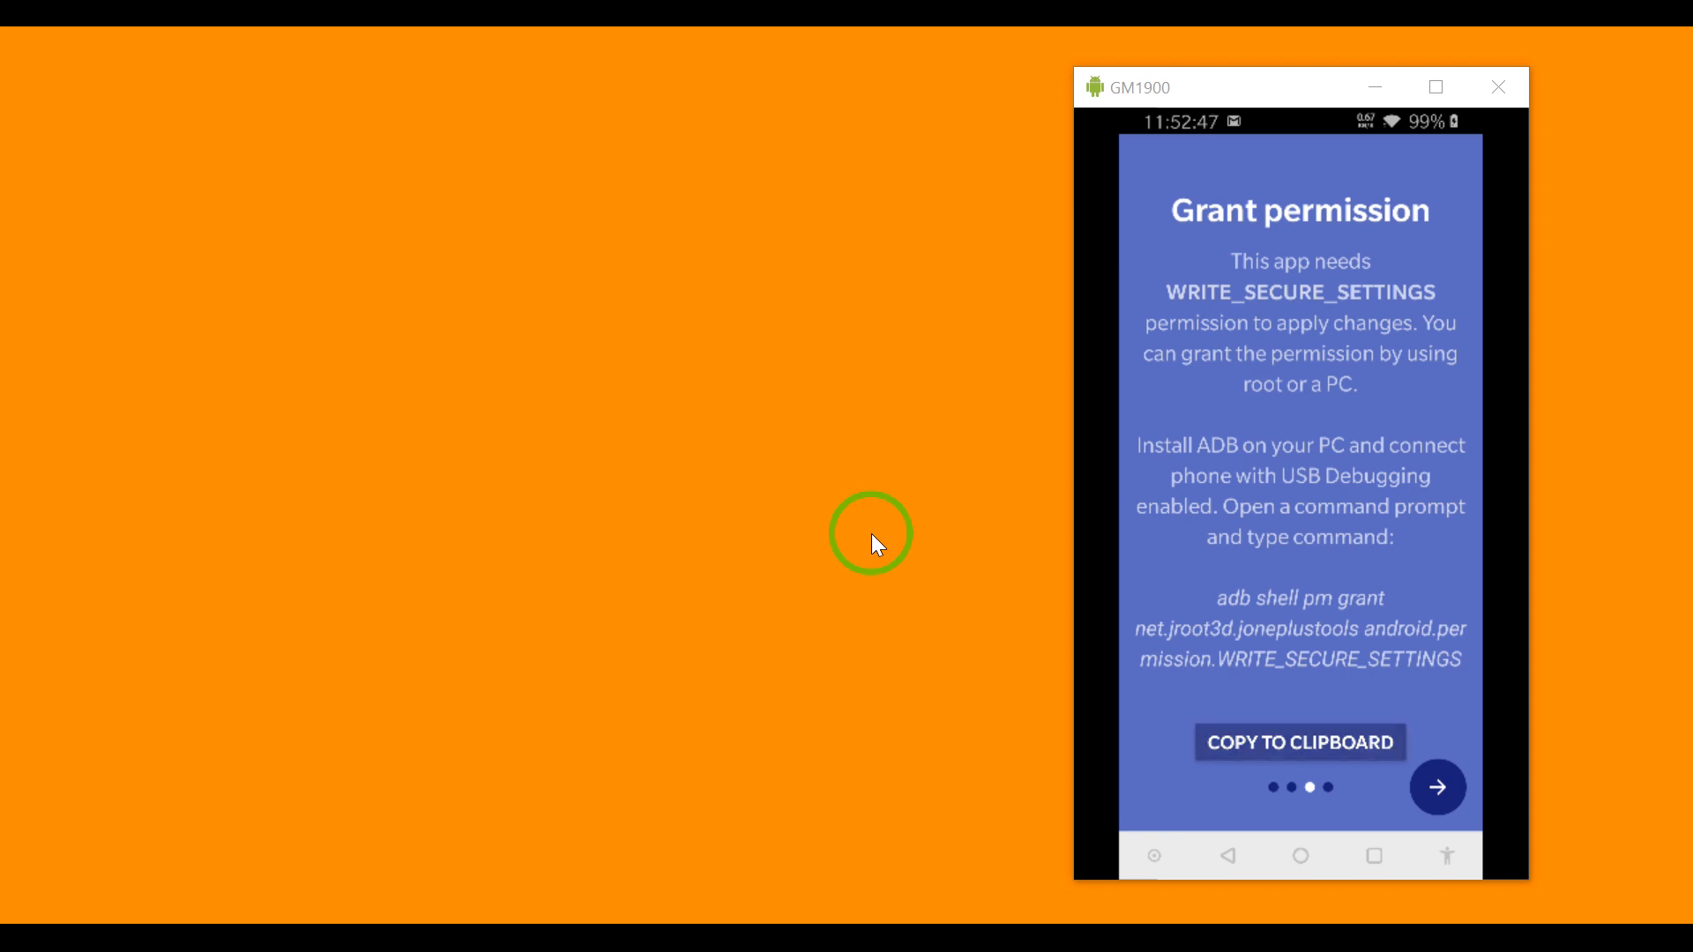
pyautogui.click(1299, 741)
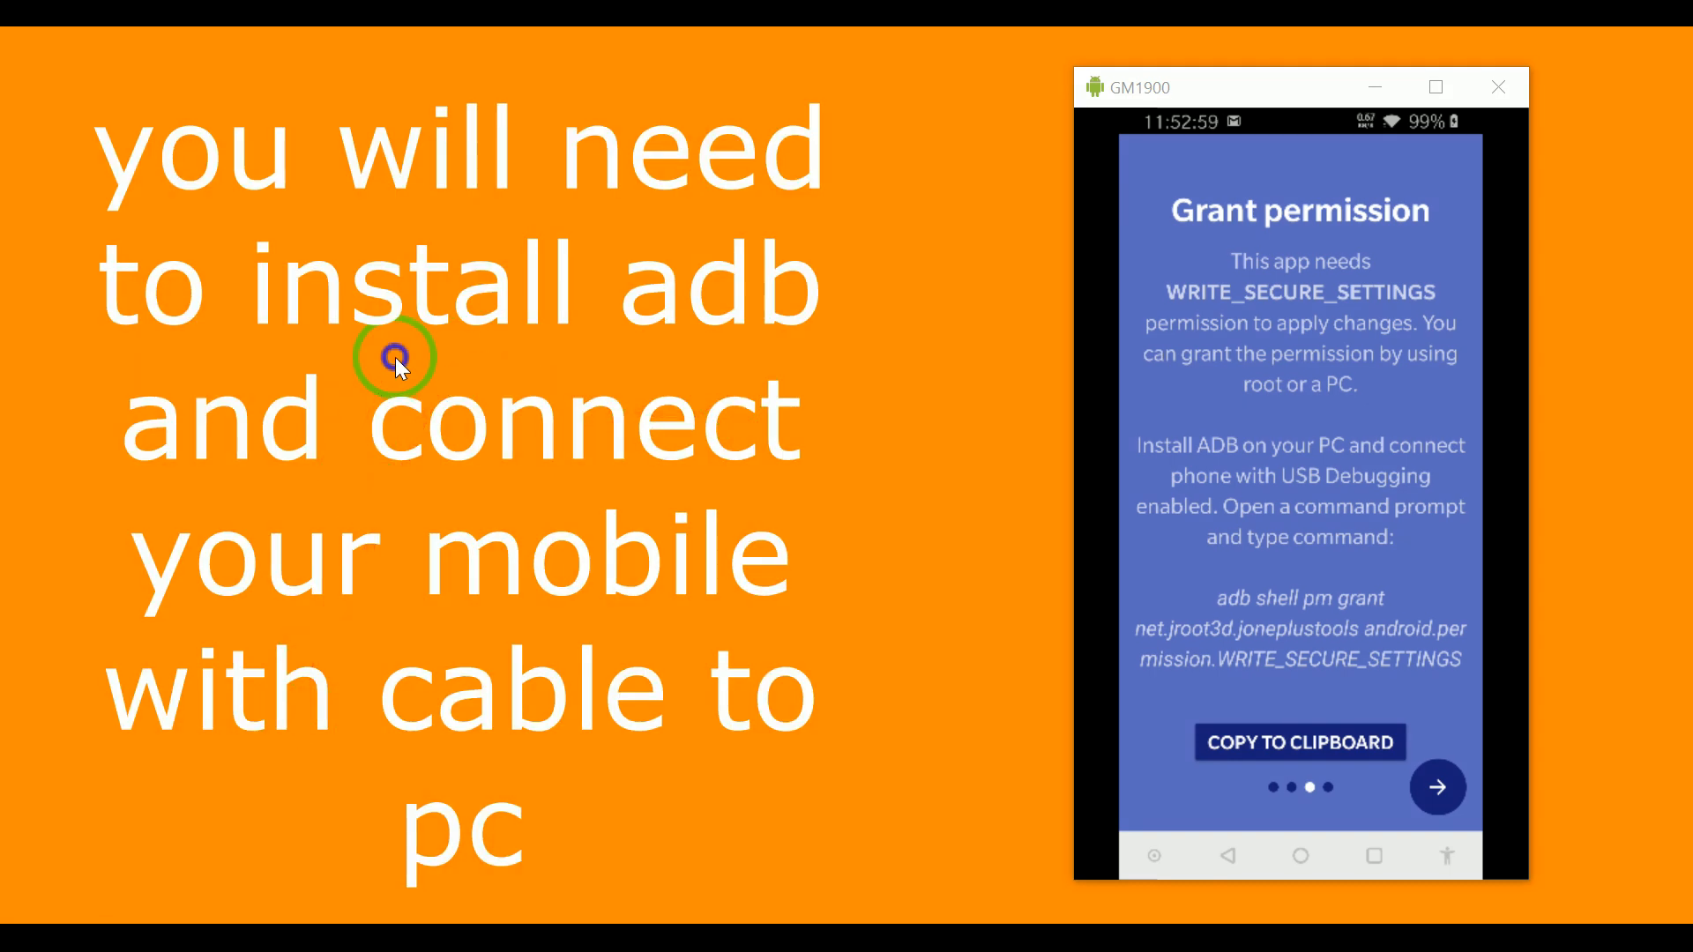
pyautogui.moveTo(465, 379)
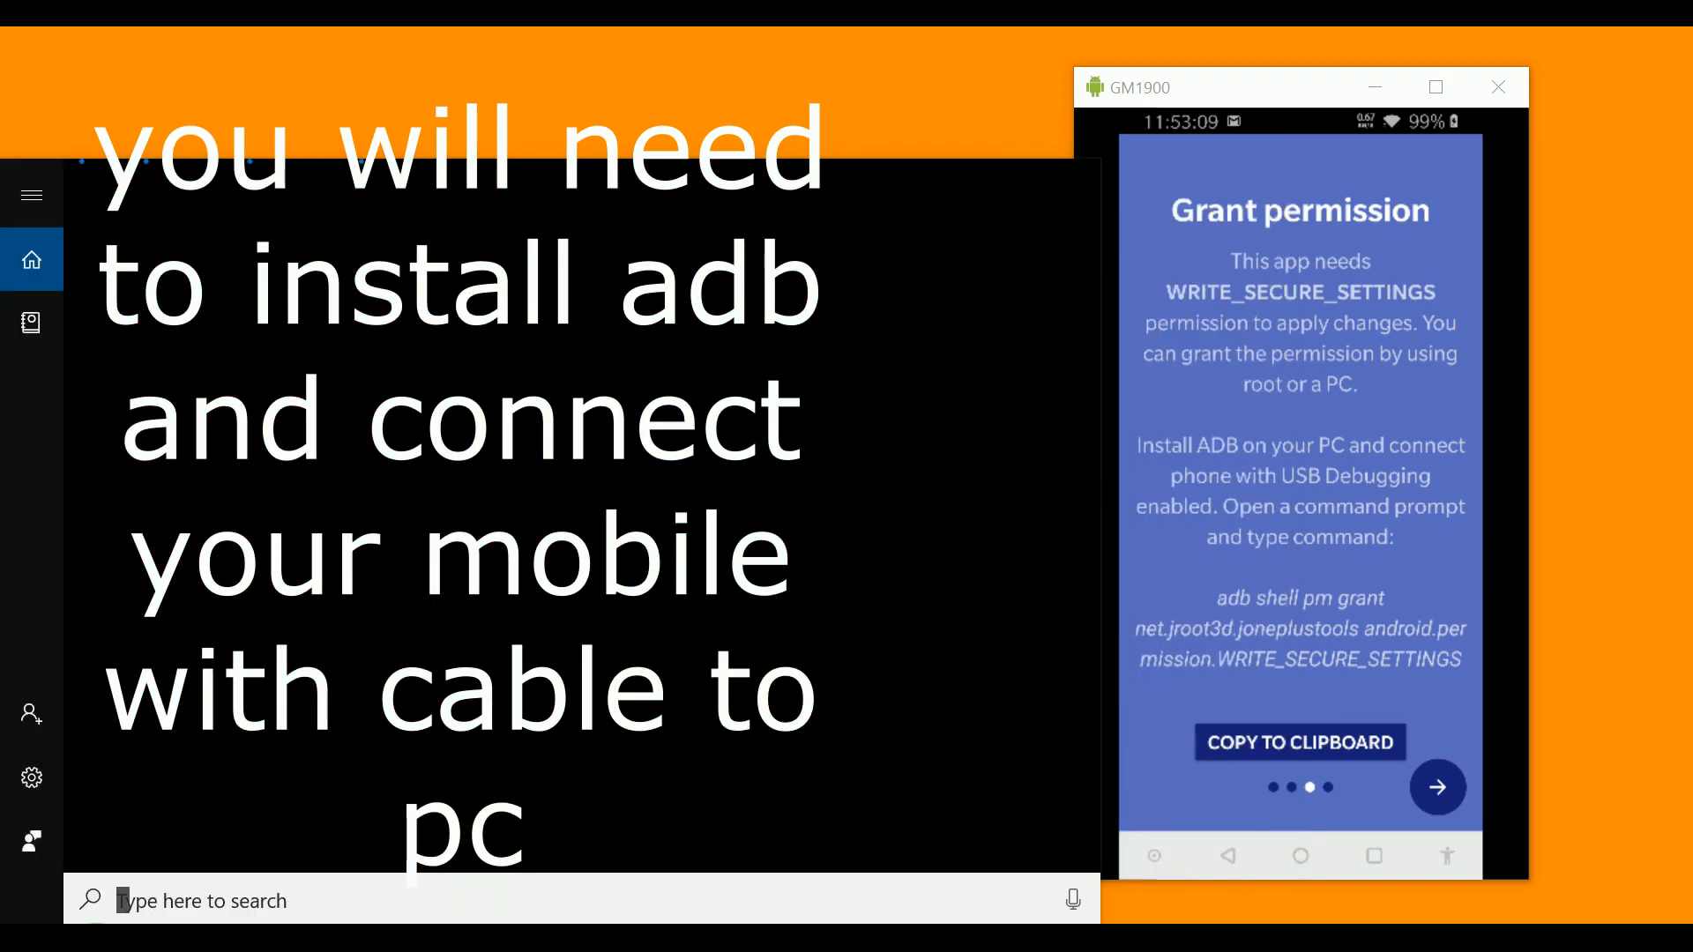
# Step: Search Windows for 'chrome' and submit the adb web search
pyautogui.write('chrome')
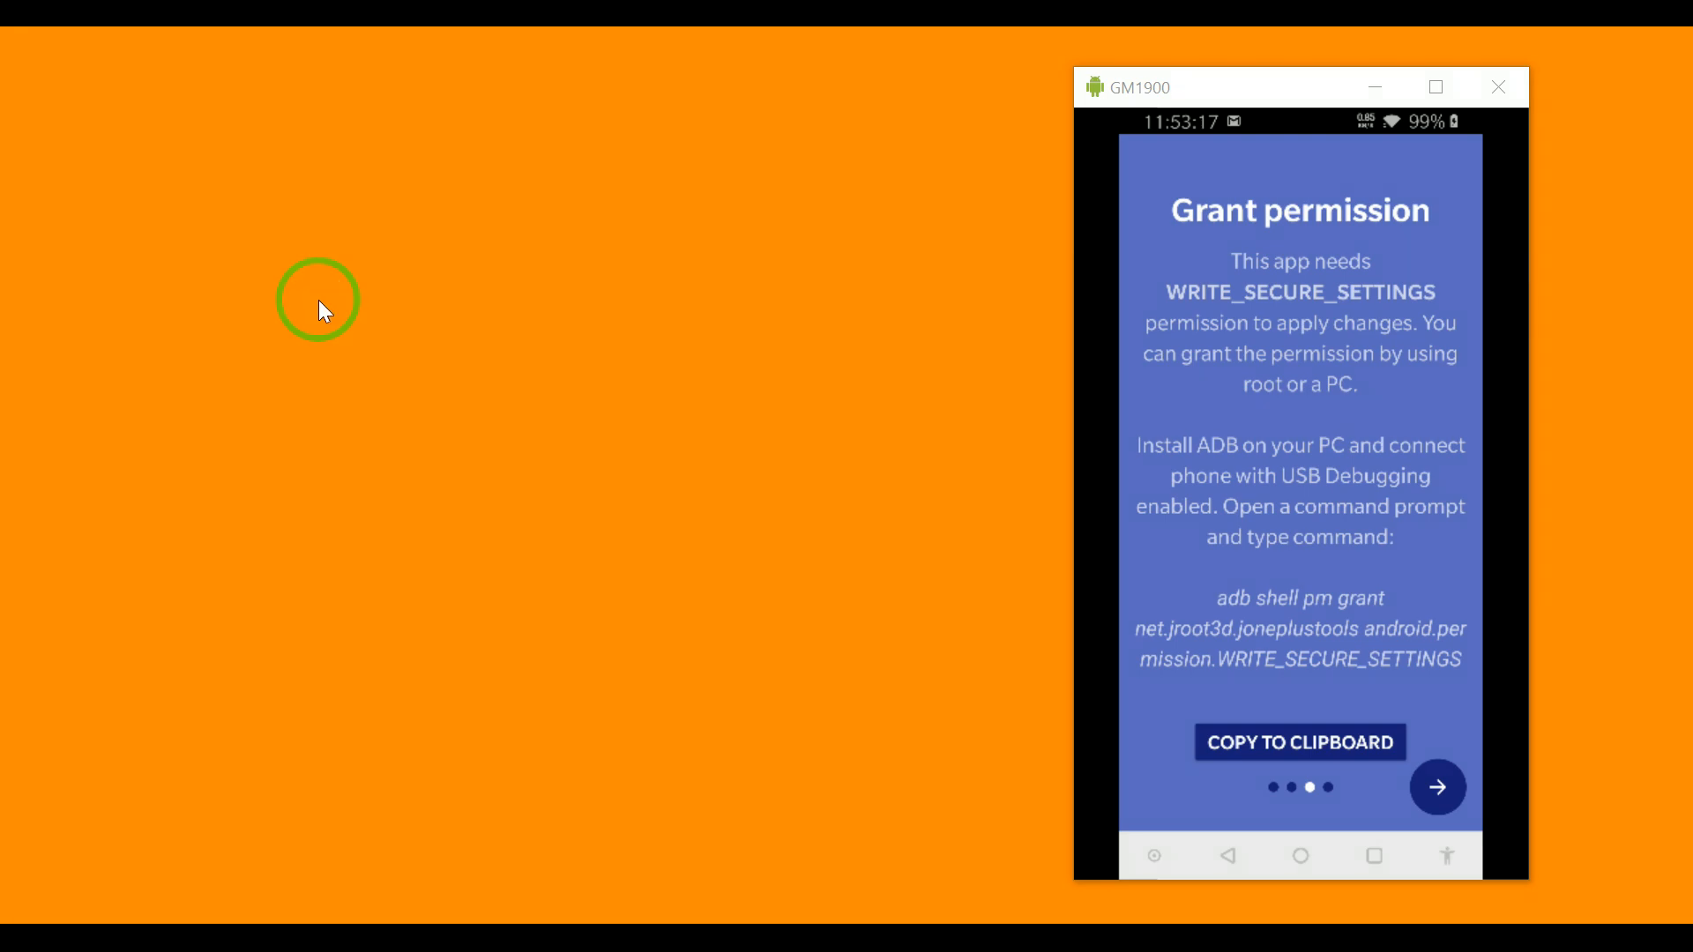
pyautogui.moveTo(550, 272)
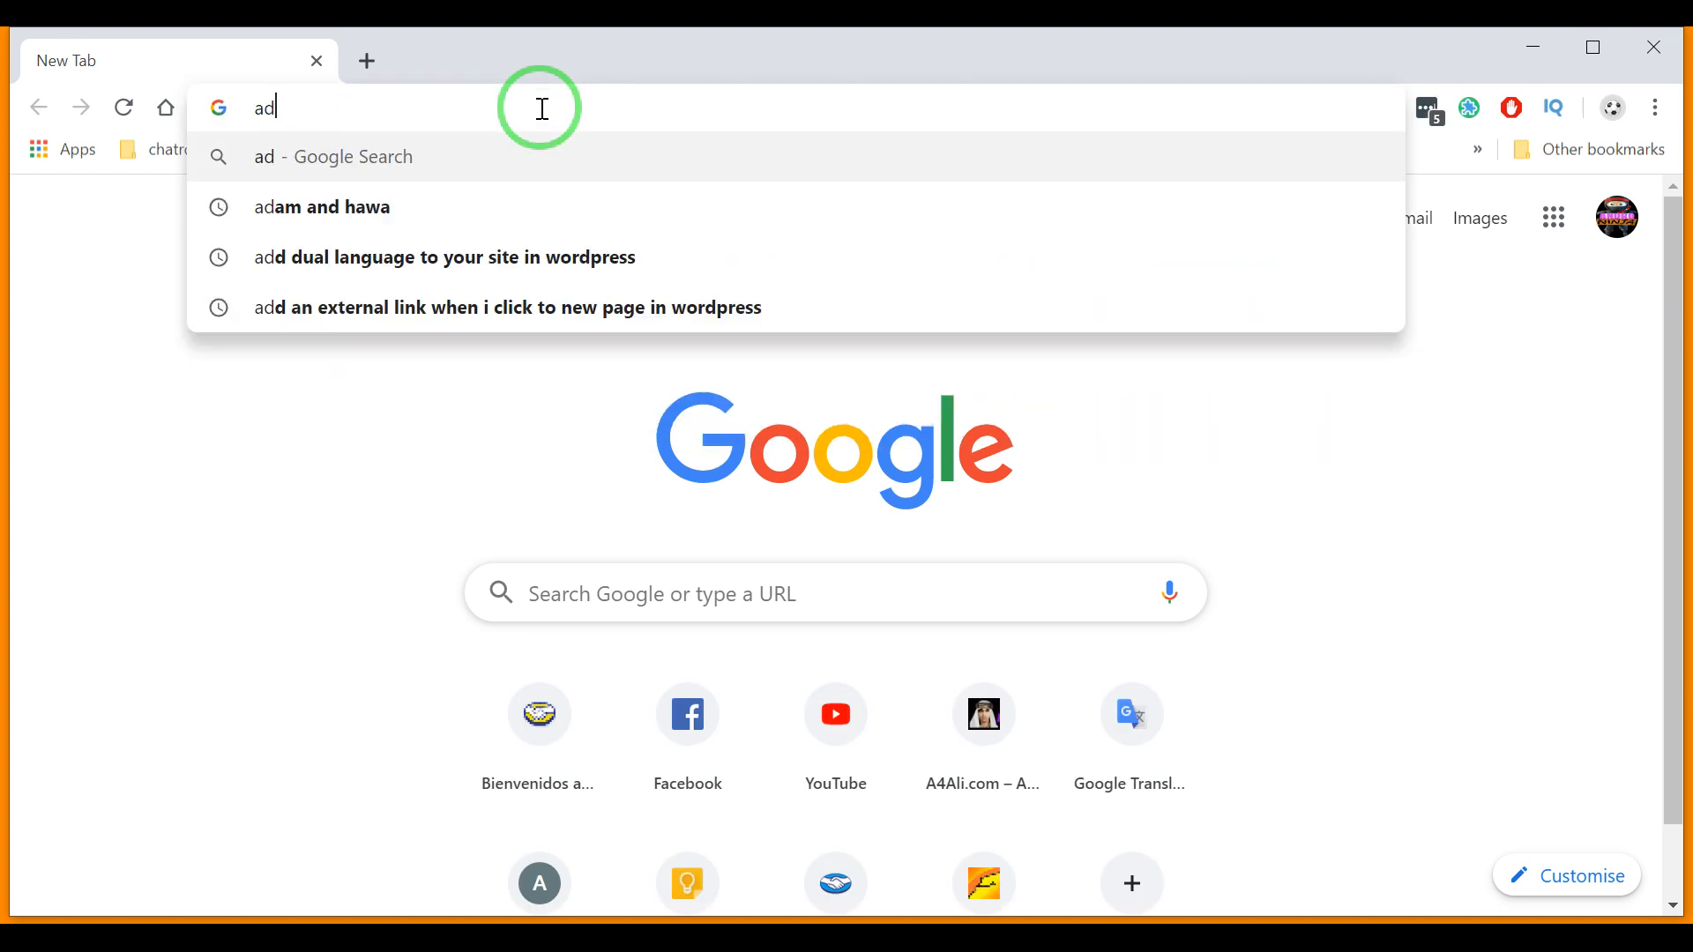
pyautogui.press('Escape')
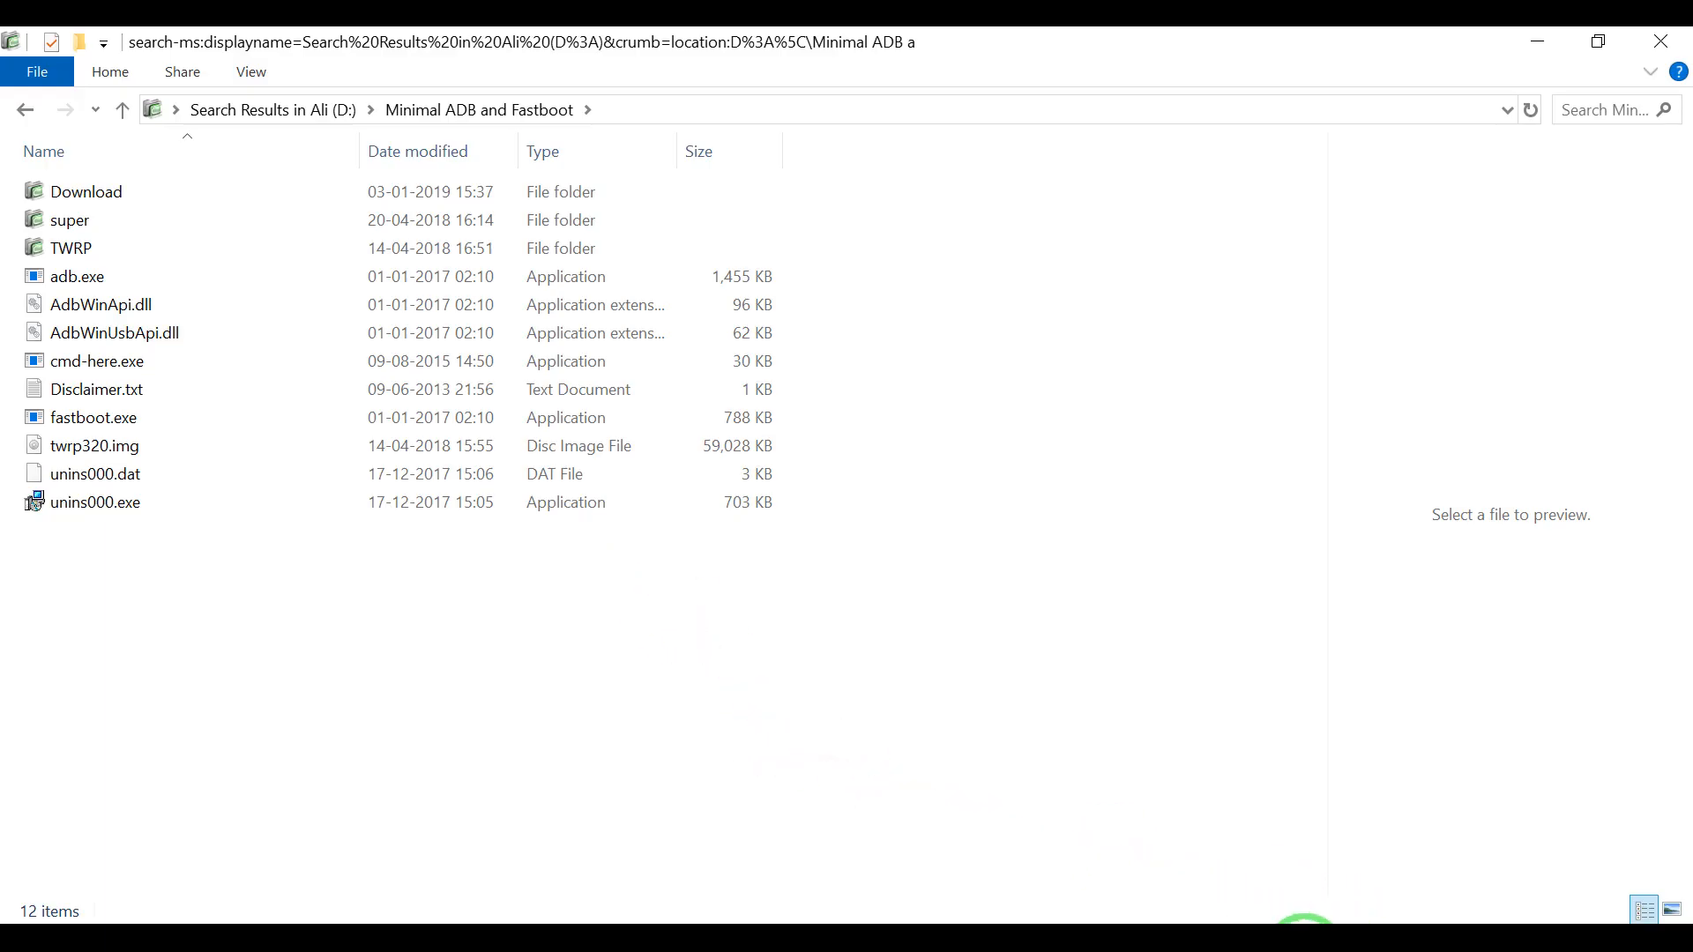
pyautogui.click(77, 276)
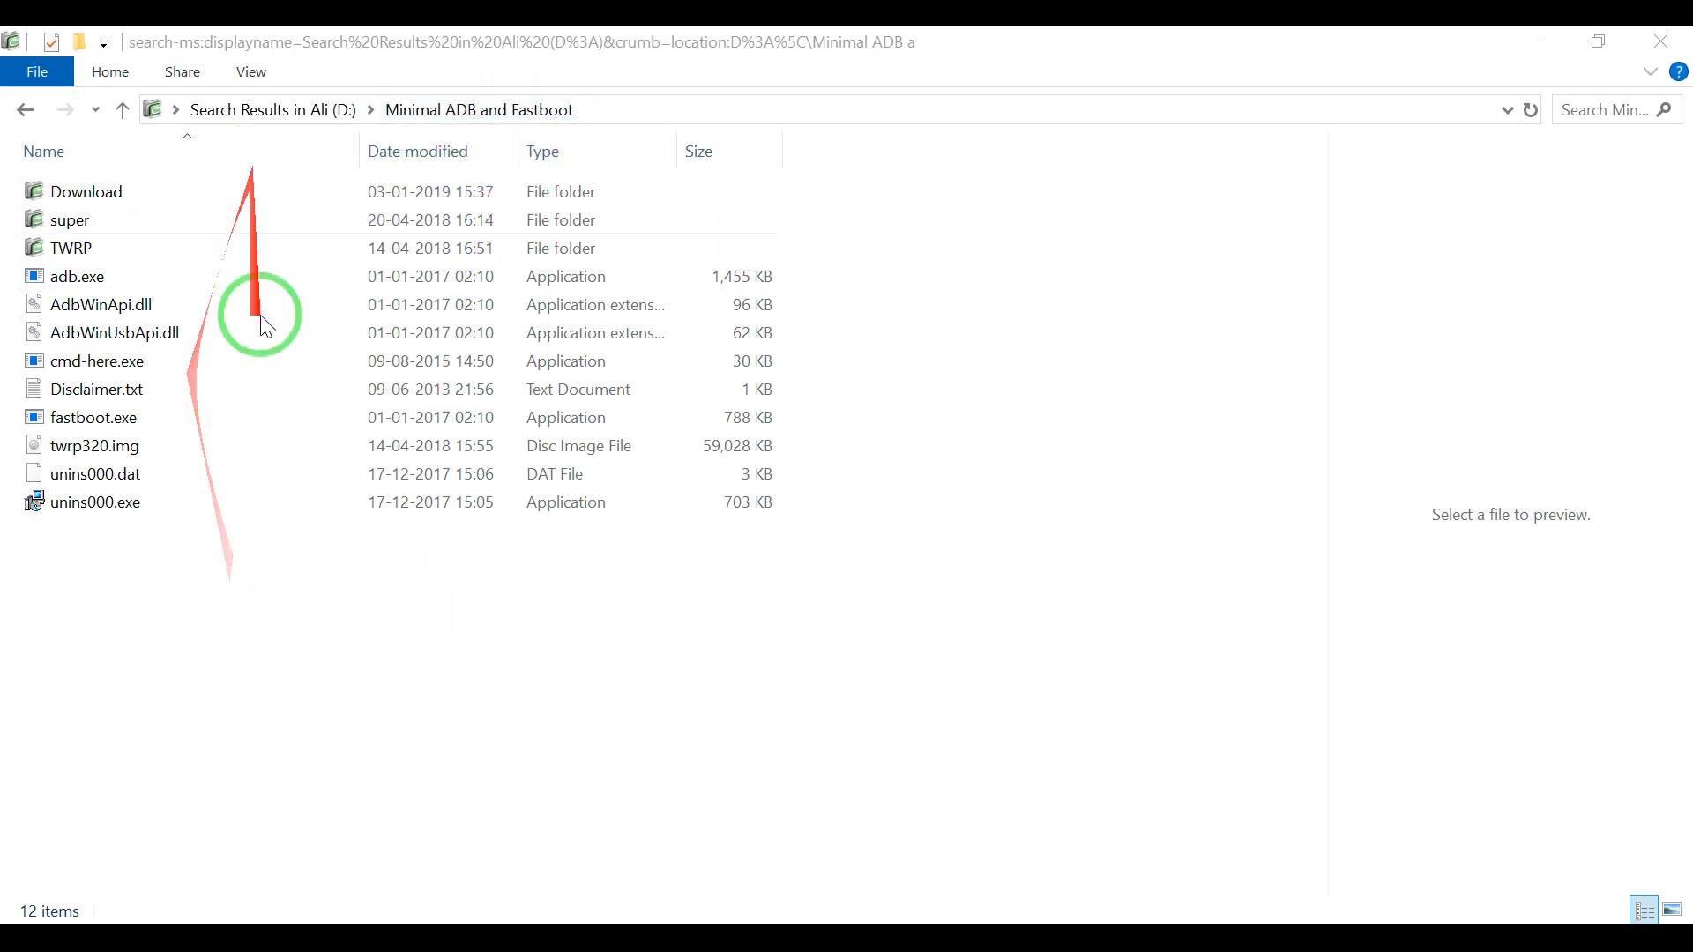
pyautogui.click(93, 445)
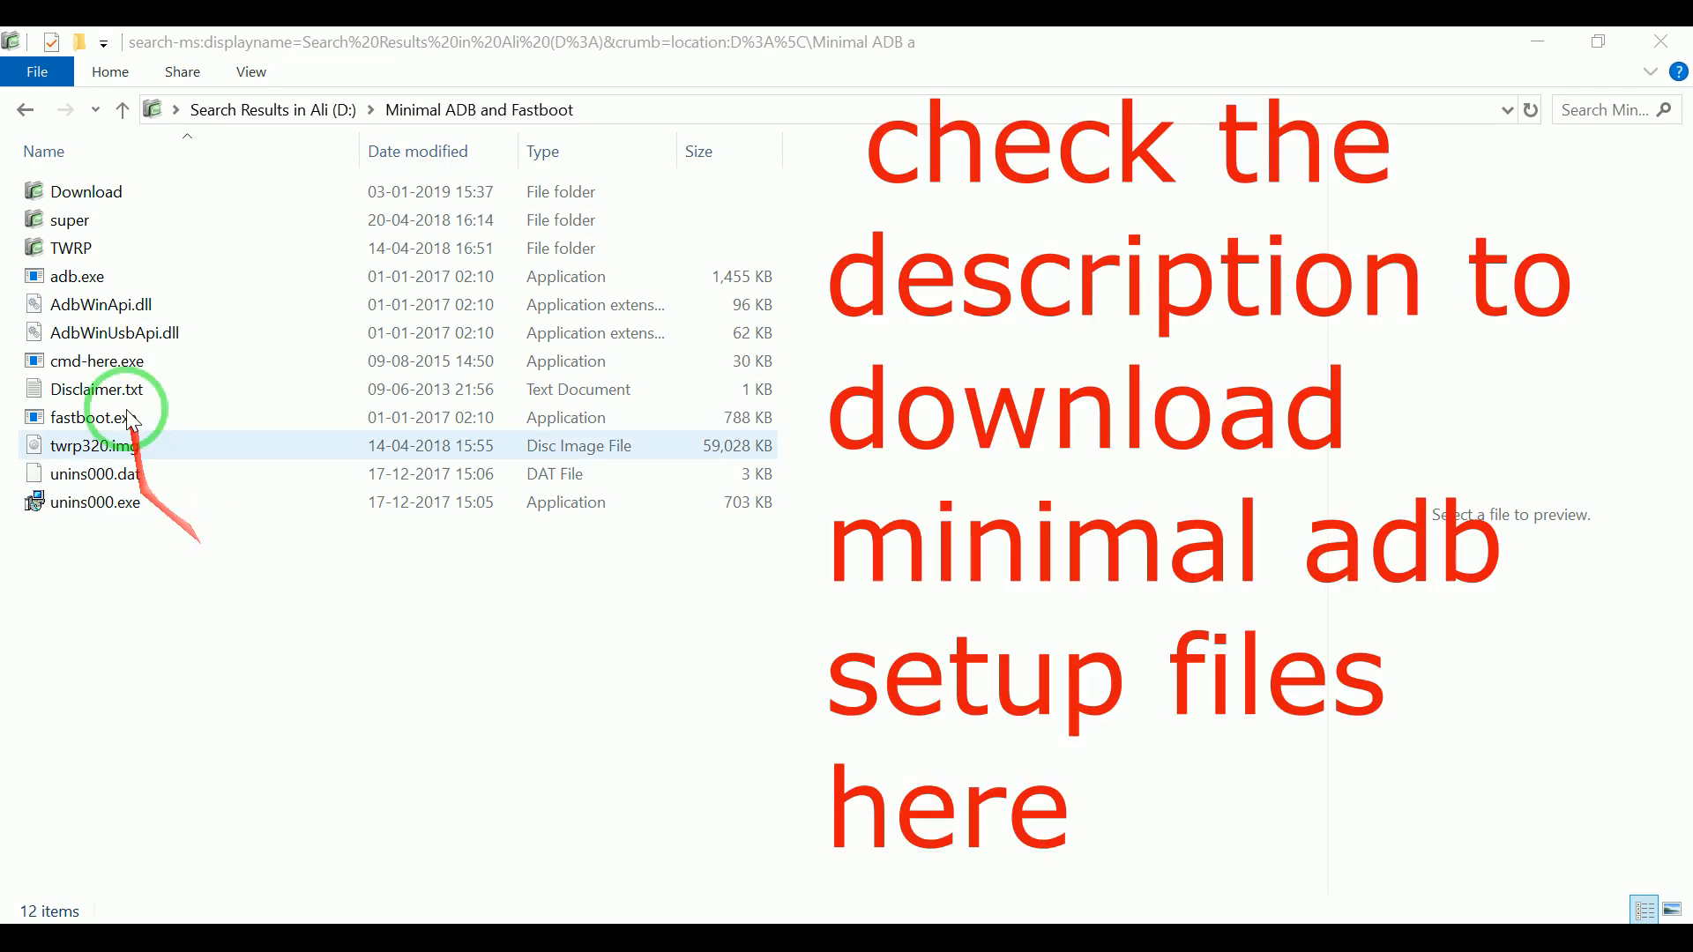
pyautogui.click(97, 418)
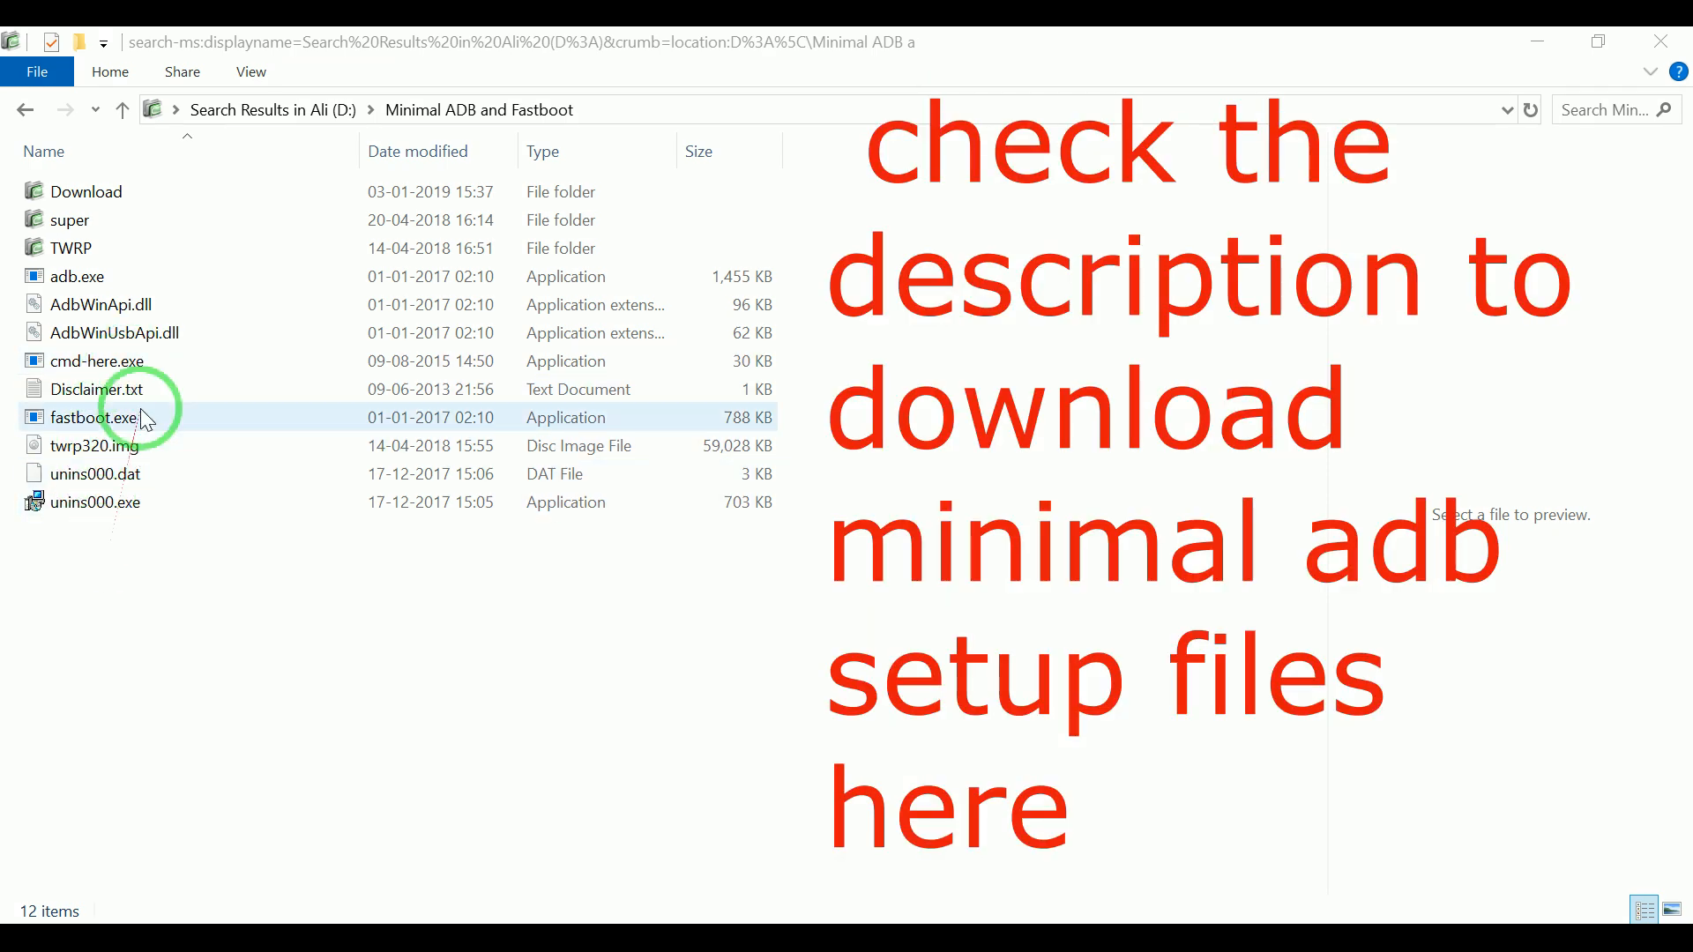
pyautogui.click(96, 360)
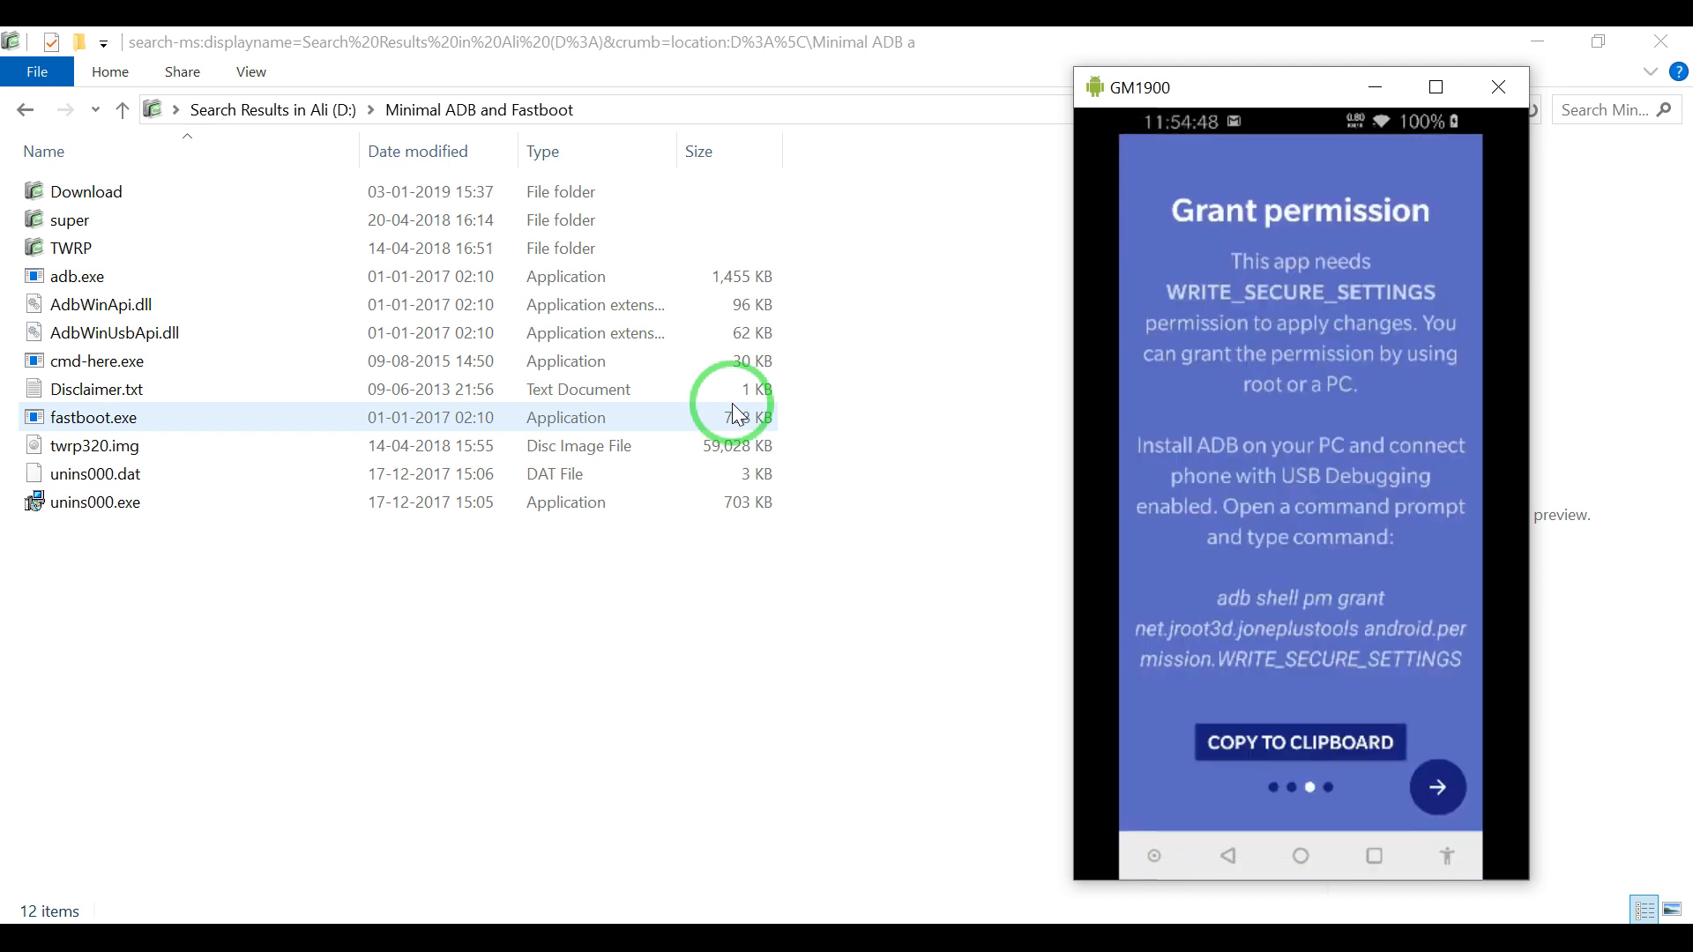
pyautogui.click(97, 360)
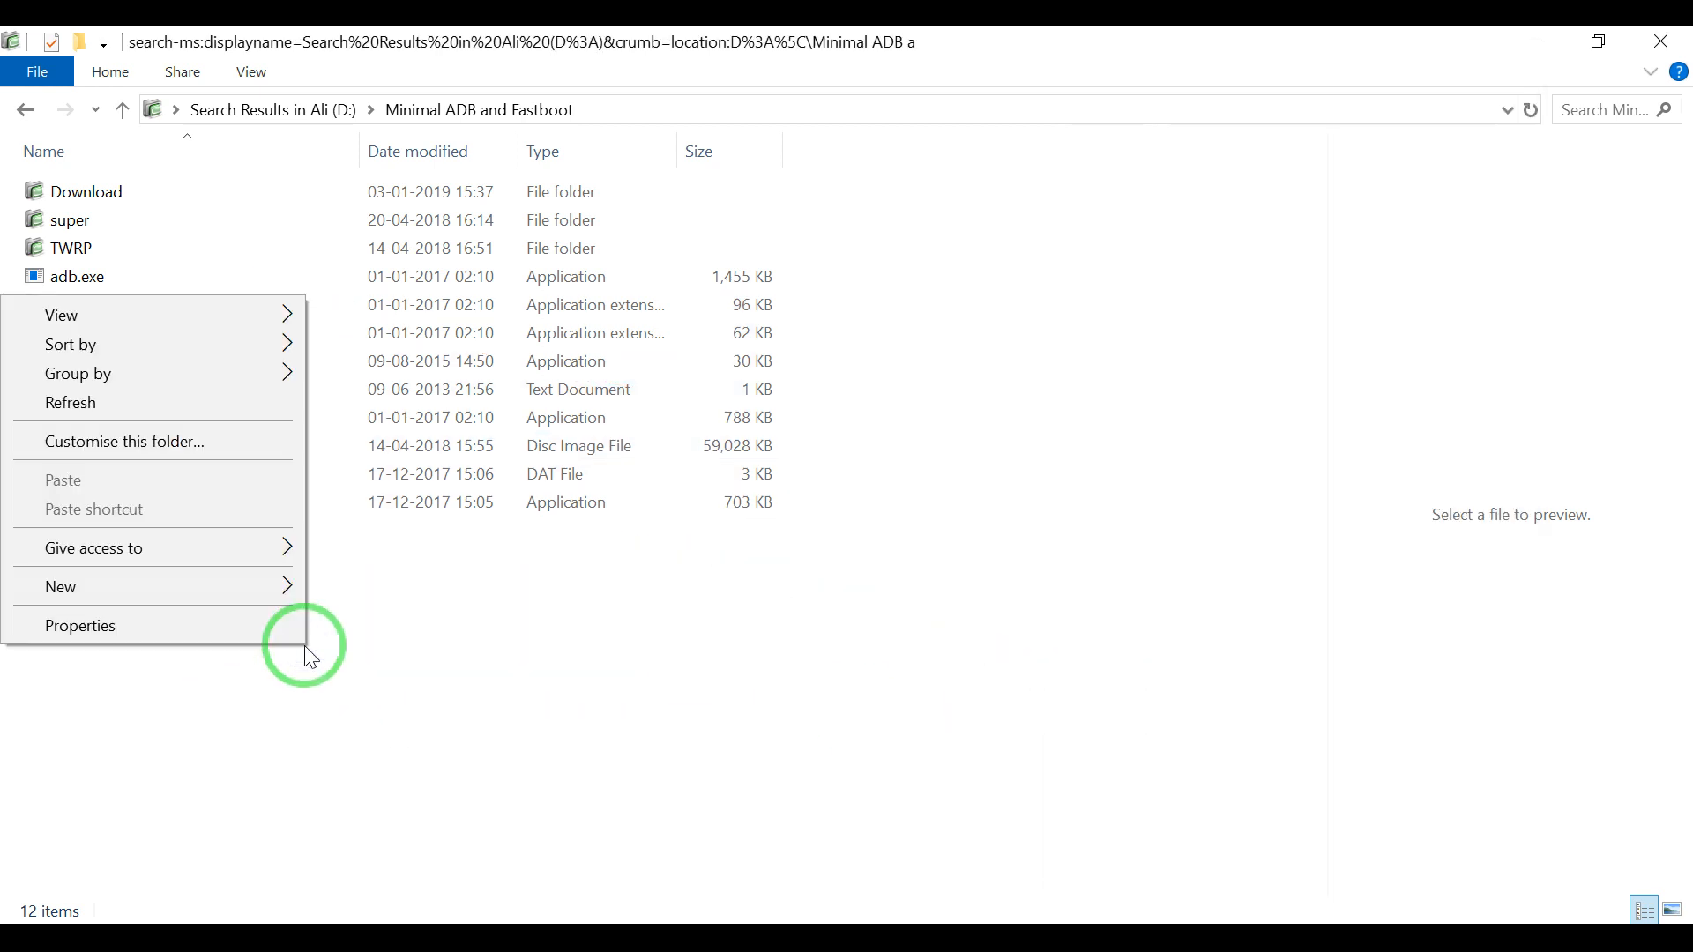
# Step: Use the folder's extended context menu to open PowerShell in Minimal ADB and Fastboot
pyautogui.click(453, 648)
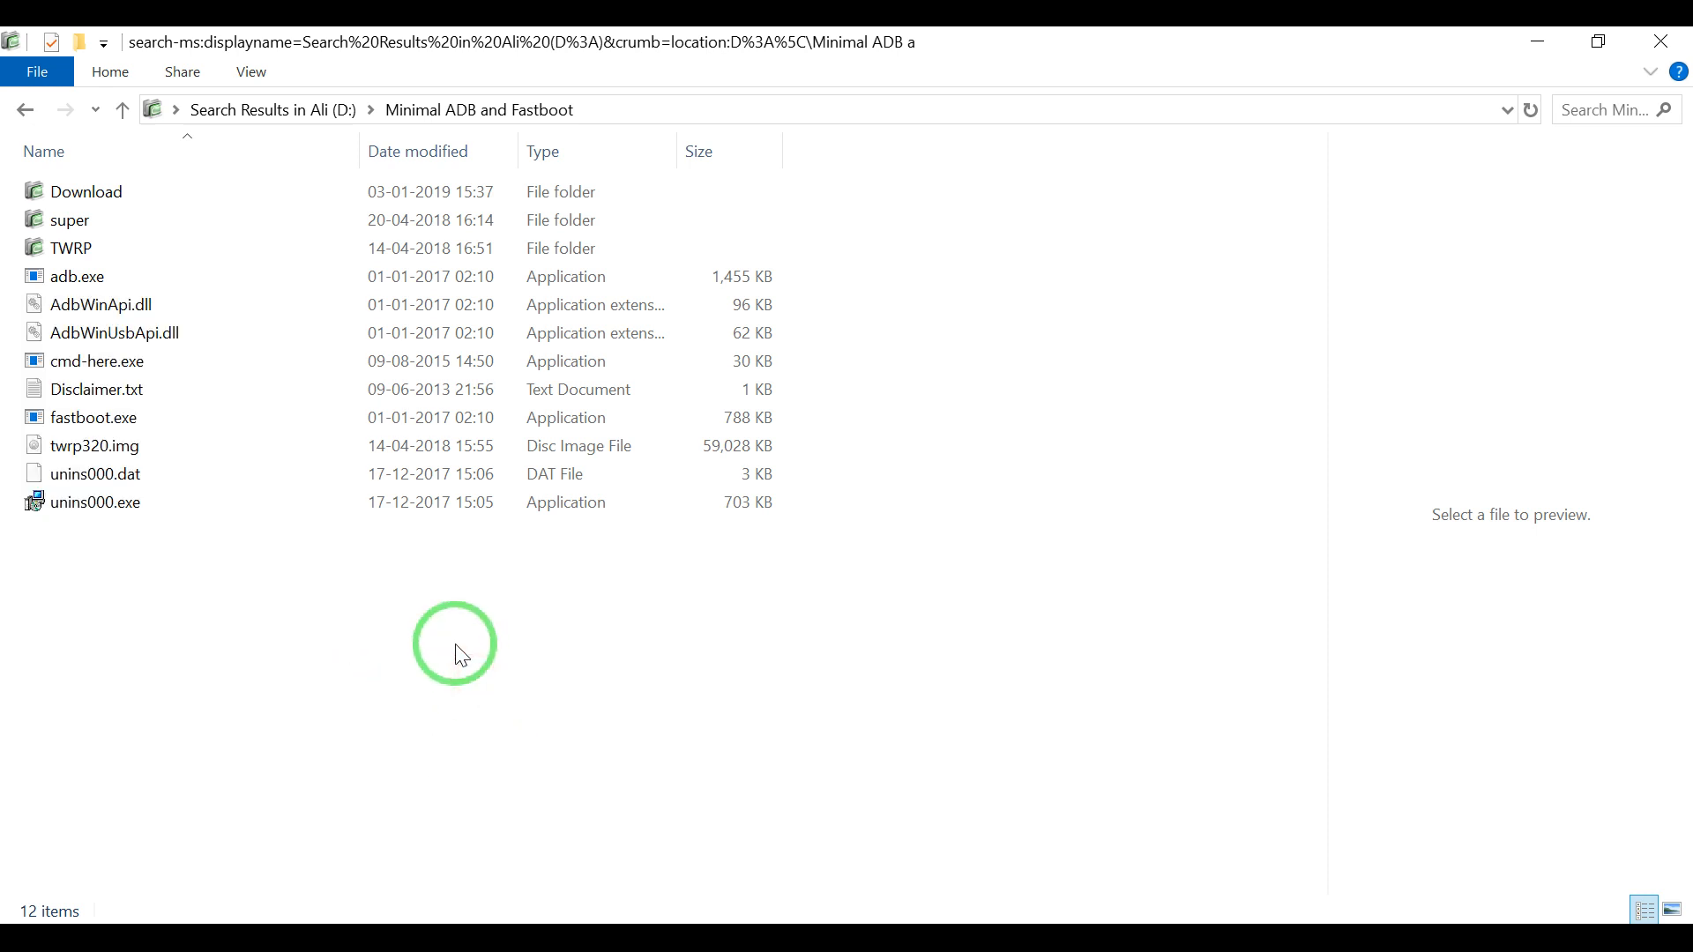
pyautogui.rightClick(453, 645)
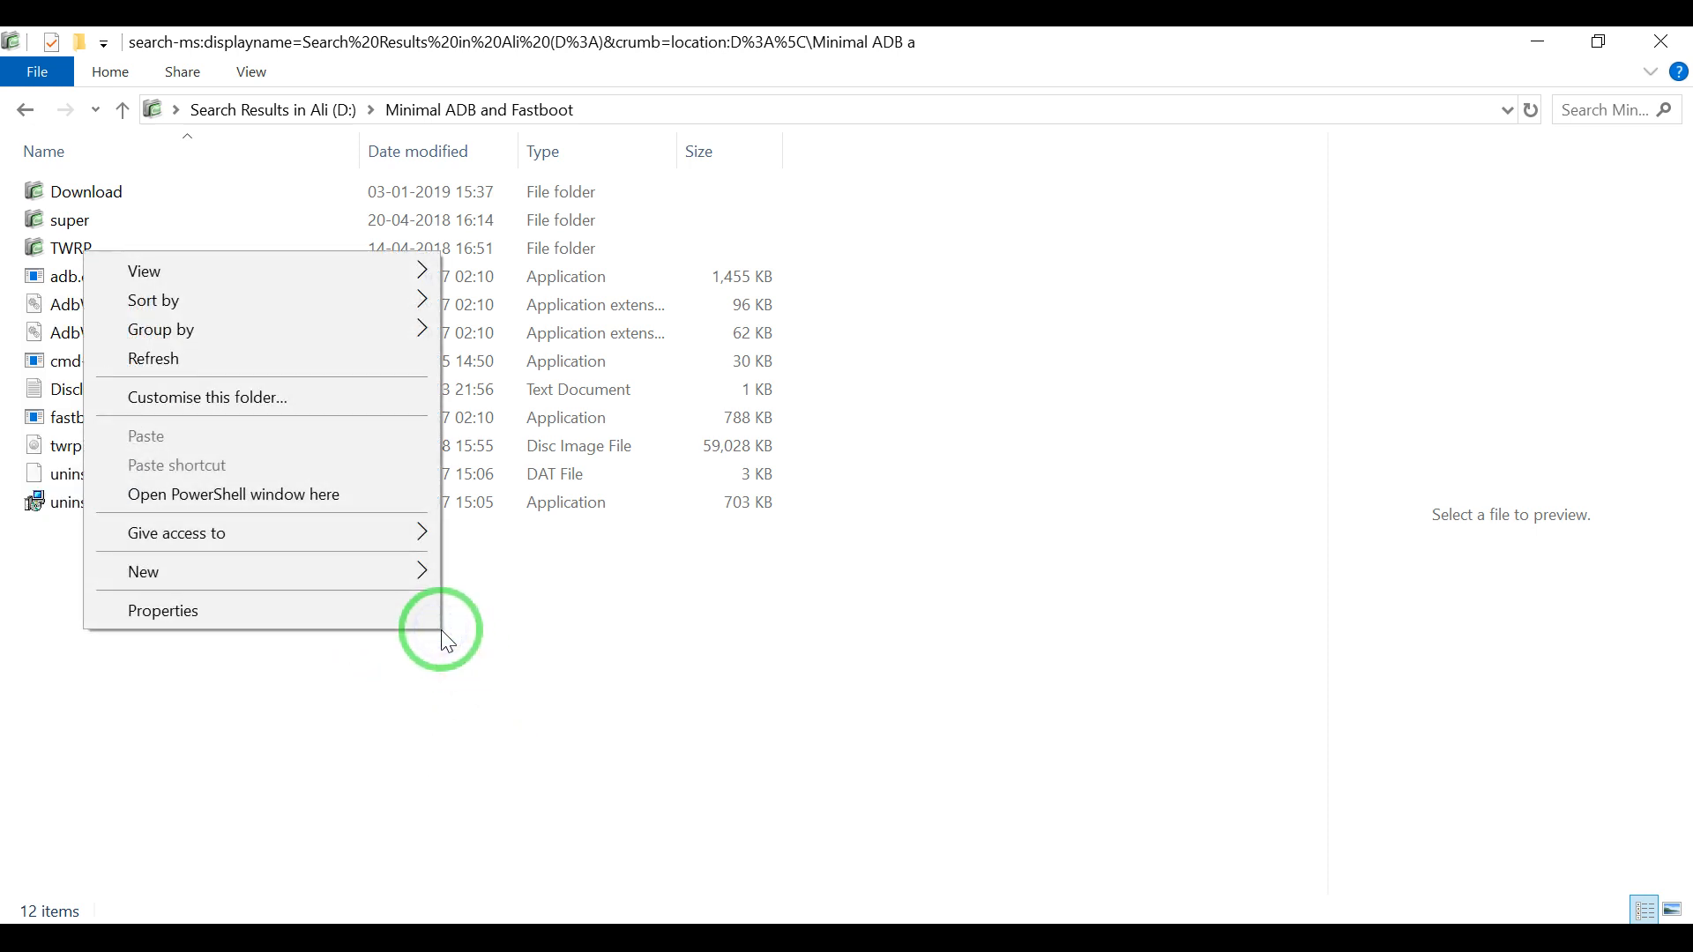
pyautogui.moveTo(242, 519)
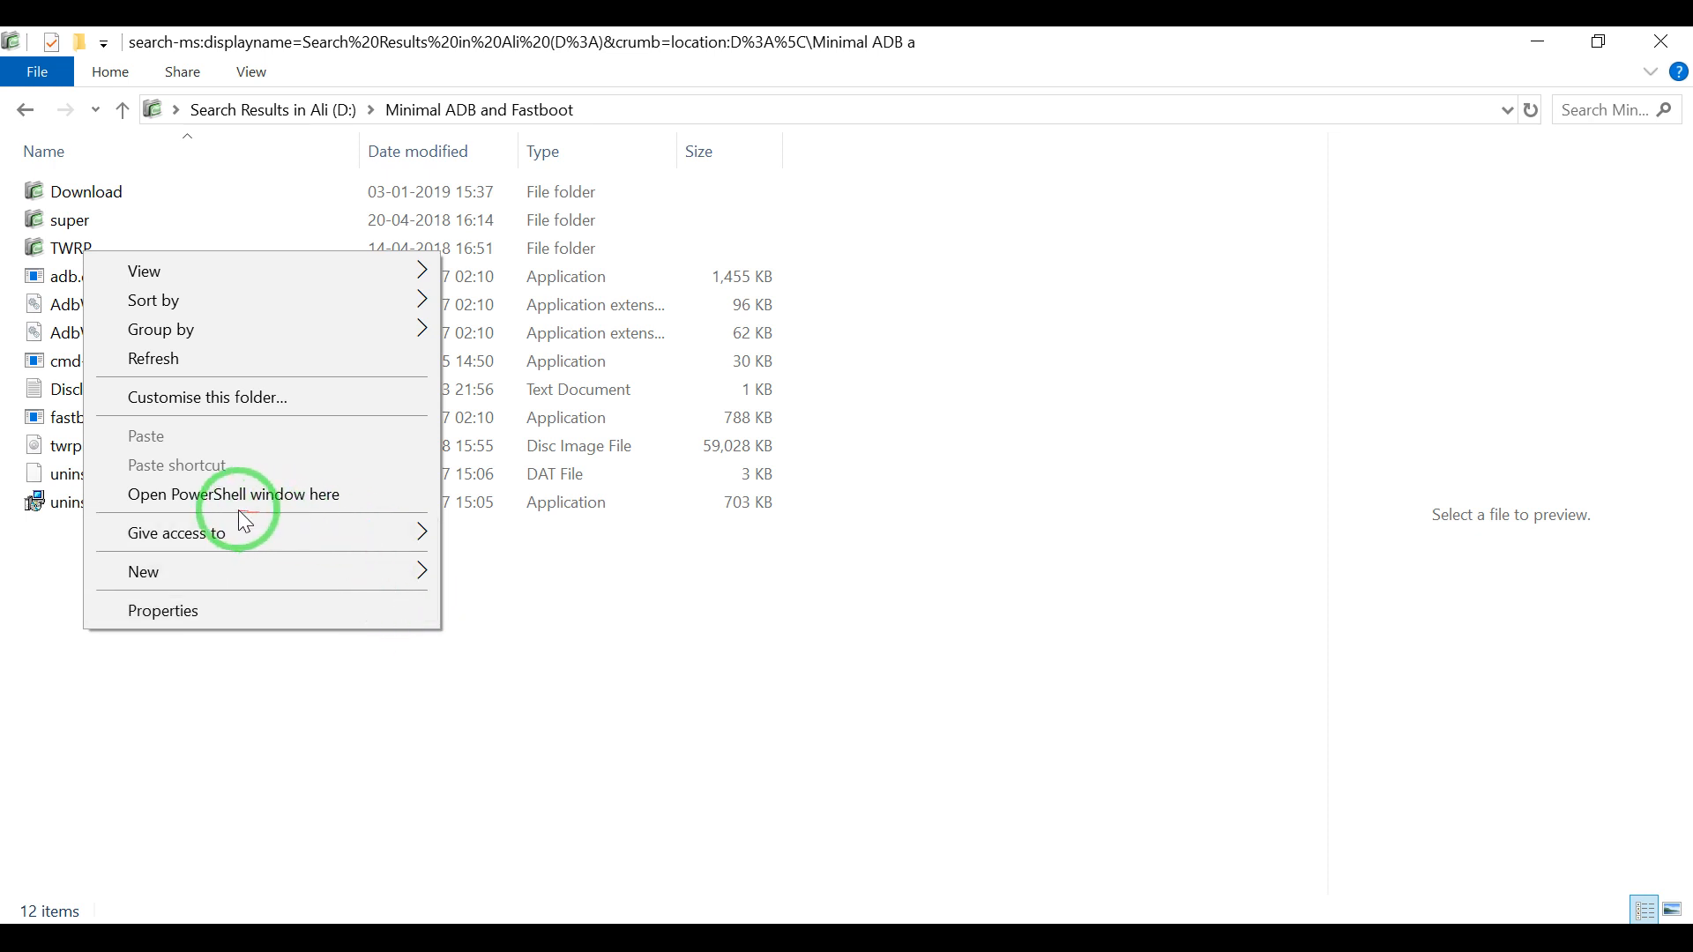
pyautogui.moveTo(194, 515)
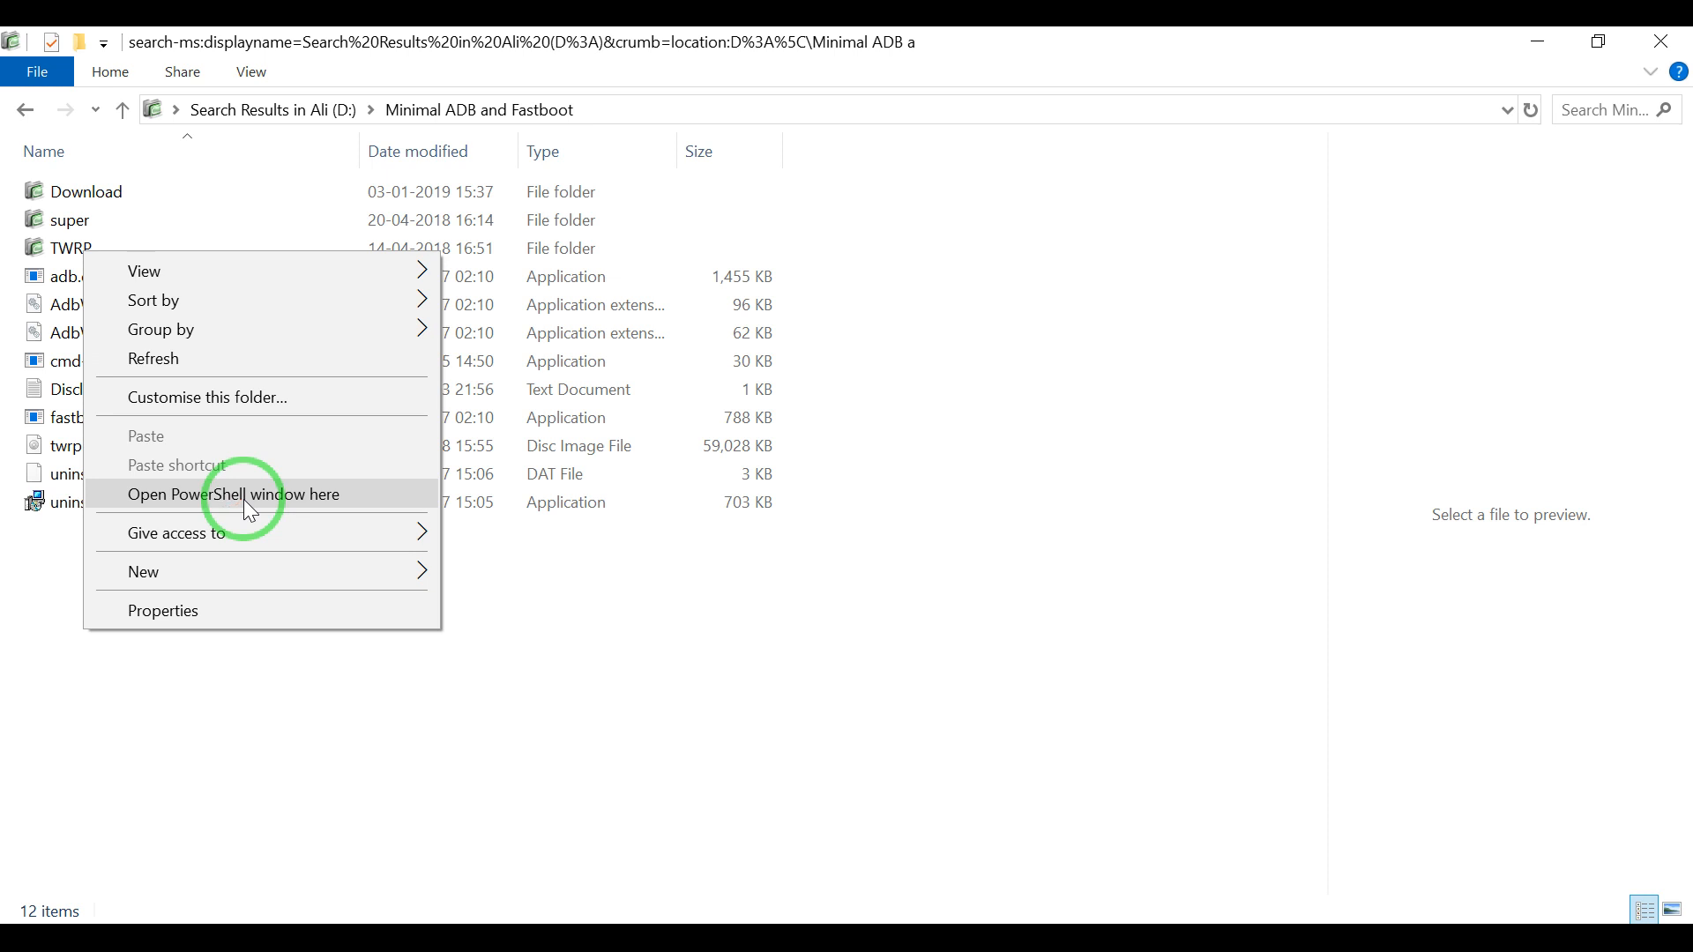
pyautogui.click(242, 495)
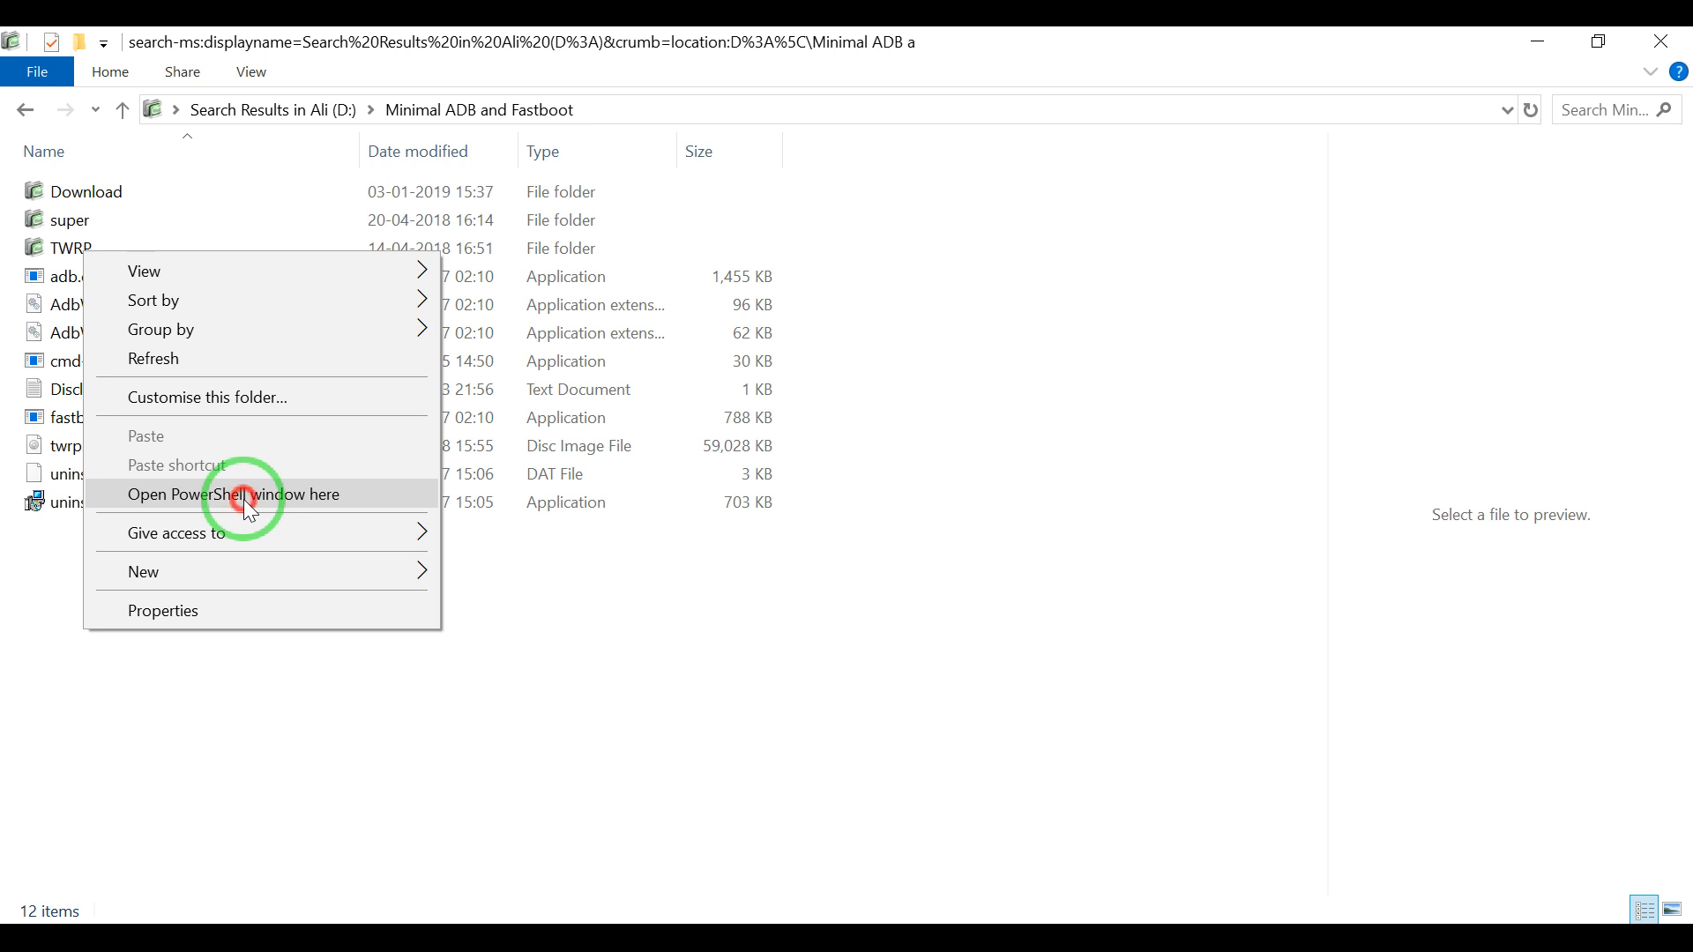
pyautogui.click(235, 495)
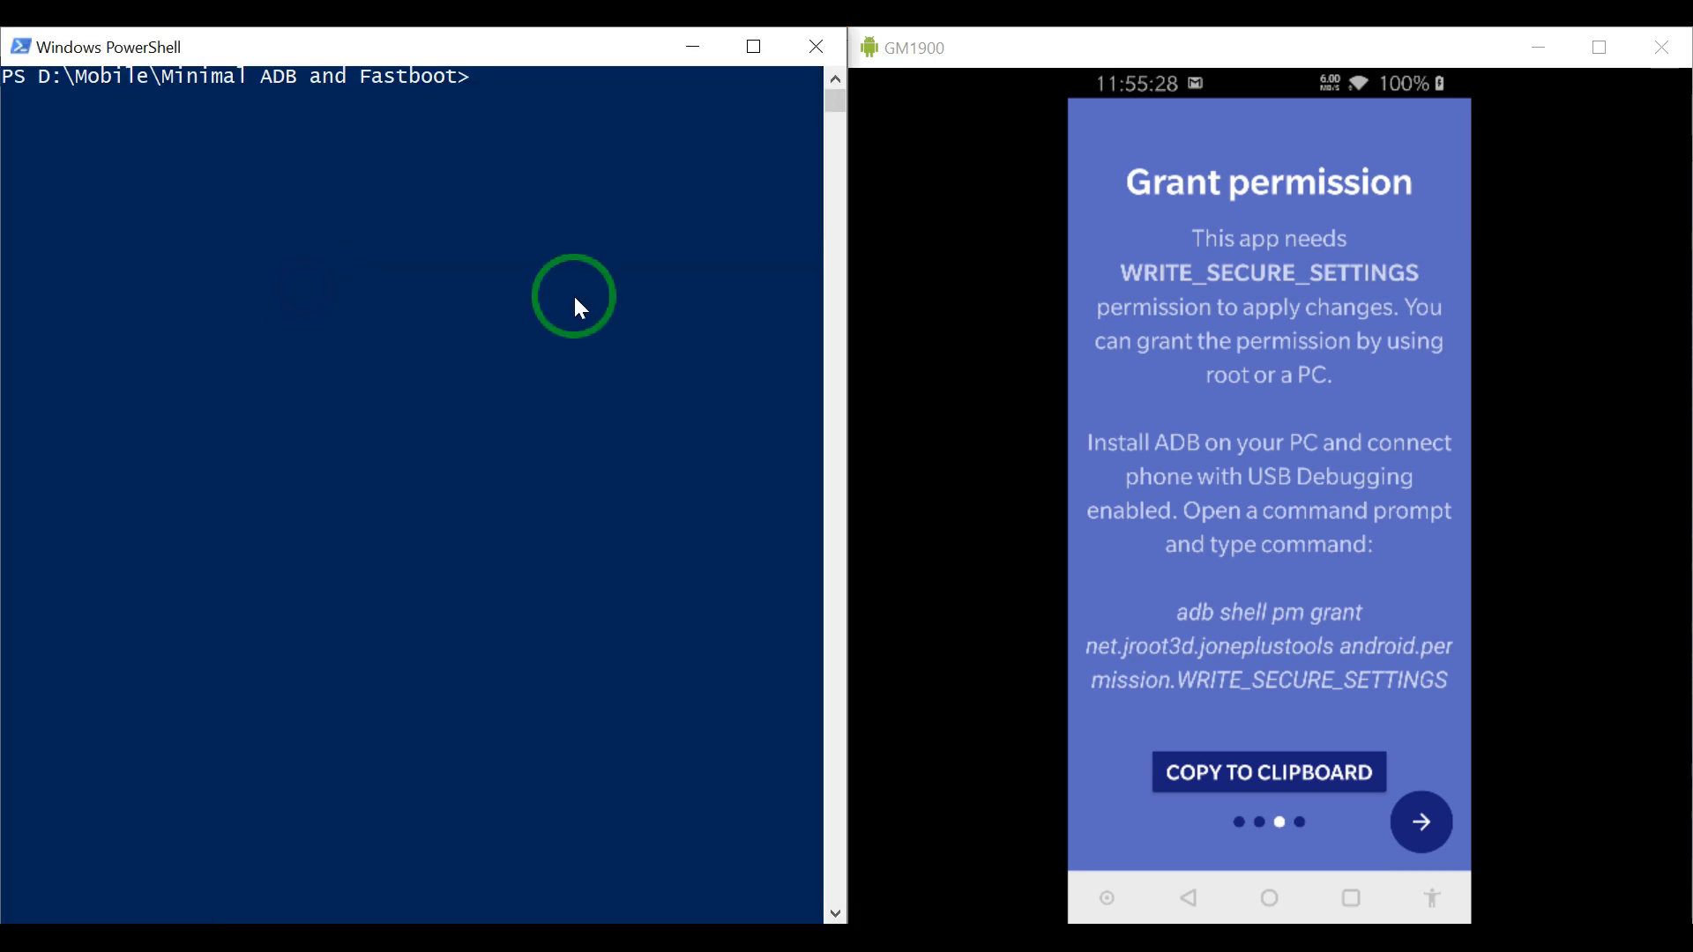
pyautogui.moveTo(367, 246)
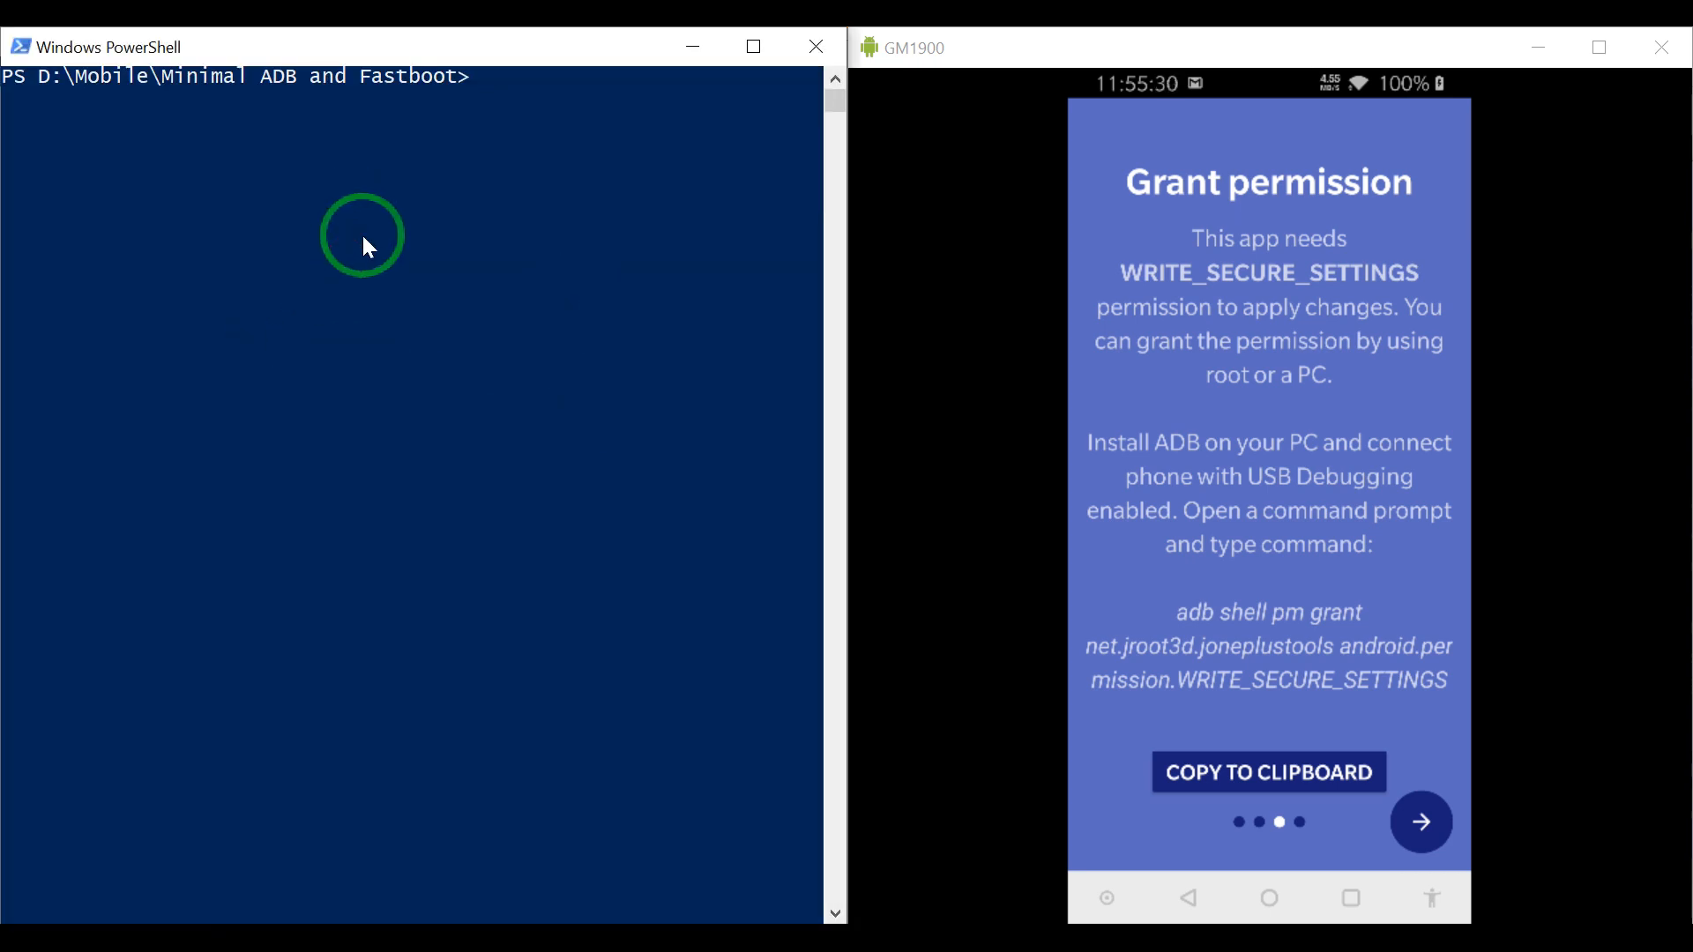
# Step: Run 'adb devices' to list the connected phone
pyautogui.write('adb')
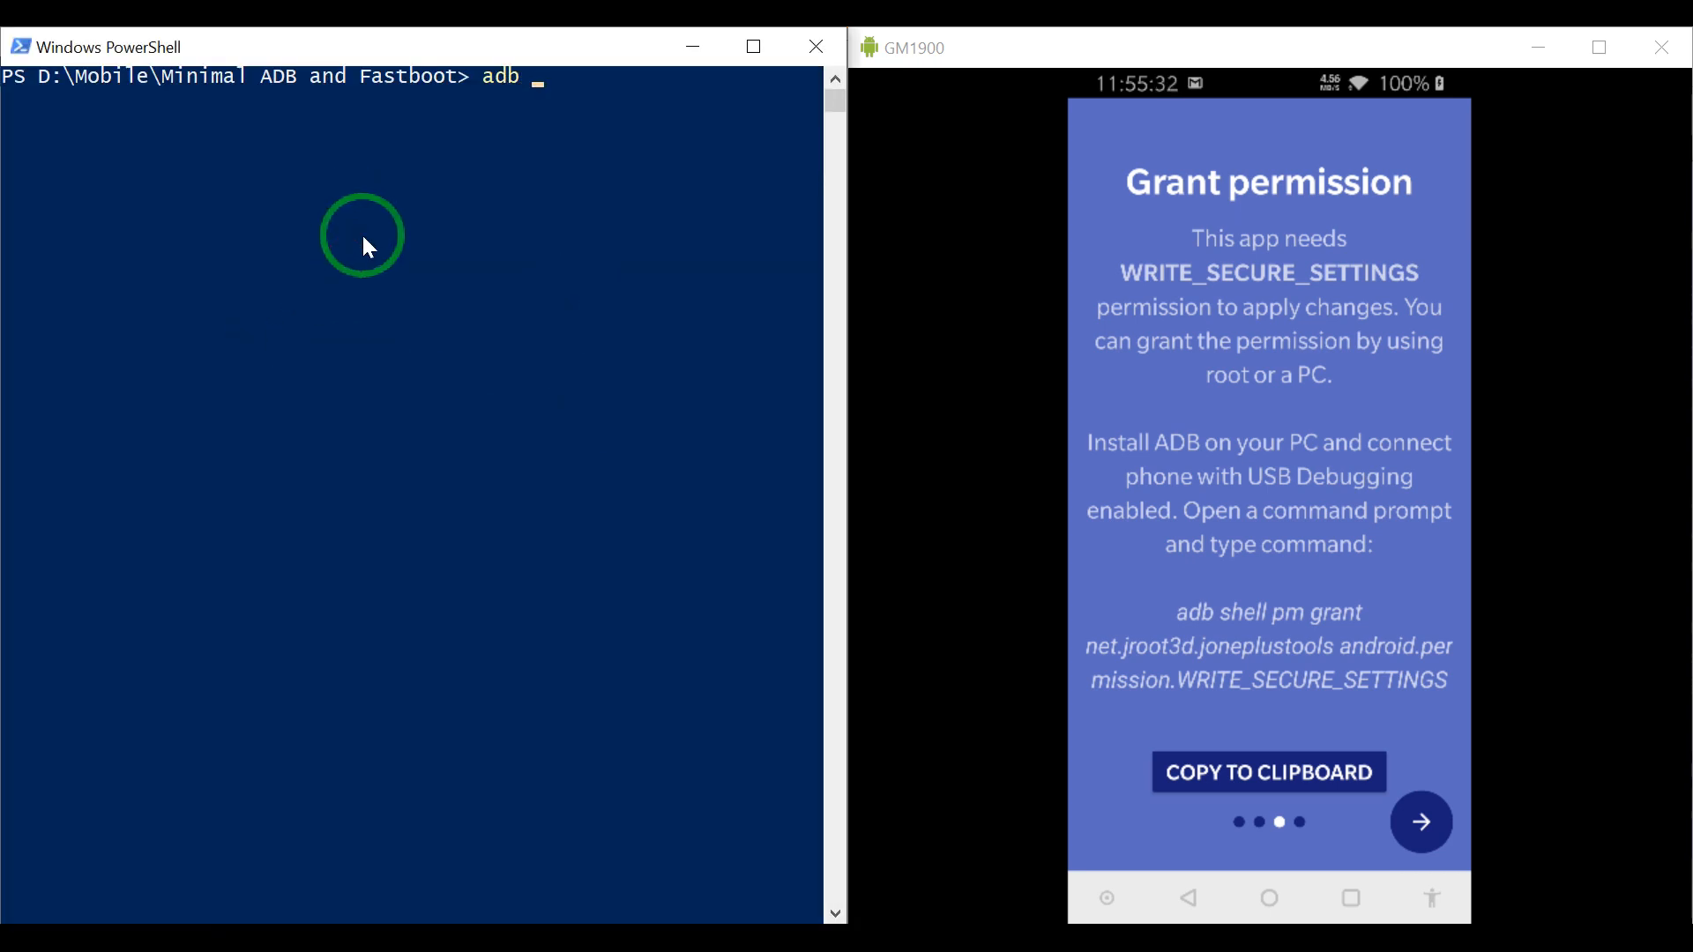
pyautogui.write('devices')
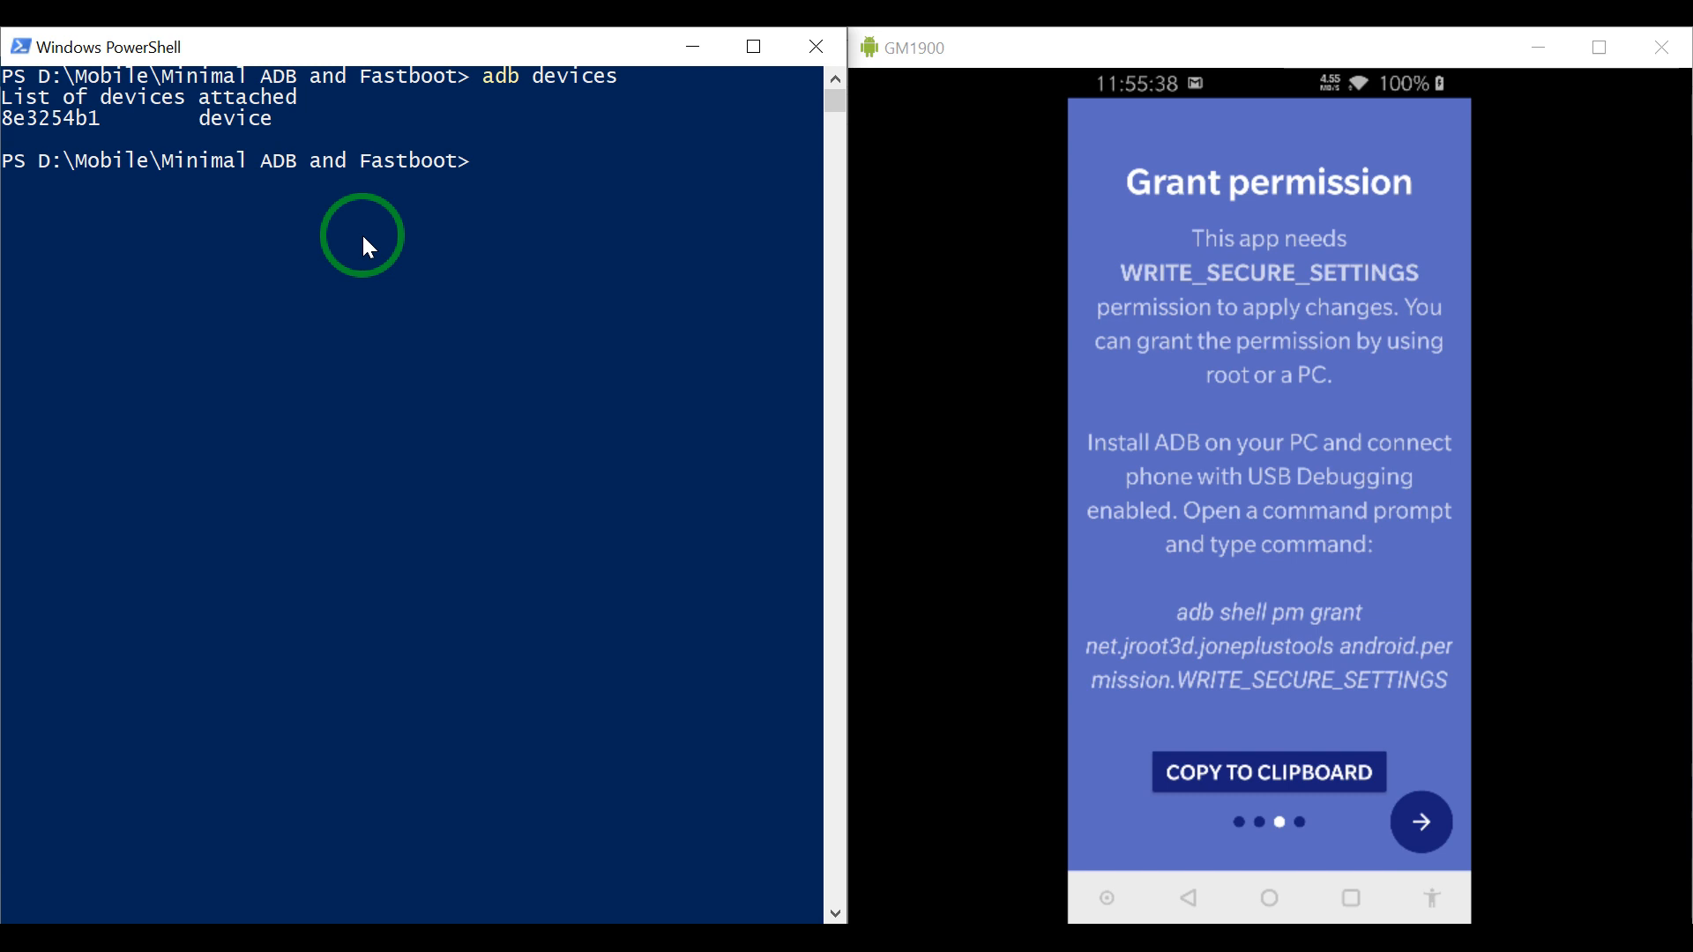
pyautogui.click(1269, 772)
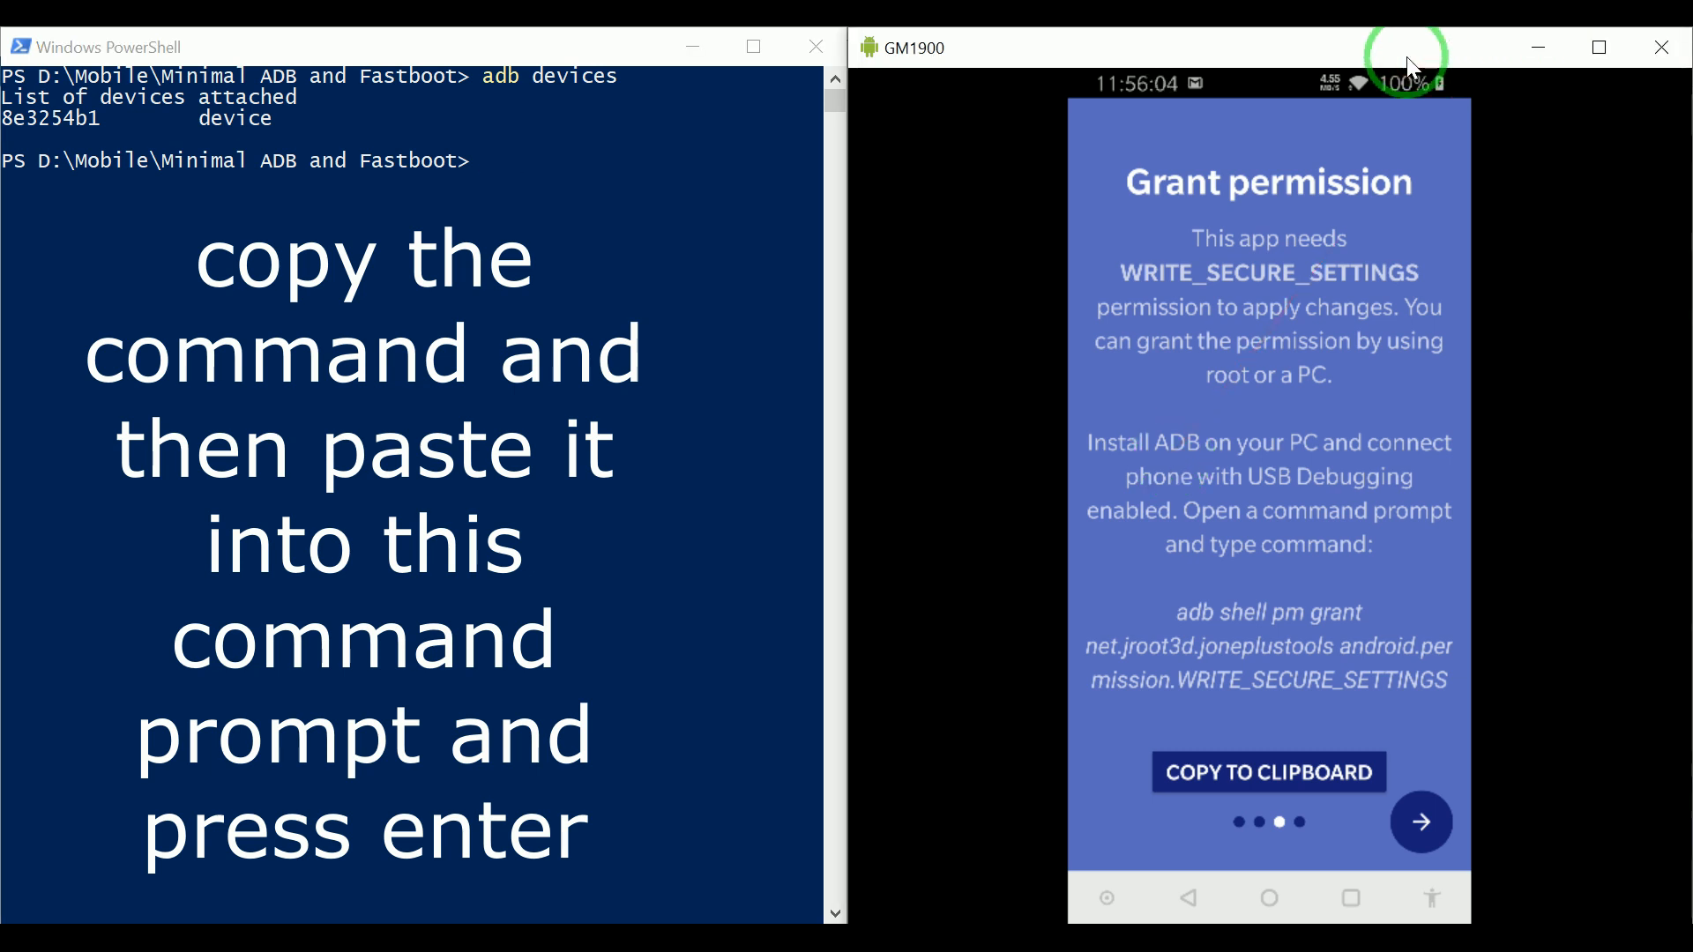
pyautogui.moveTo(553, 211)
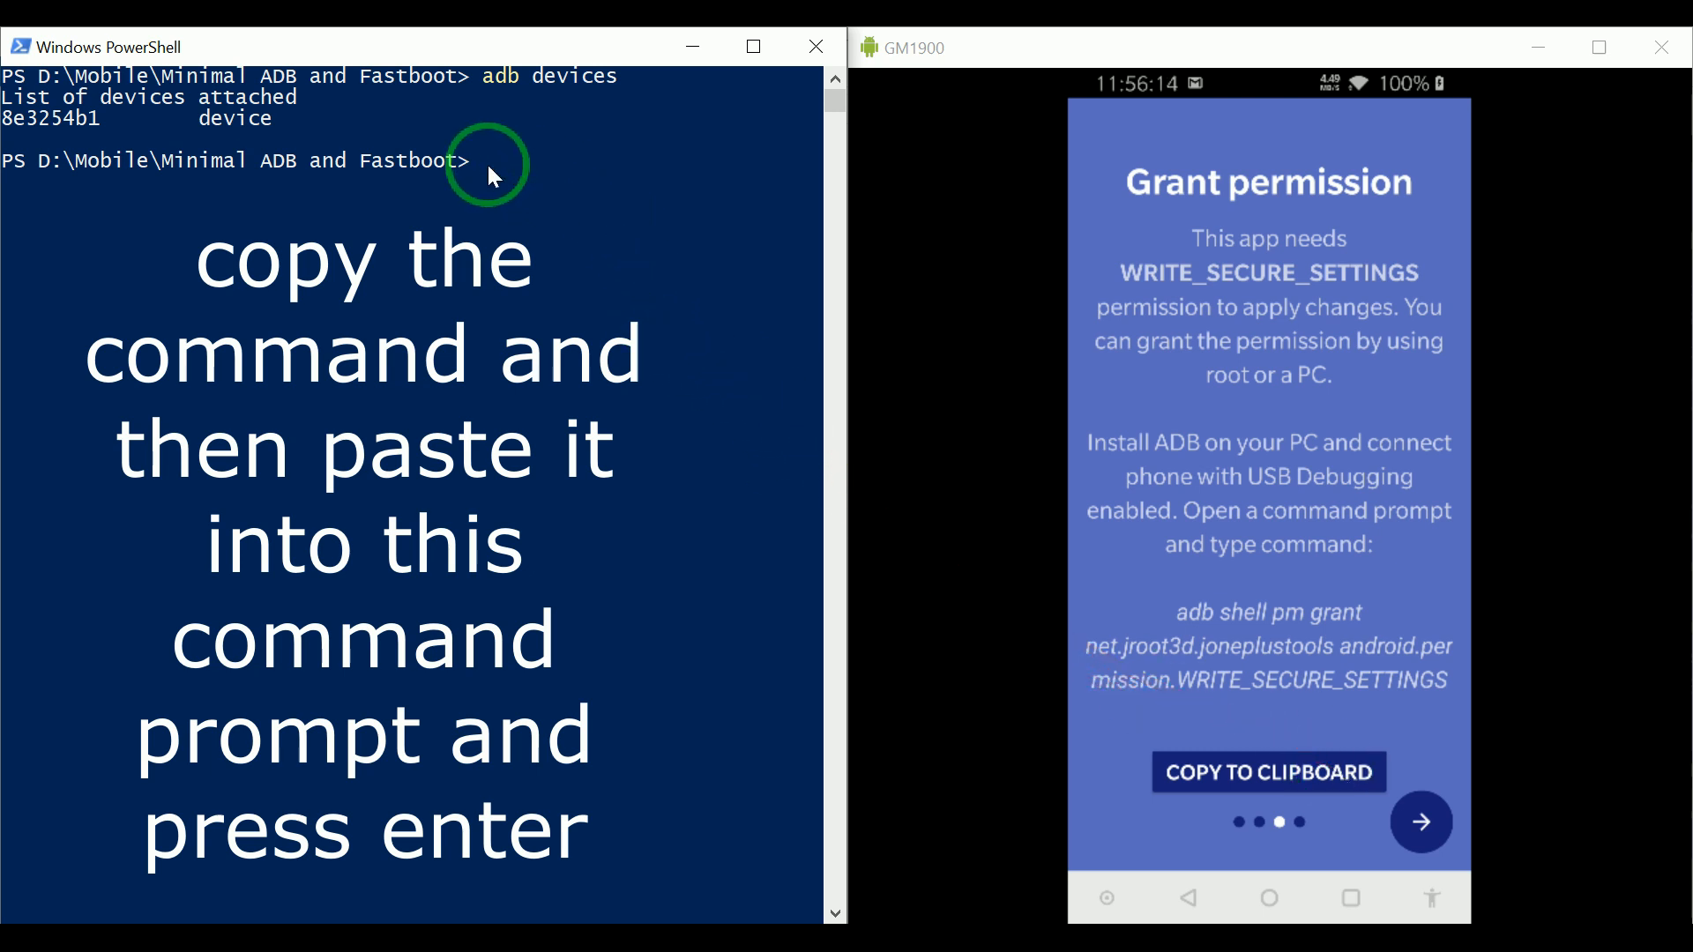
# Step: Copy the grant command to the phone clipboard and launch Keep Notes
pyautogui.click(1269, 773)
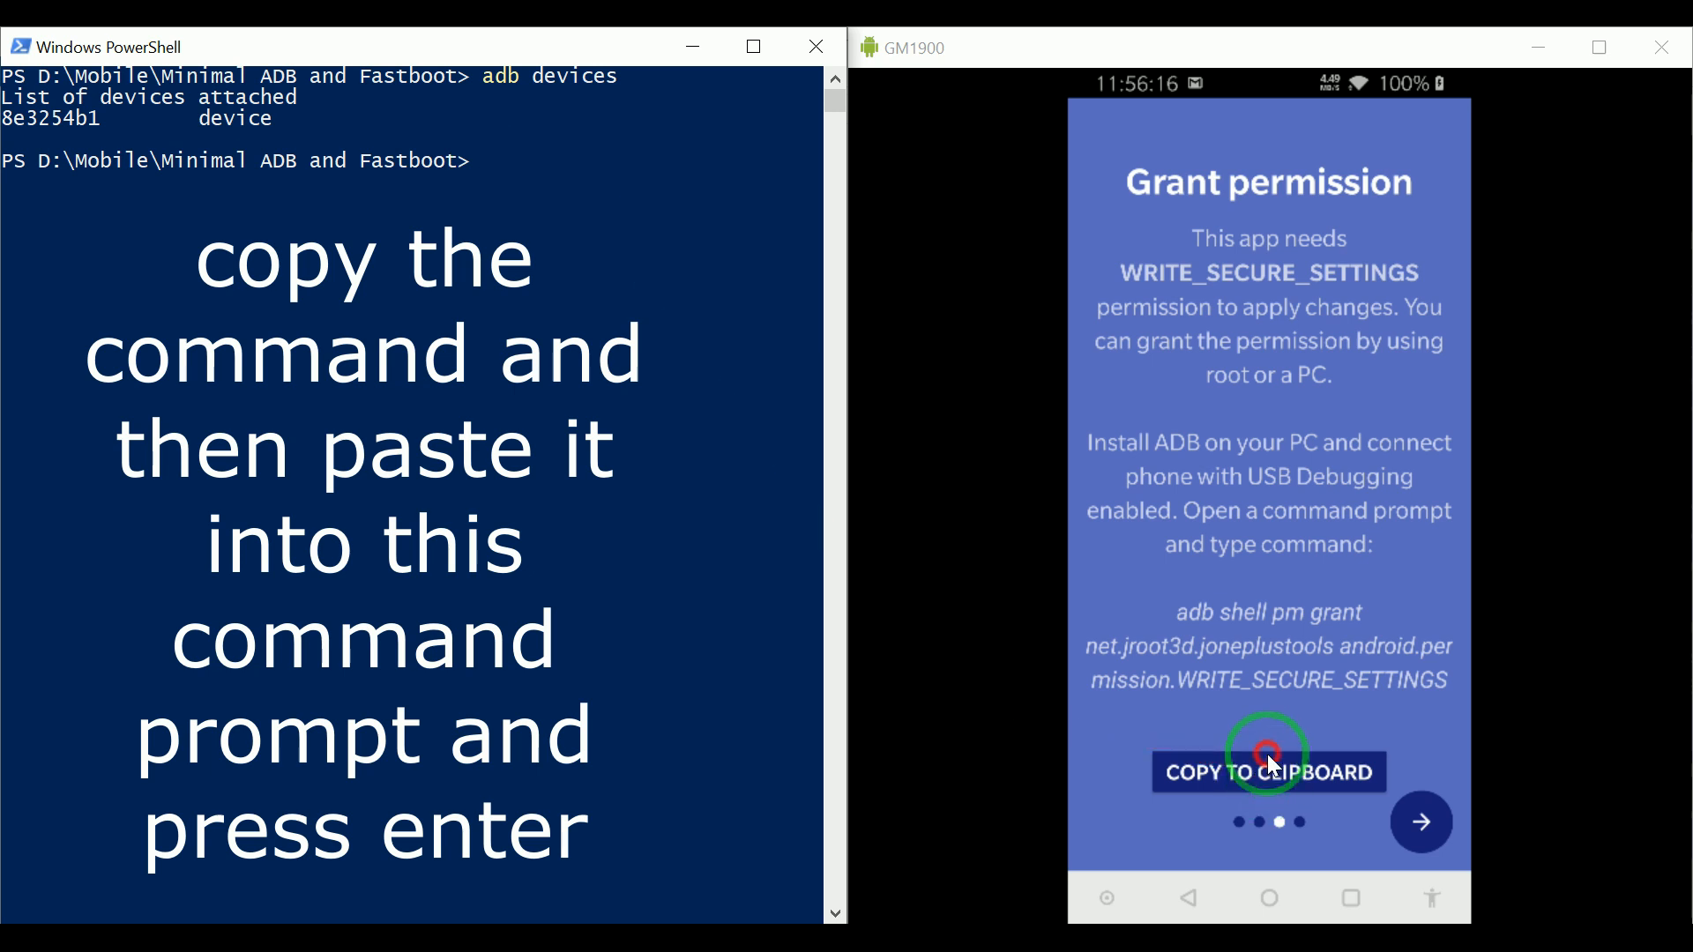
pyautogui.click(1269, 772)
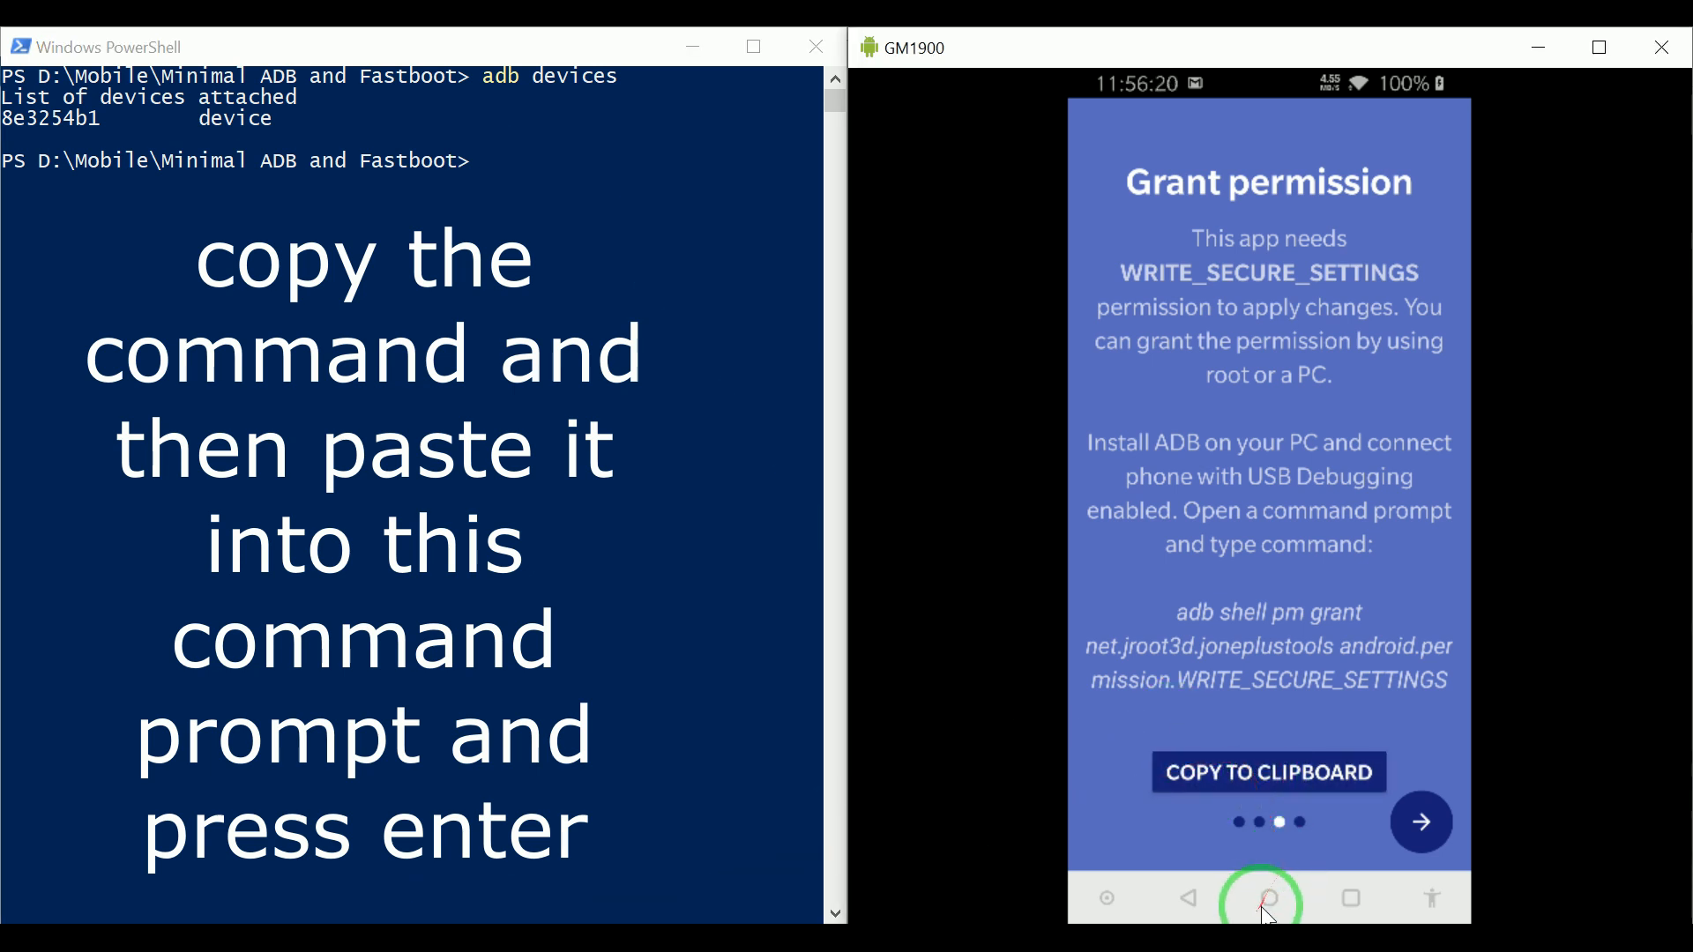
pyautogui.click(1267, 897)
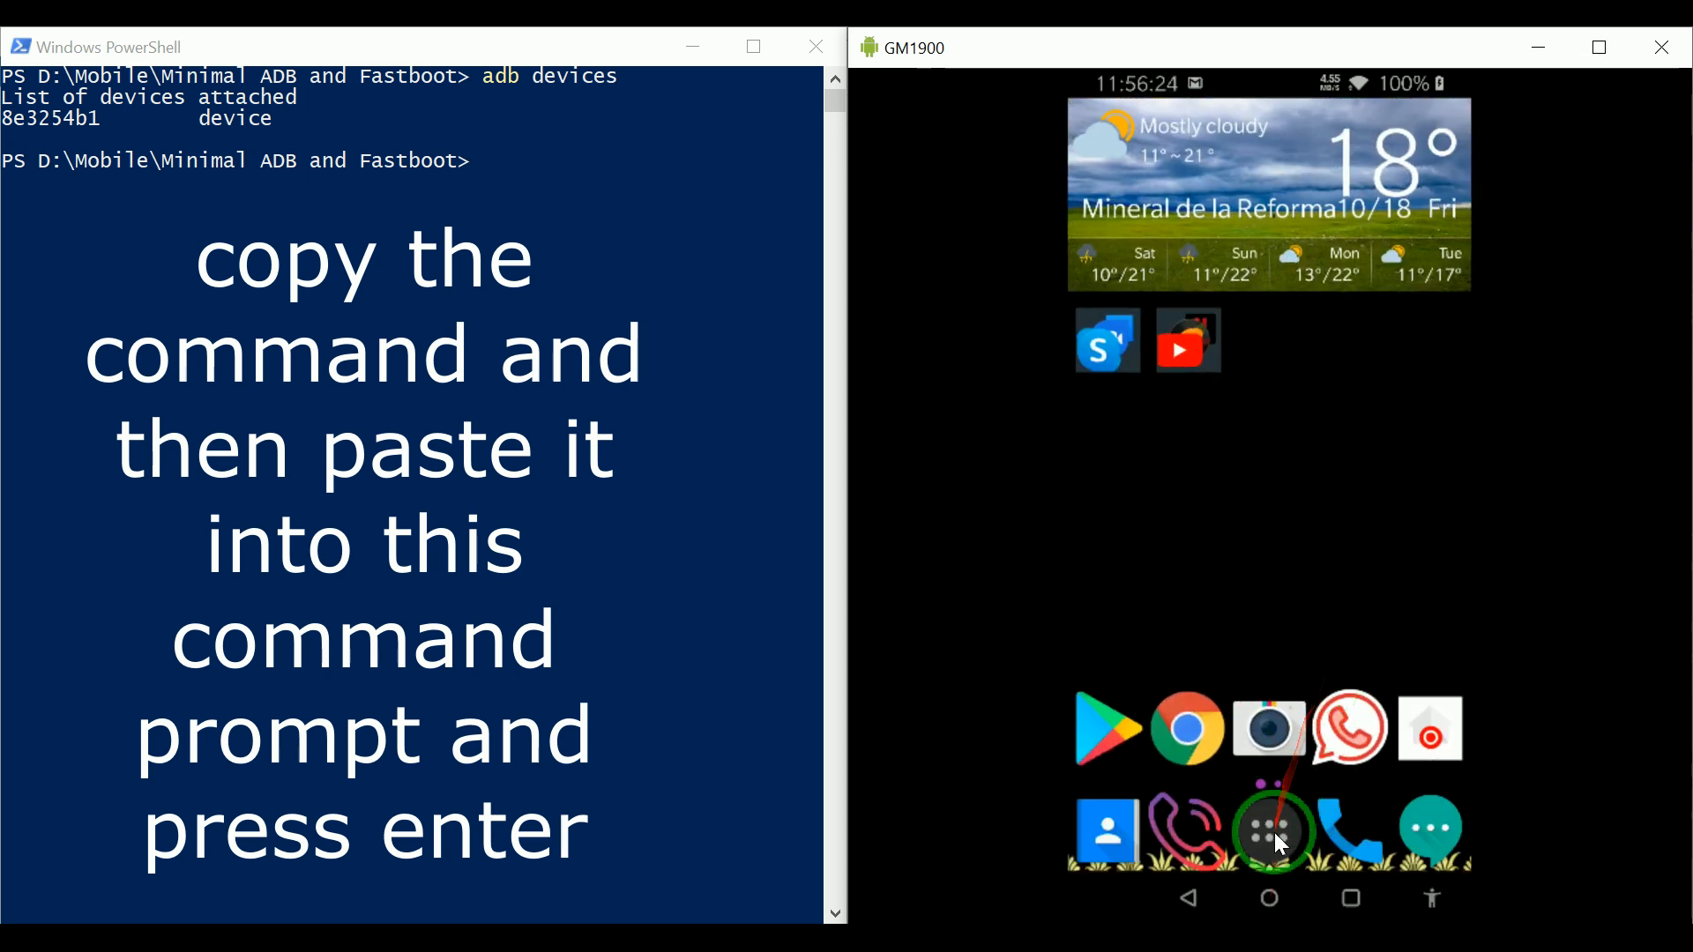
pyautogui.click(1268, 832)
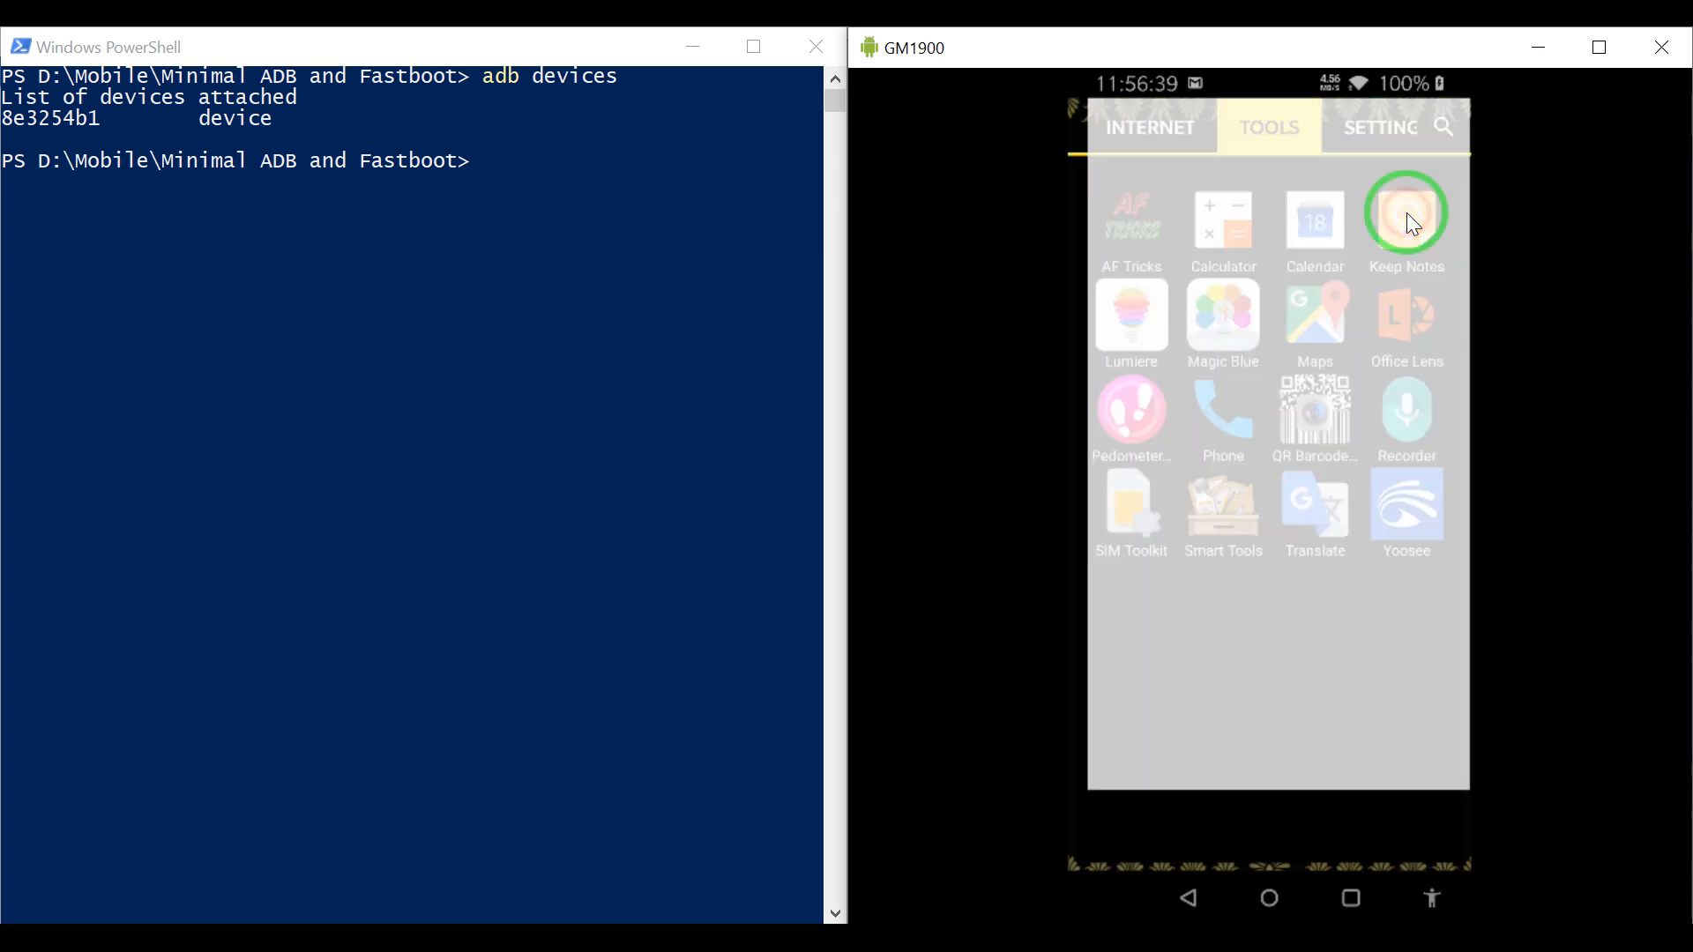
pyautogui.click(1404, 213)
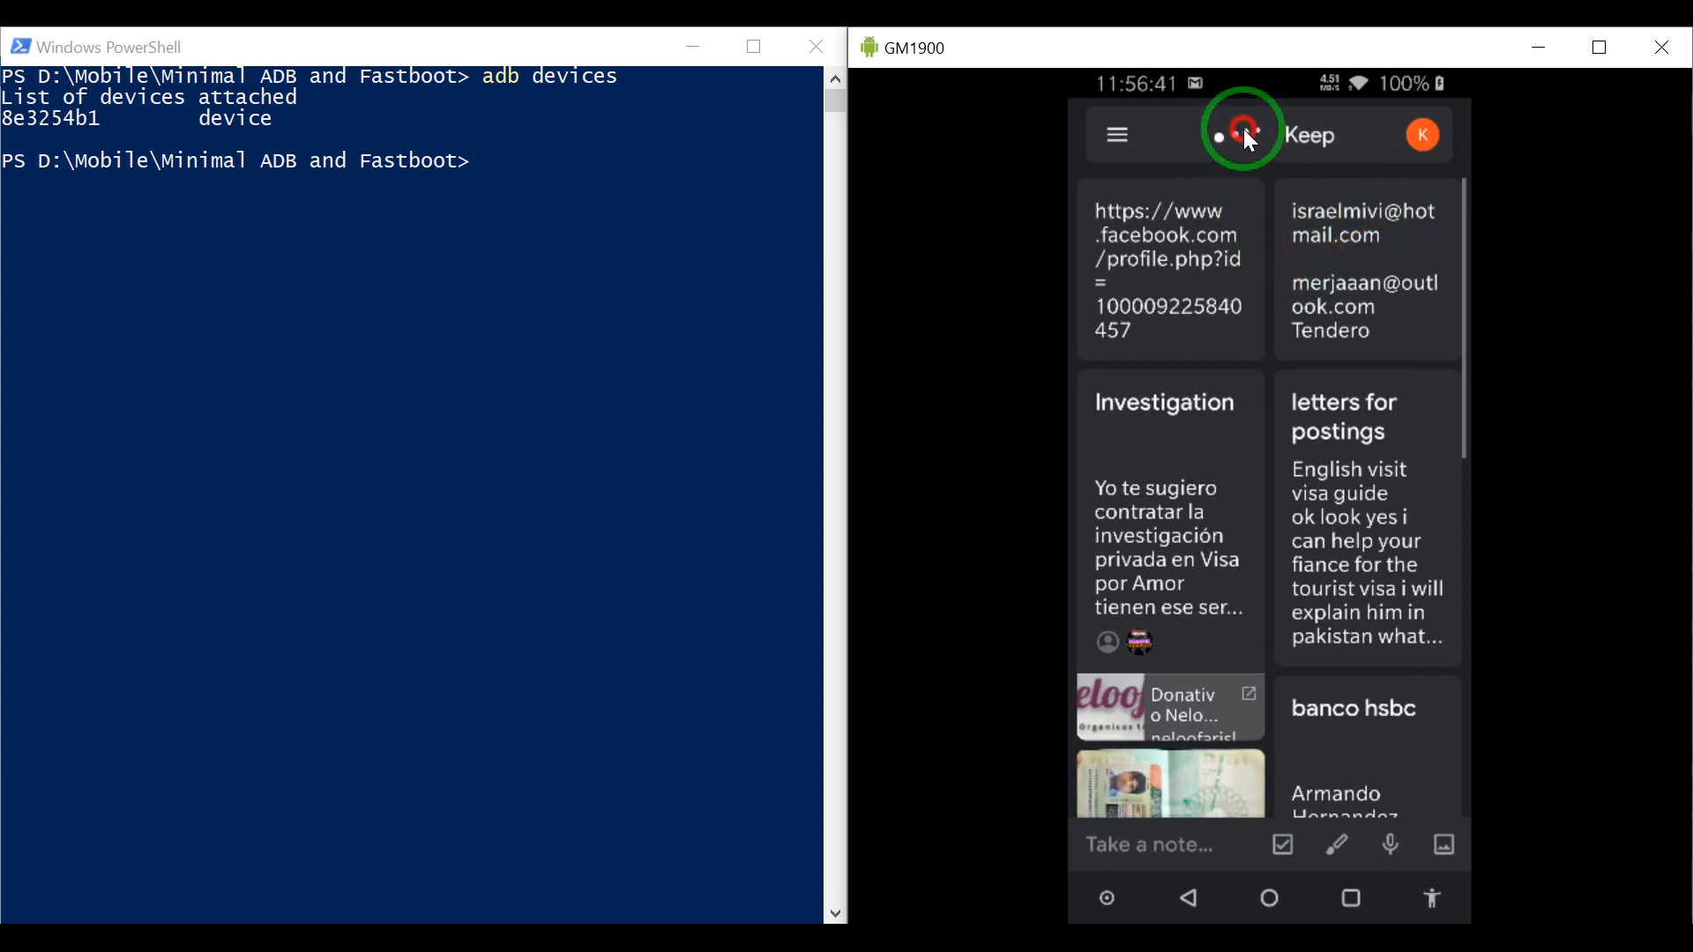
# Step: Start a new Keep note and paste the adb grant command into it
pyautogui.click(1244, 134)
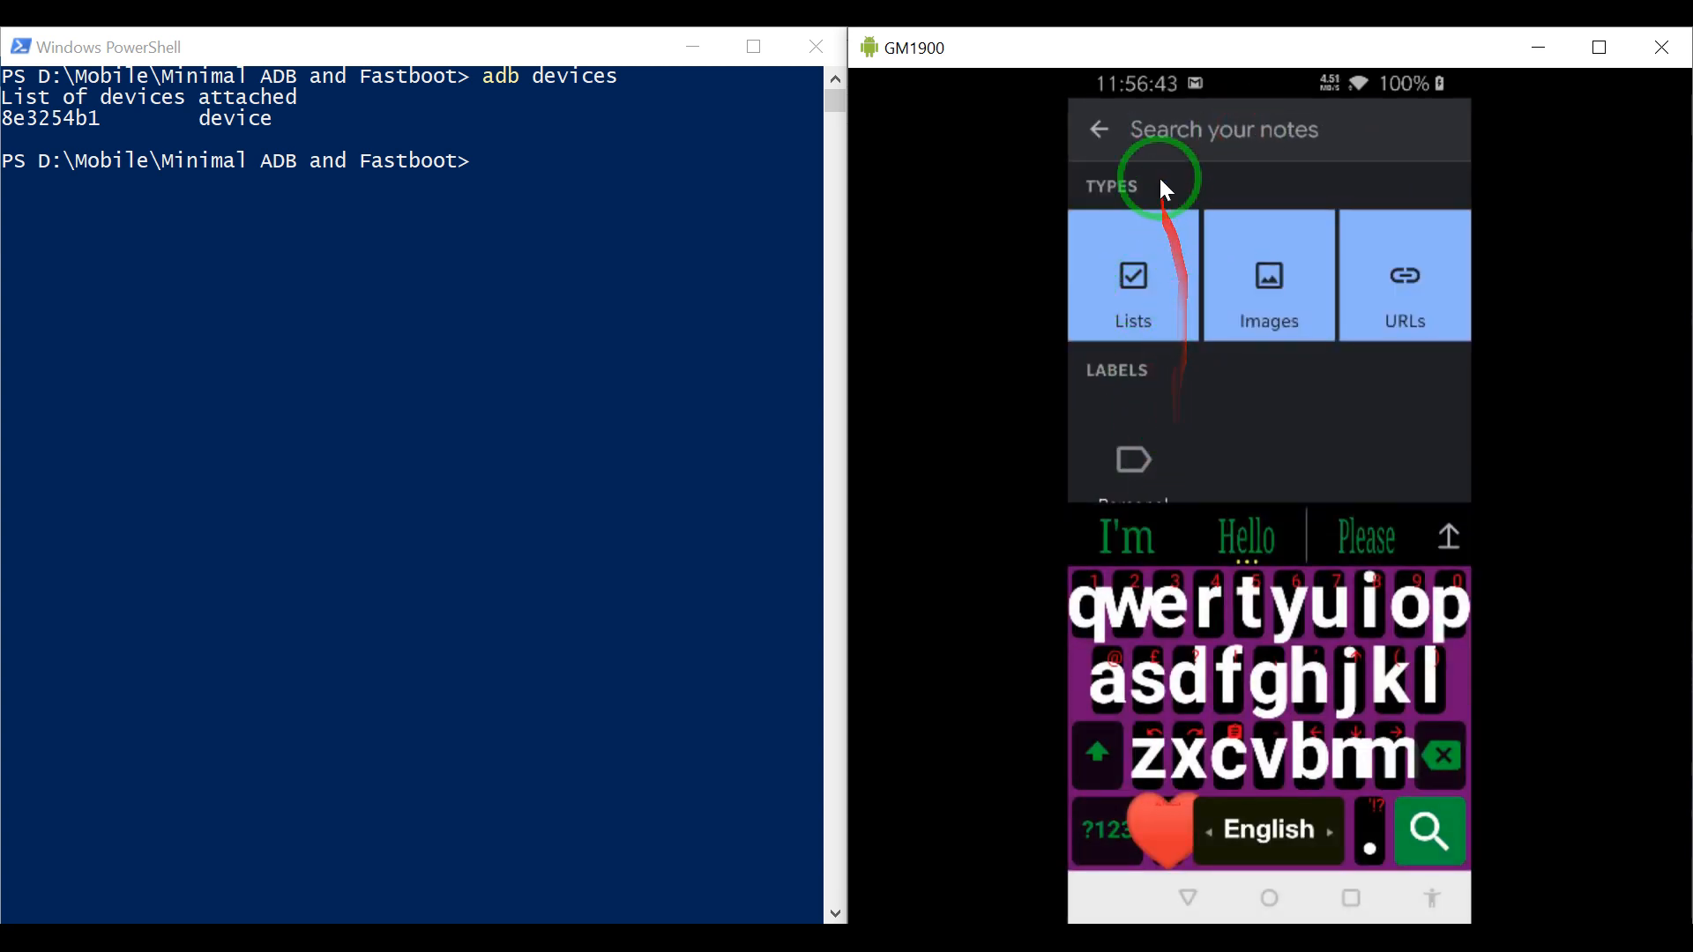
pyautogui.click(1185, 898)
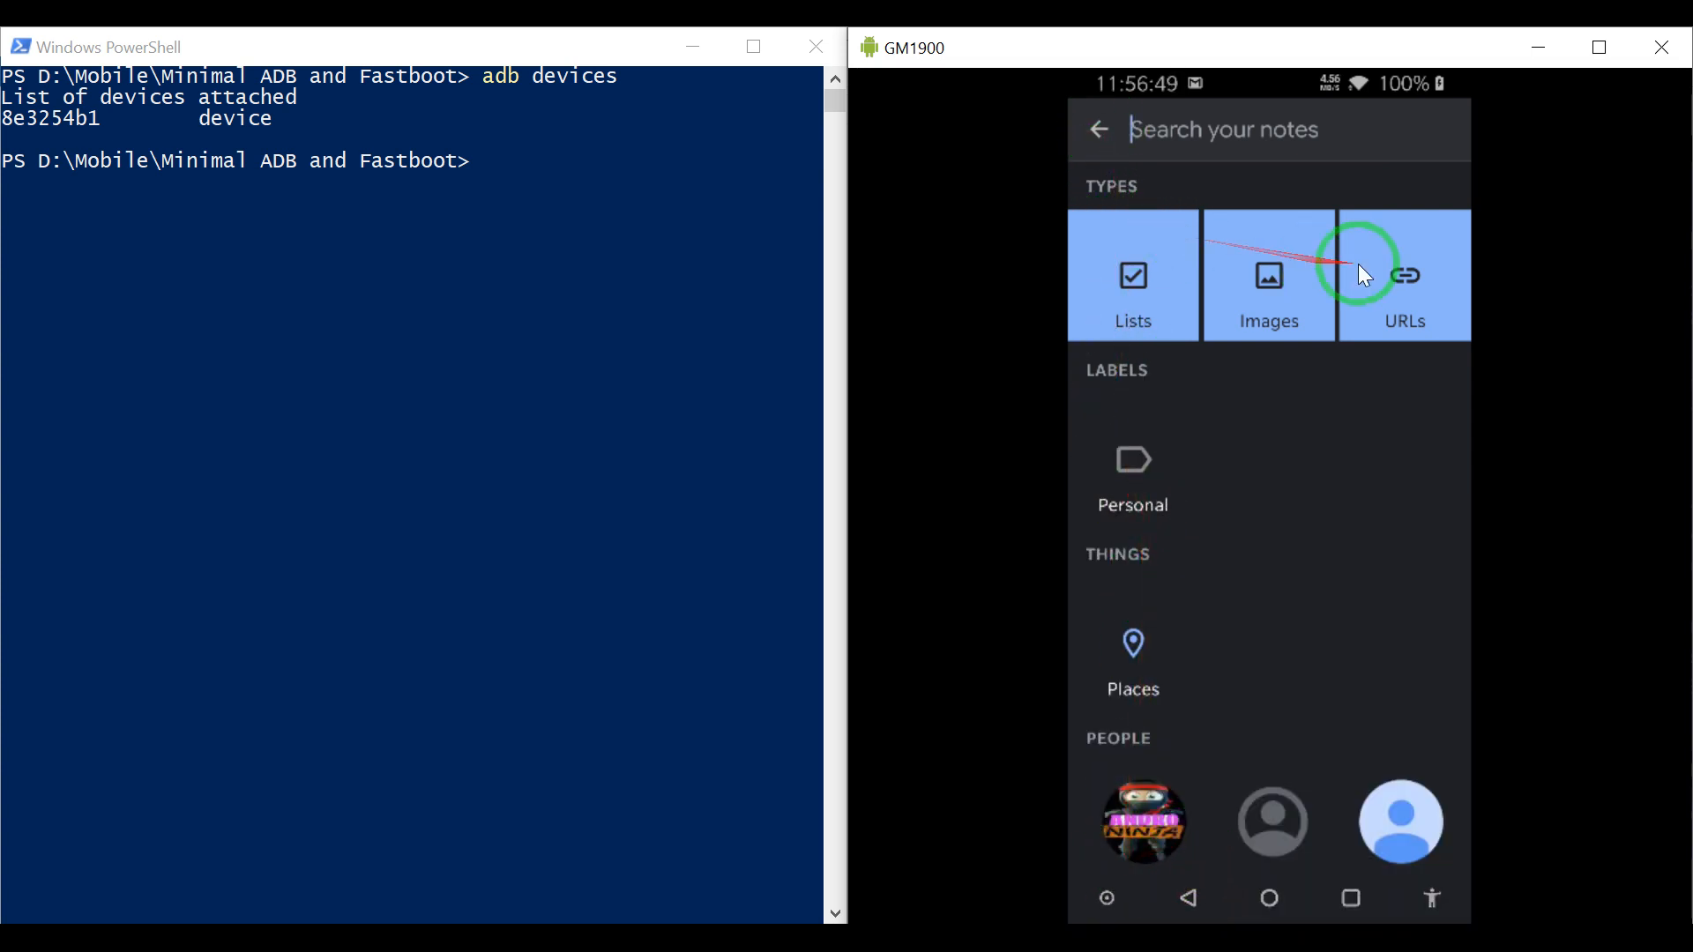
pyautogui.moveTo(1123, 266)
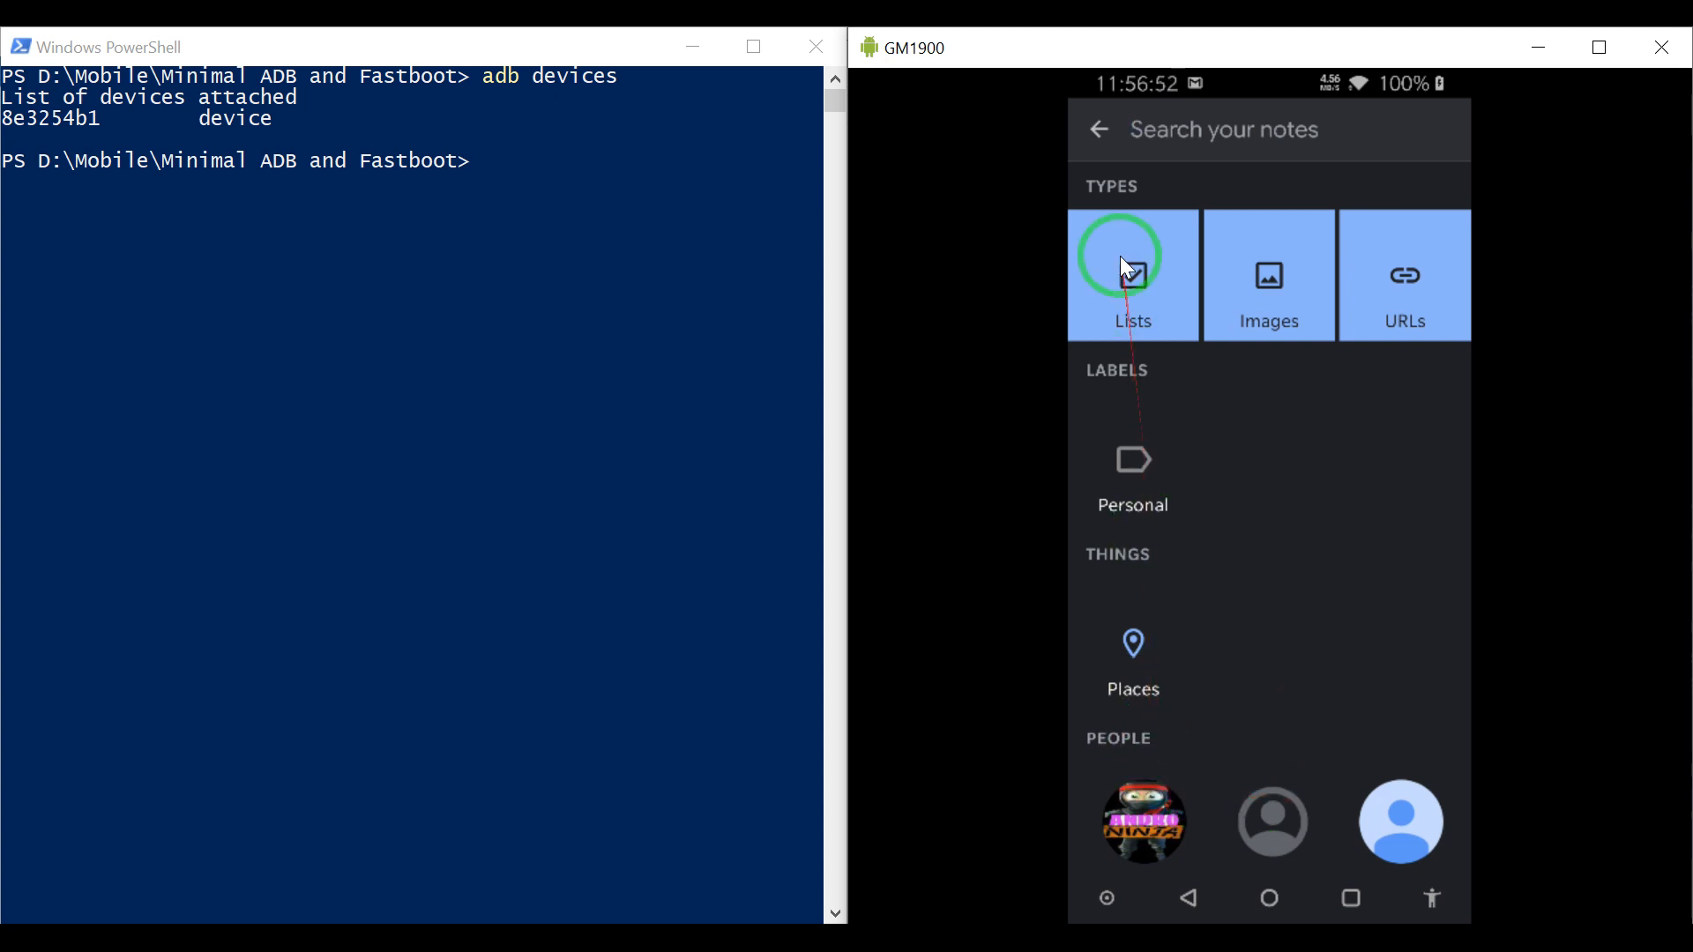
pyautogui.click(1098, 129)
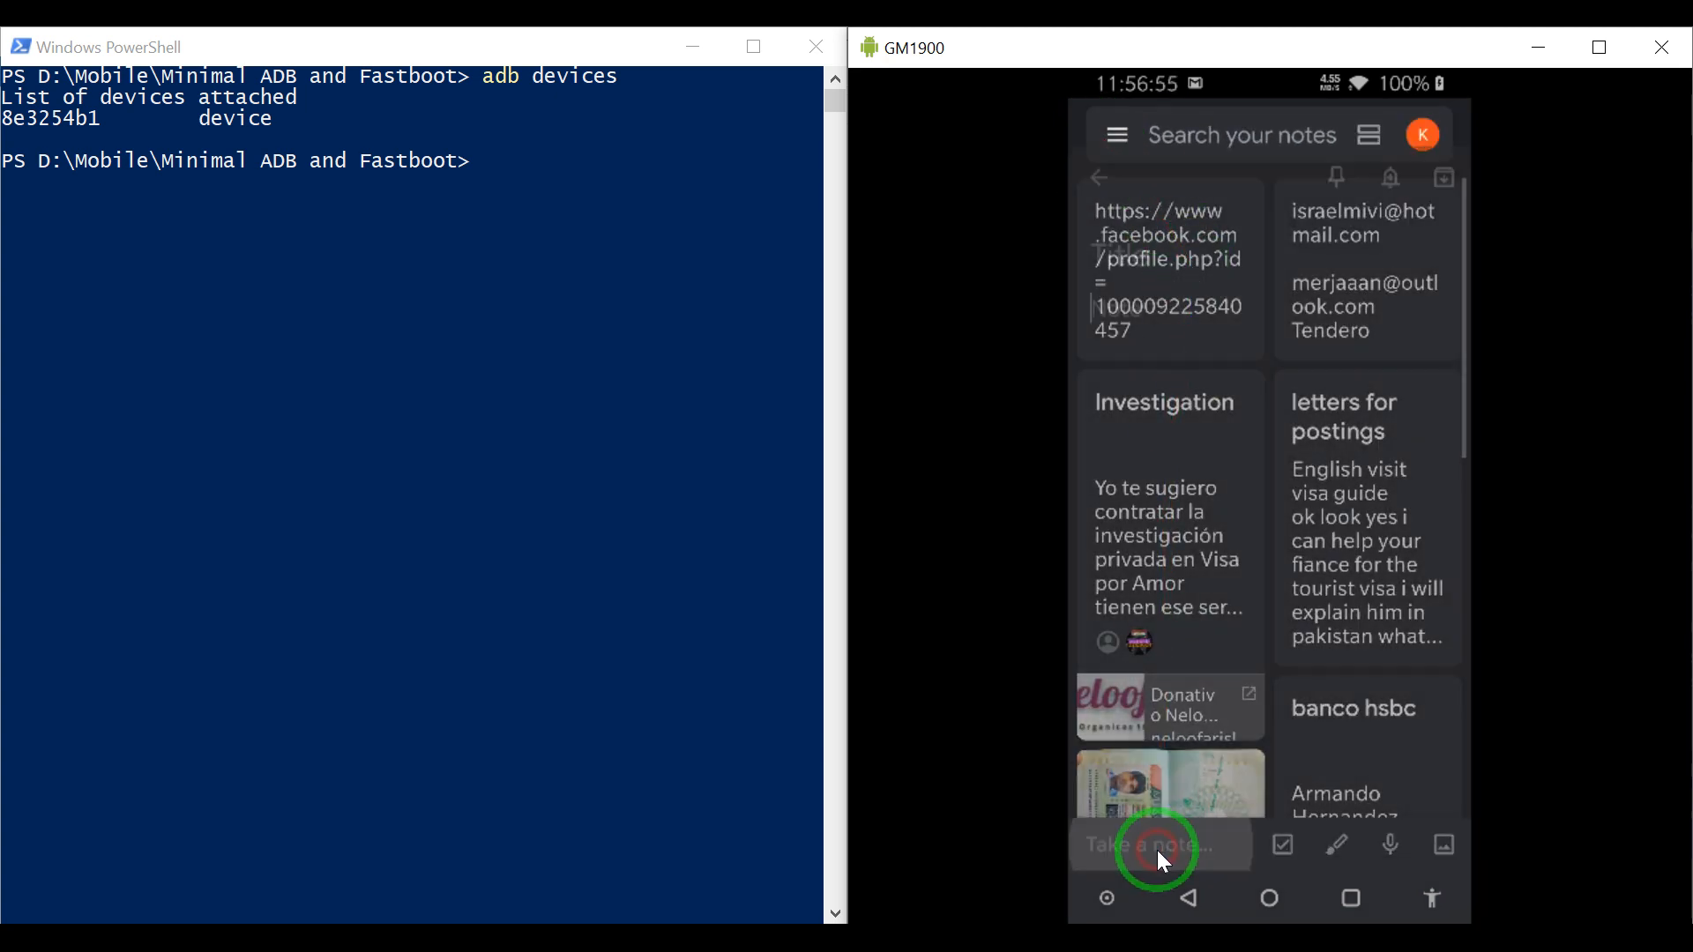
pyautogui.click(1158, 846)
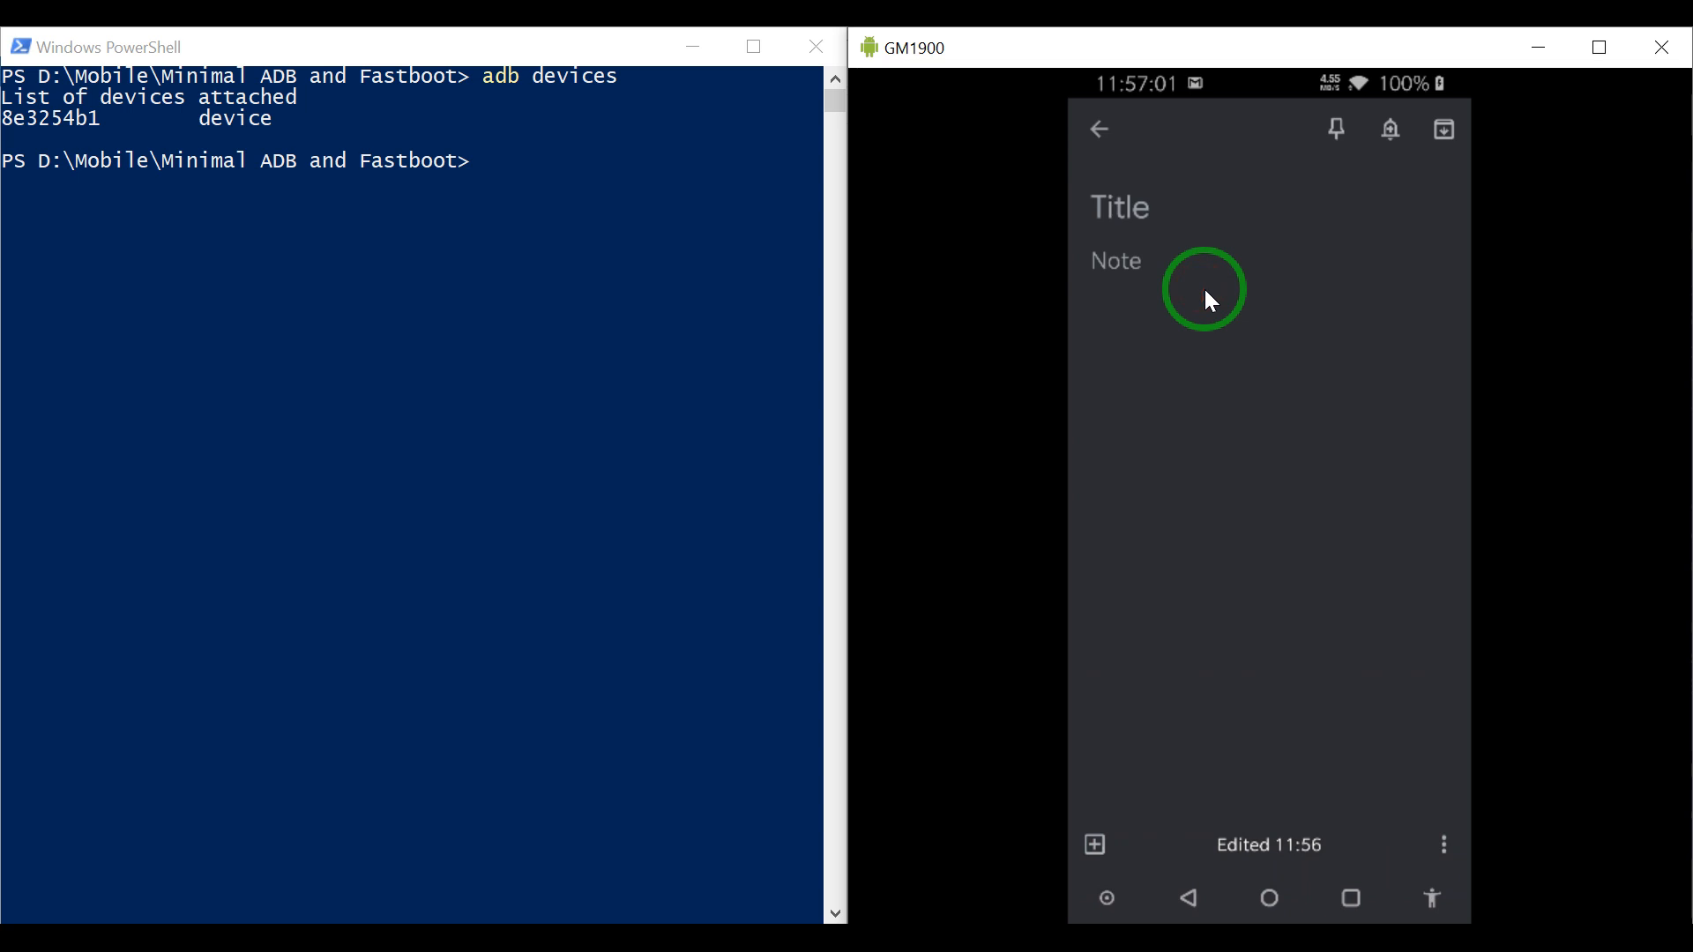
pyautogui.click(1098, 129)
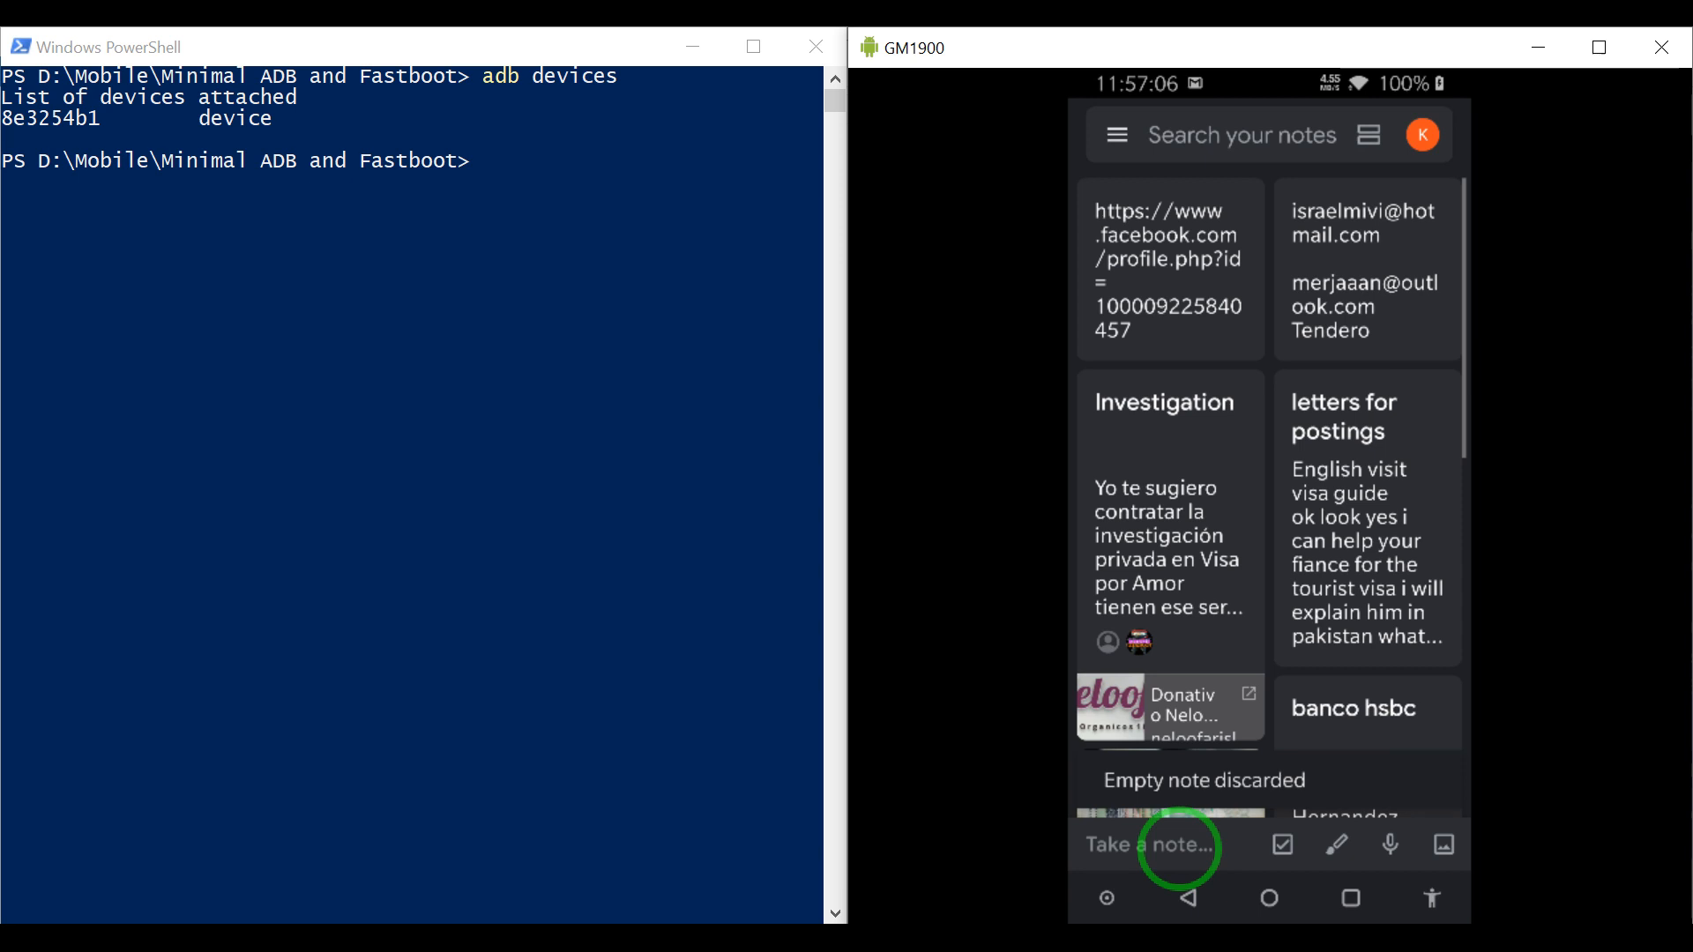
pyautogui.click(1150, 846)
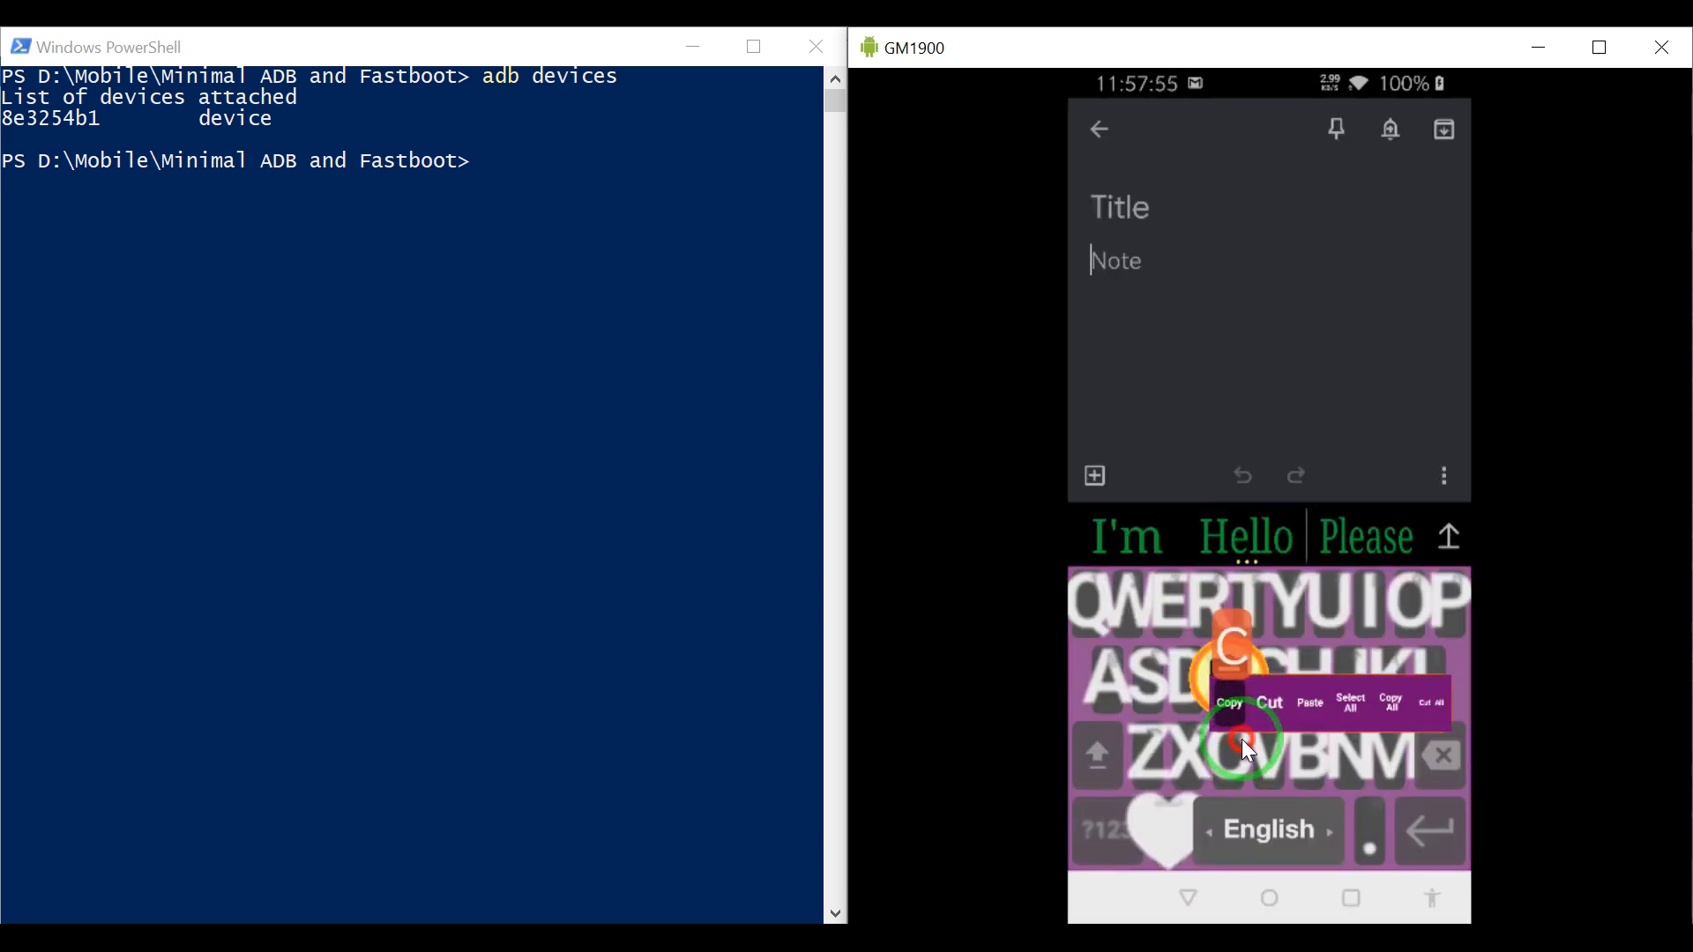
pyautogui.click(1307, 703)
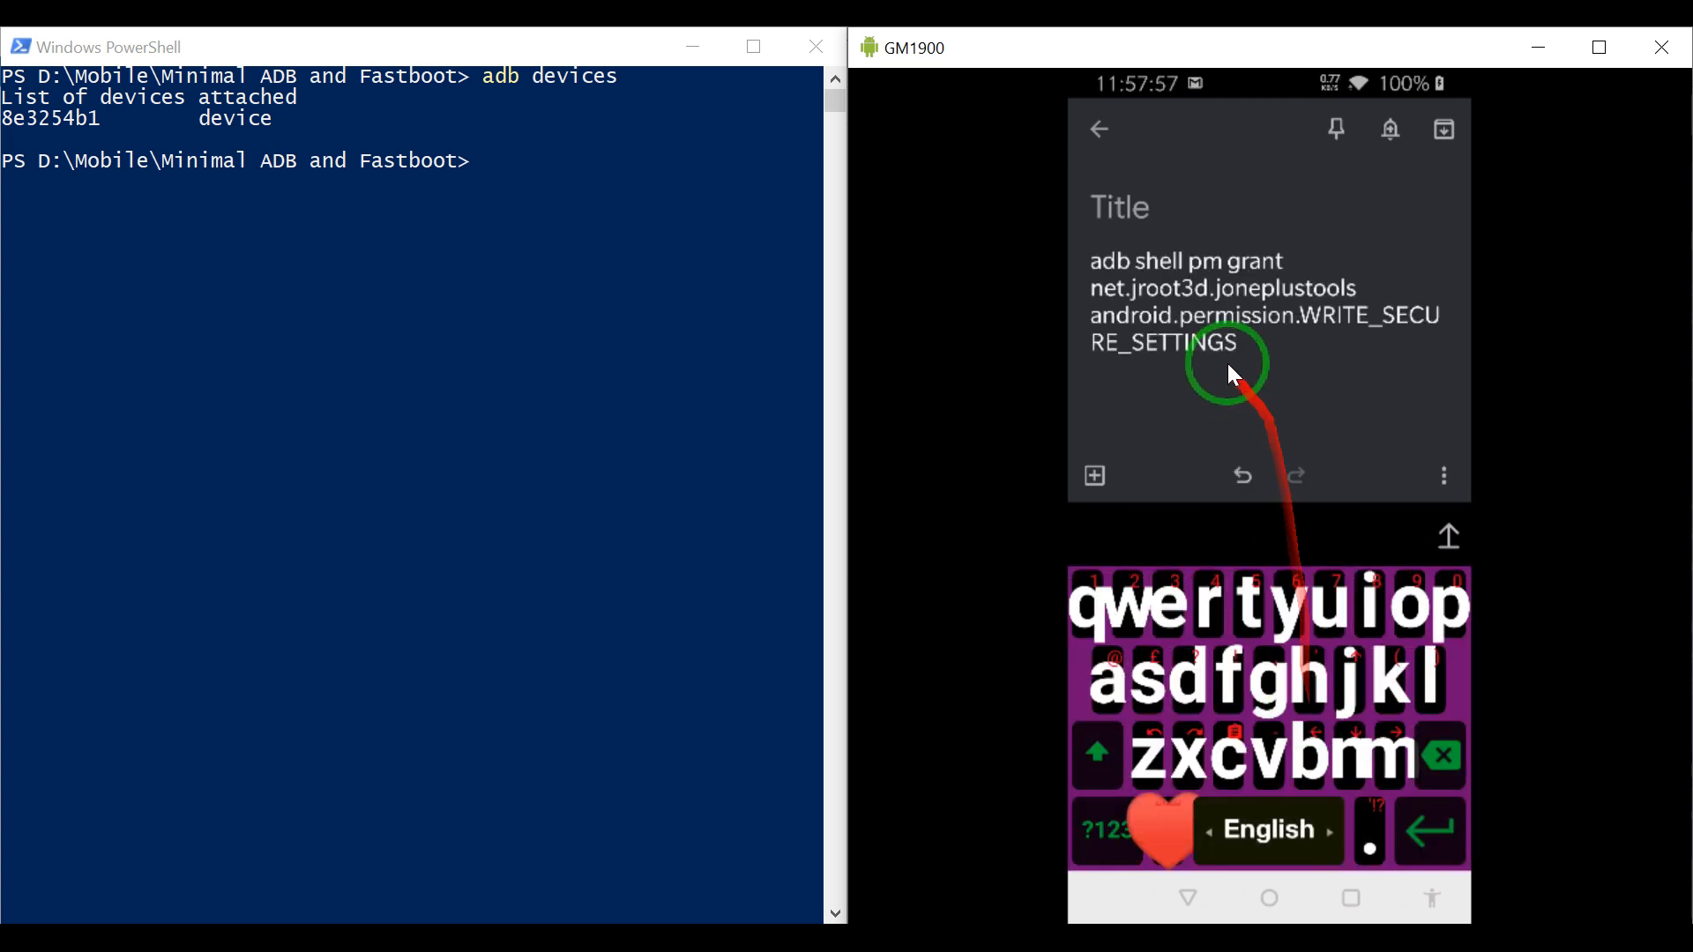
pyautogui.click(1188, 897)
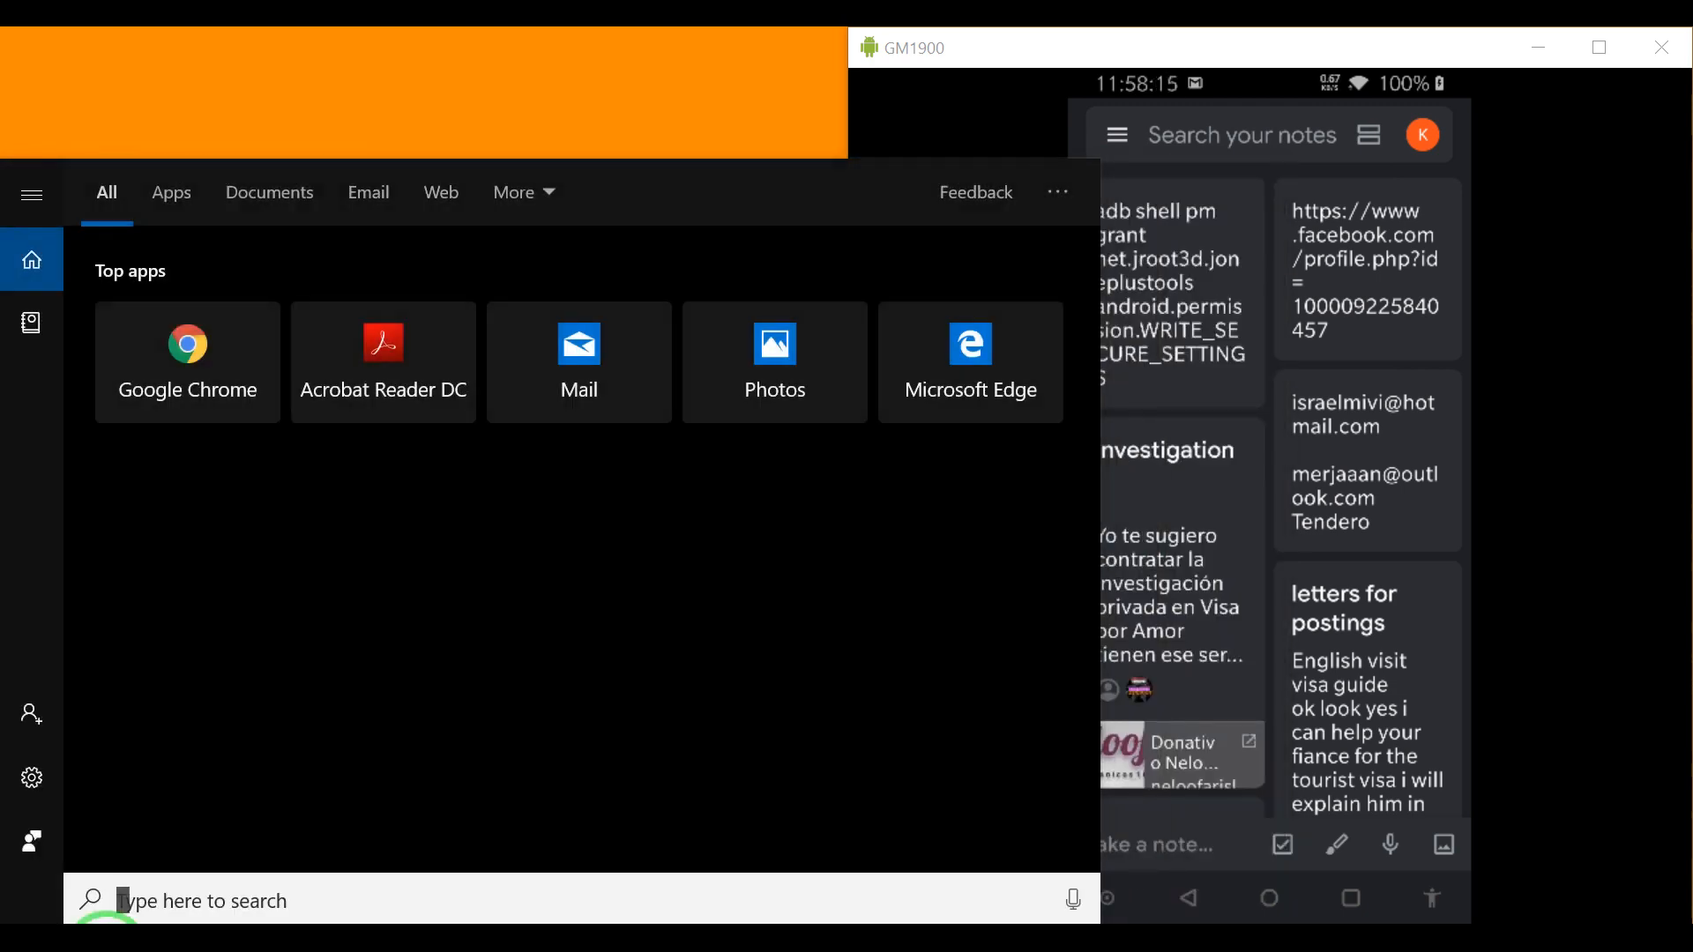
# Step: Search 'chrome', then enter 'keep.google' in the browser address bar
pyautogui.write('chro me')
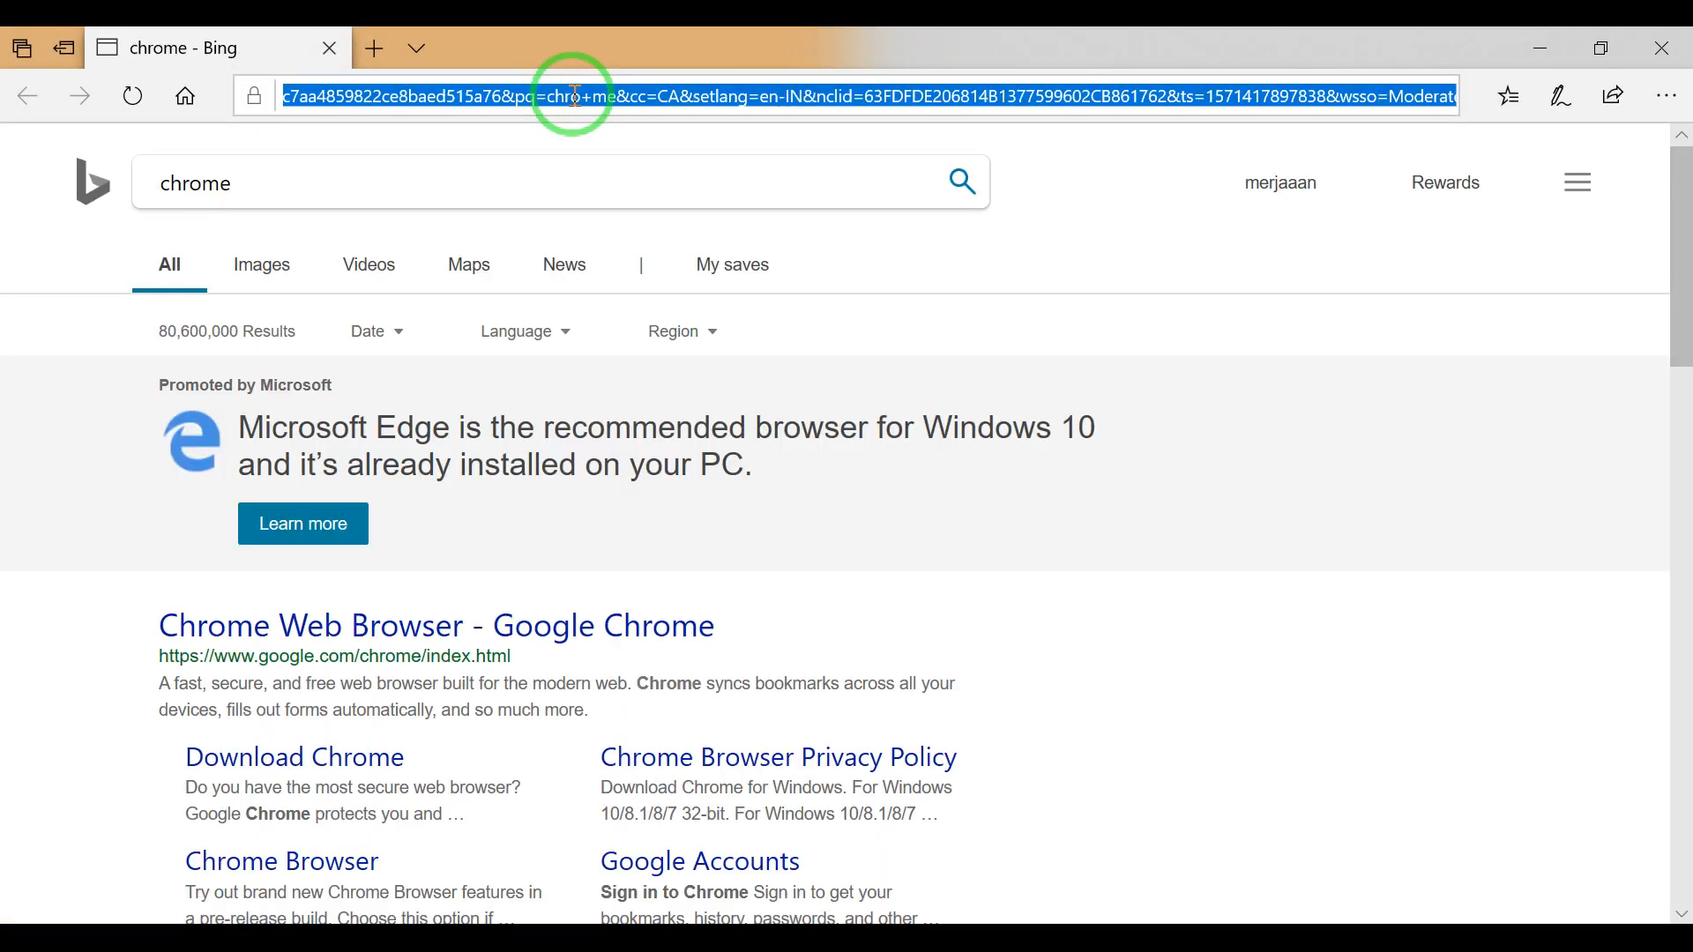
pyautogui.write('keep')
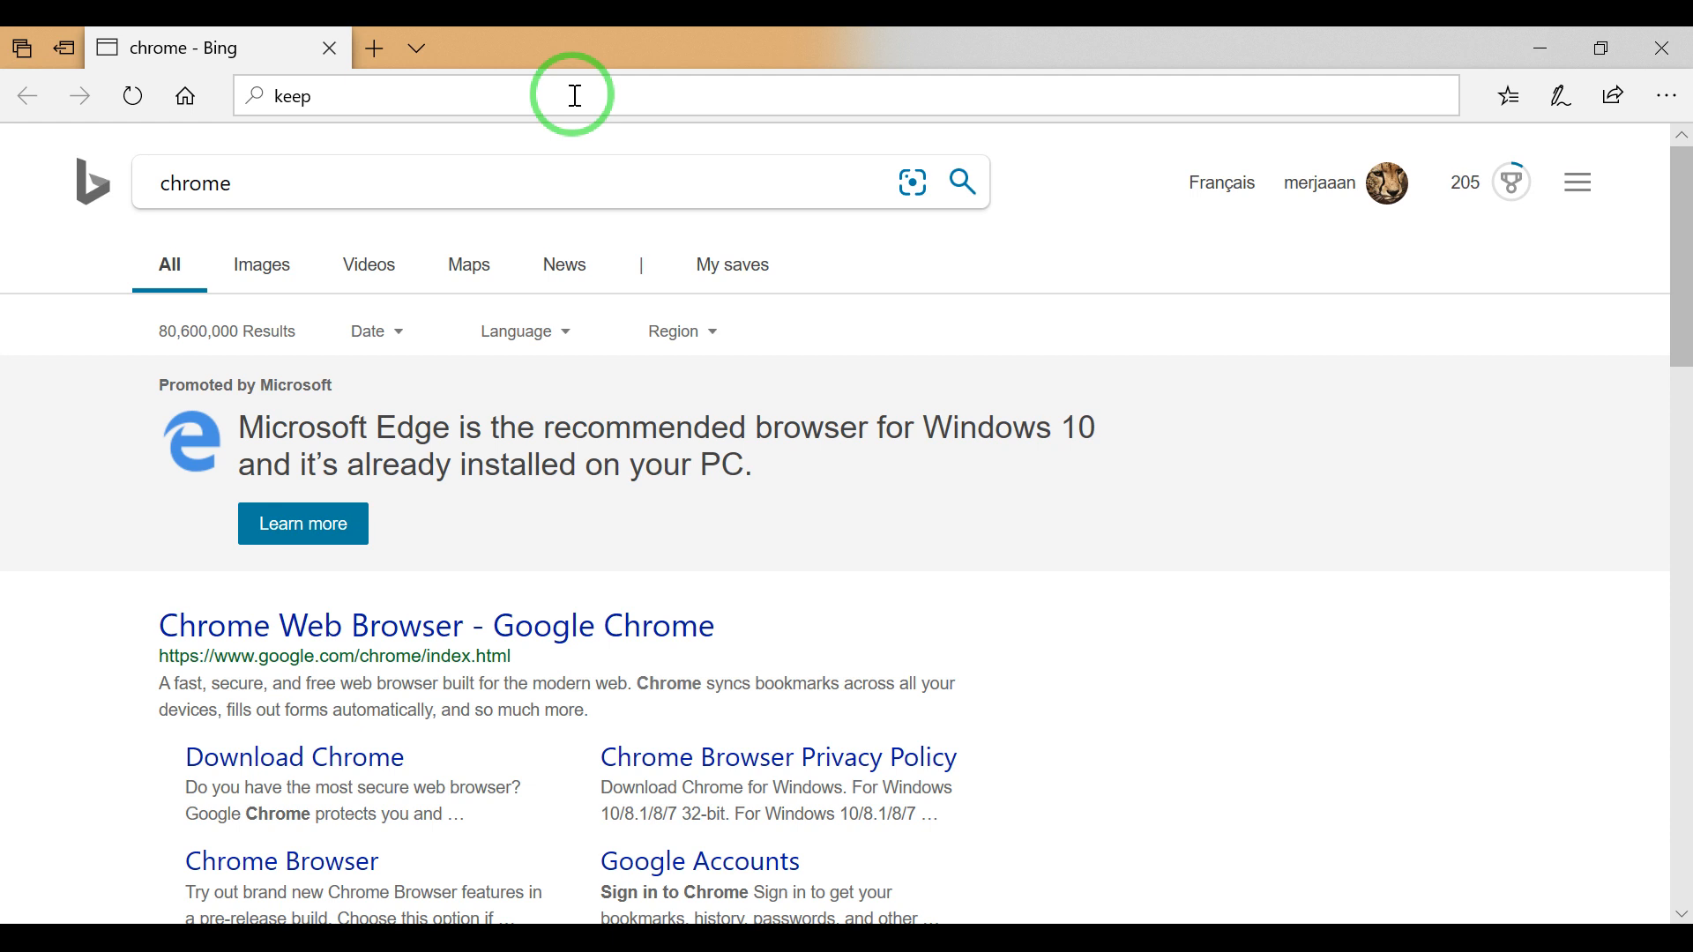
pyautogui.write('.google')
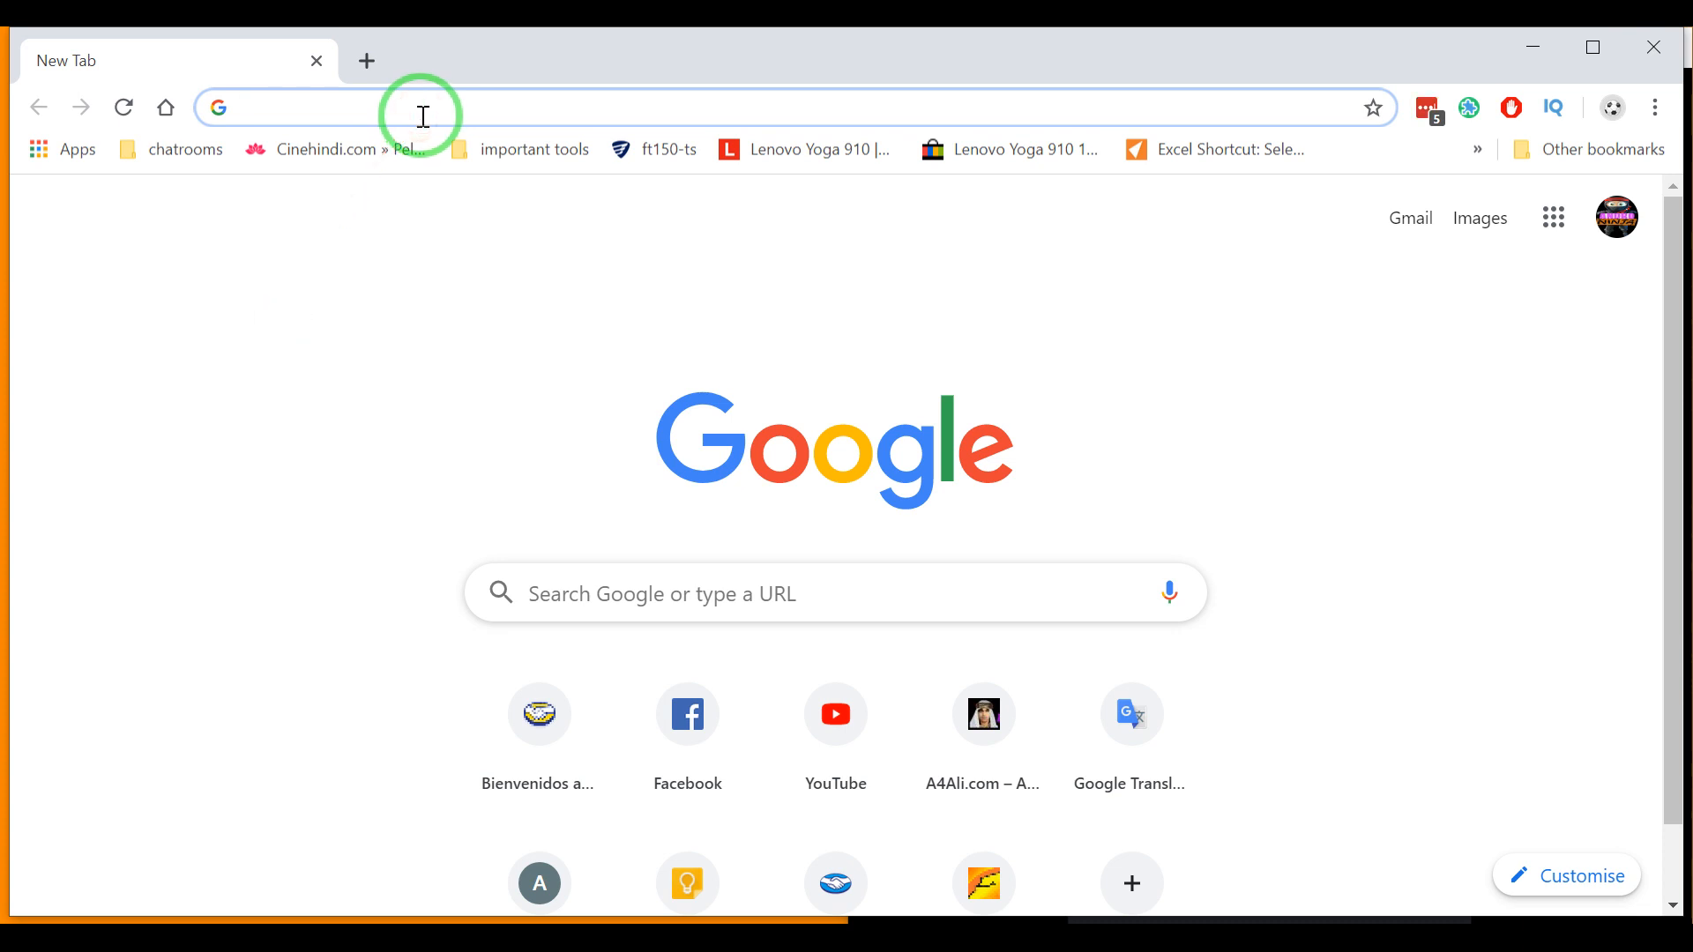
# Step: Open keep.google.com/#home and select the note holding the adb grant command
pyautogui.write('keep.google.com/#home')
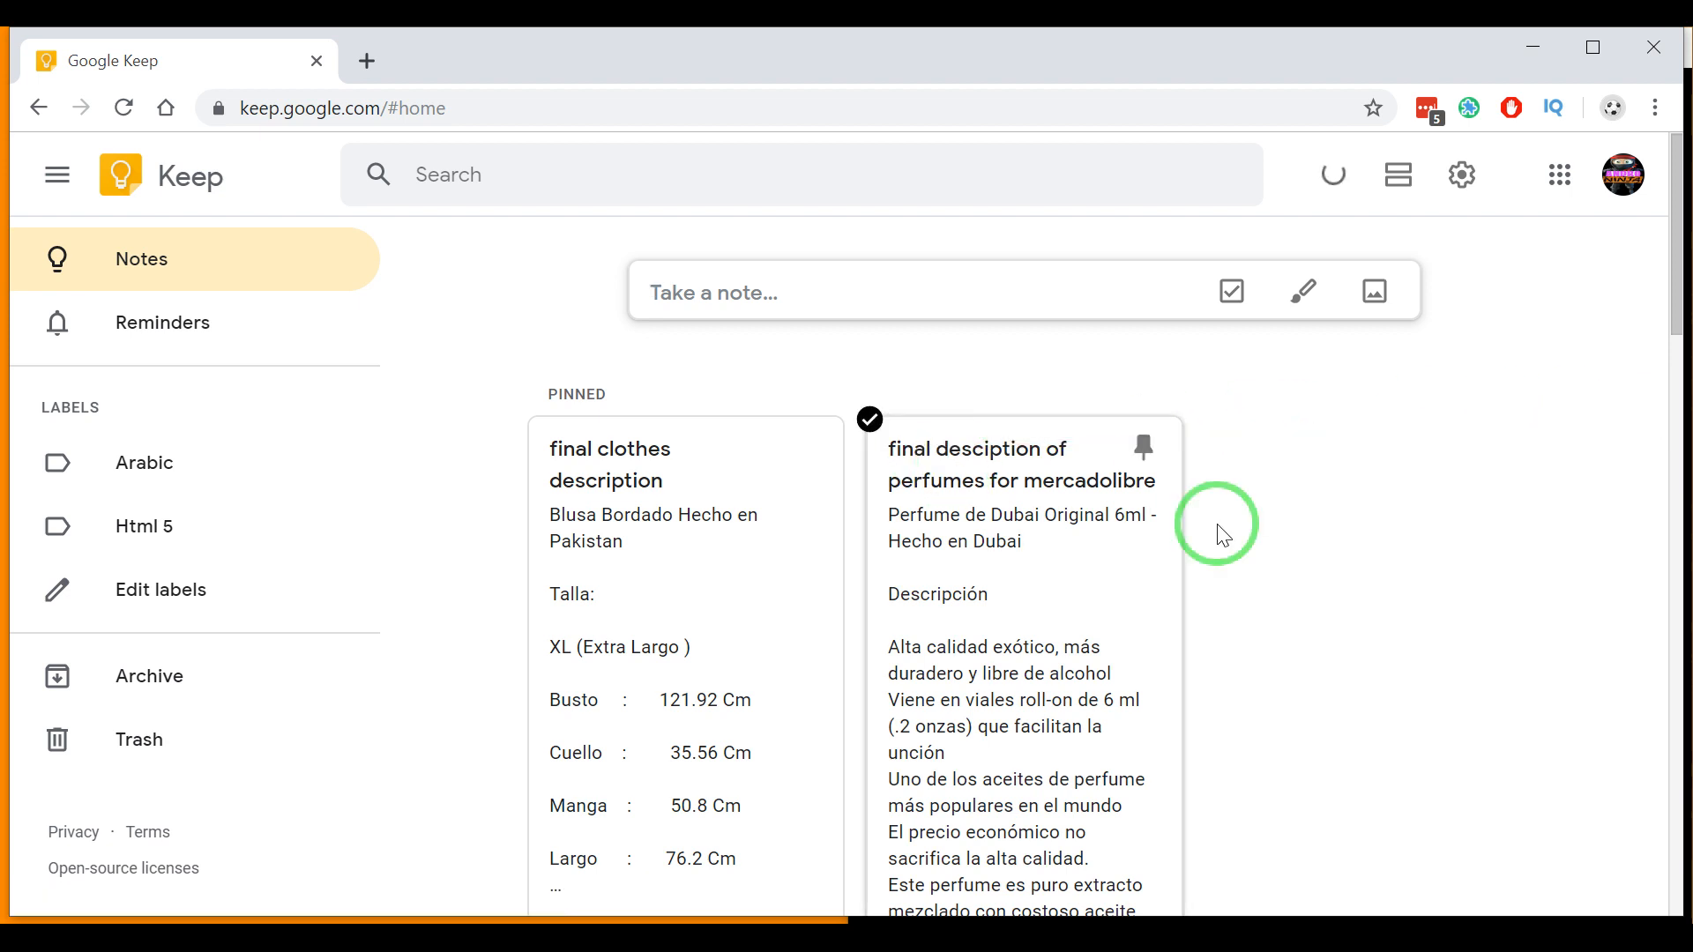
pyautogui.scroll(-3)
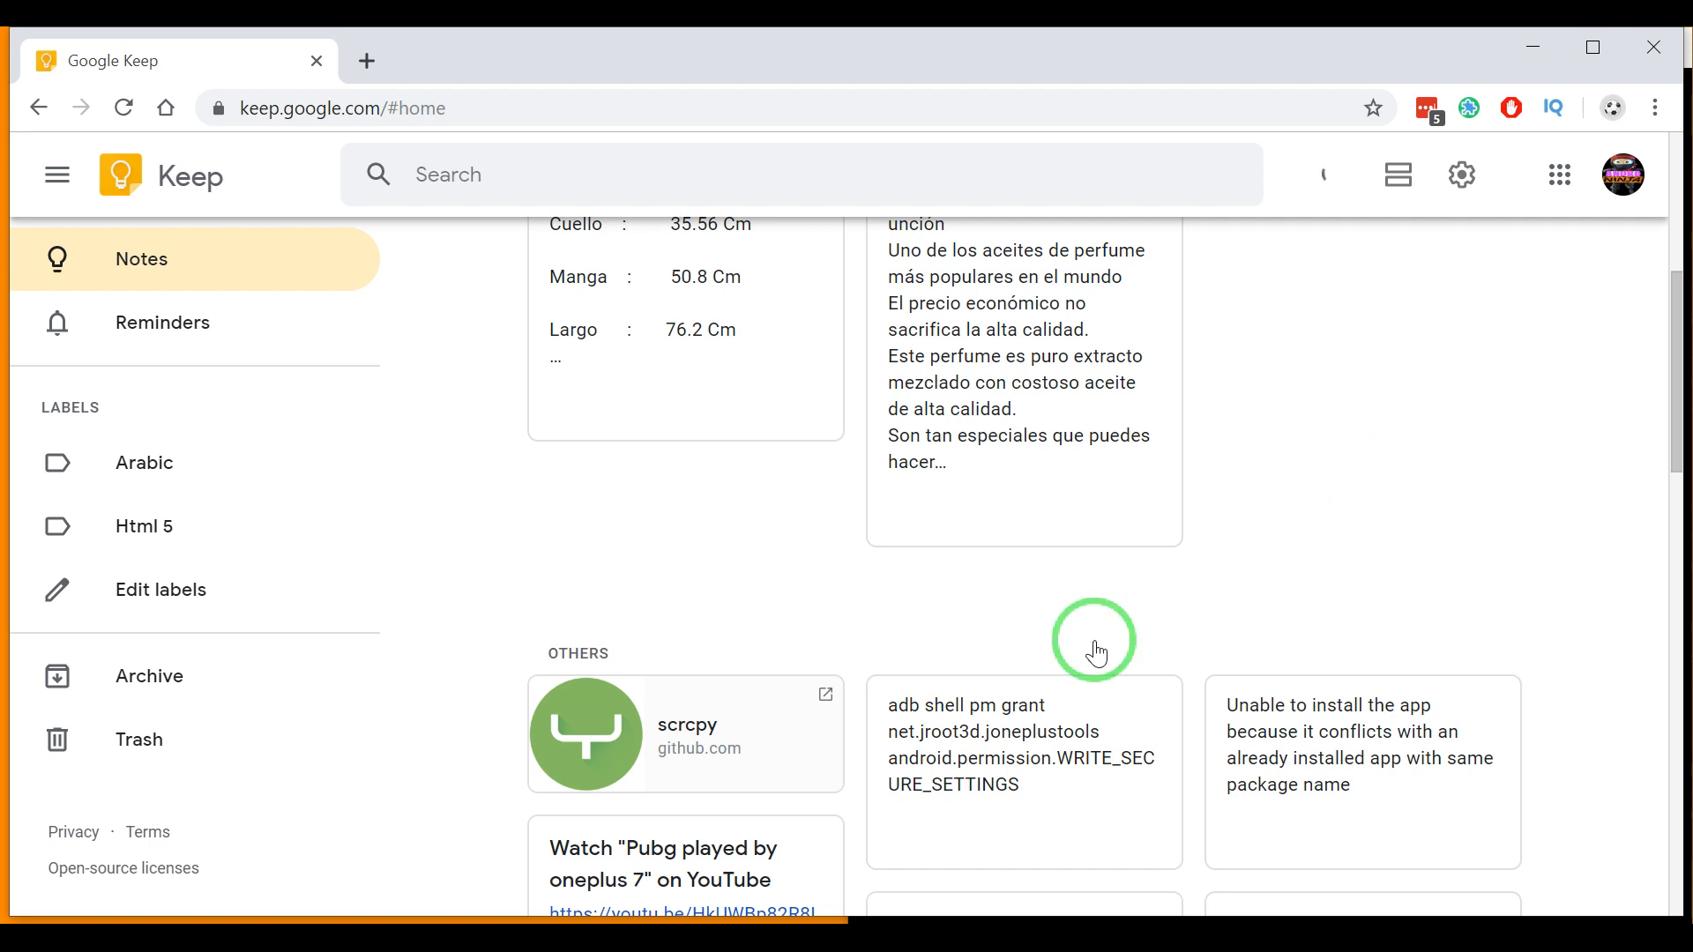
pyautogui.click(1020, 745)
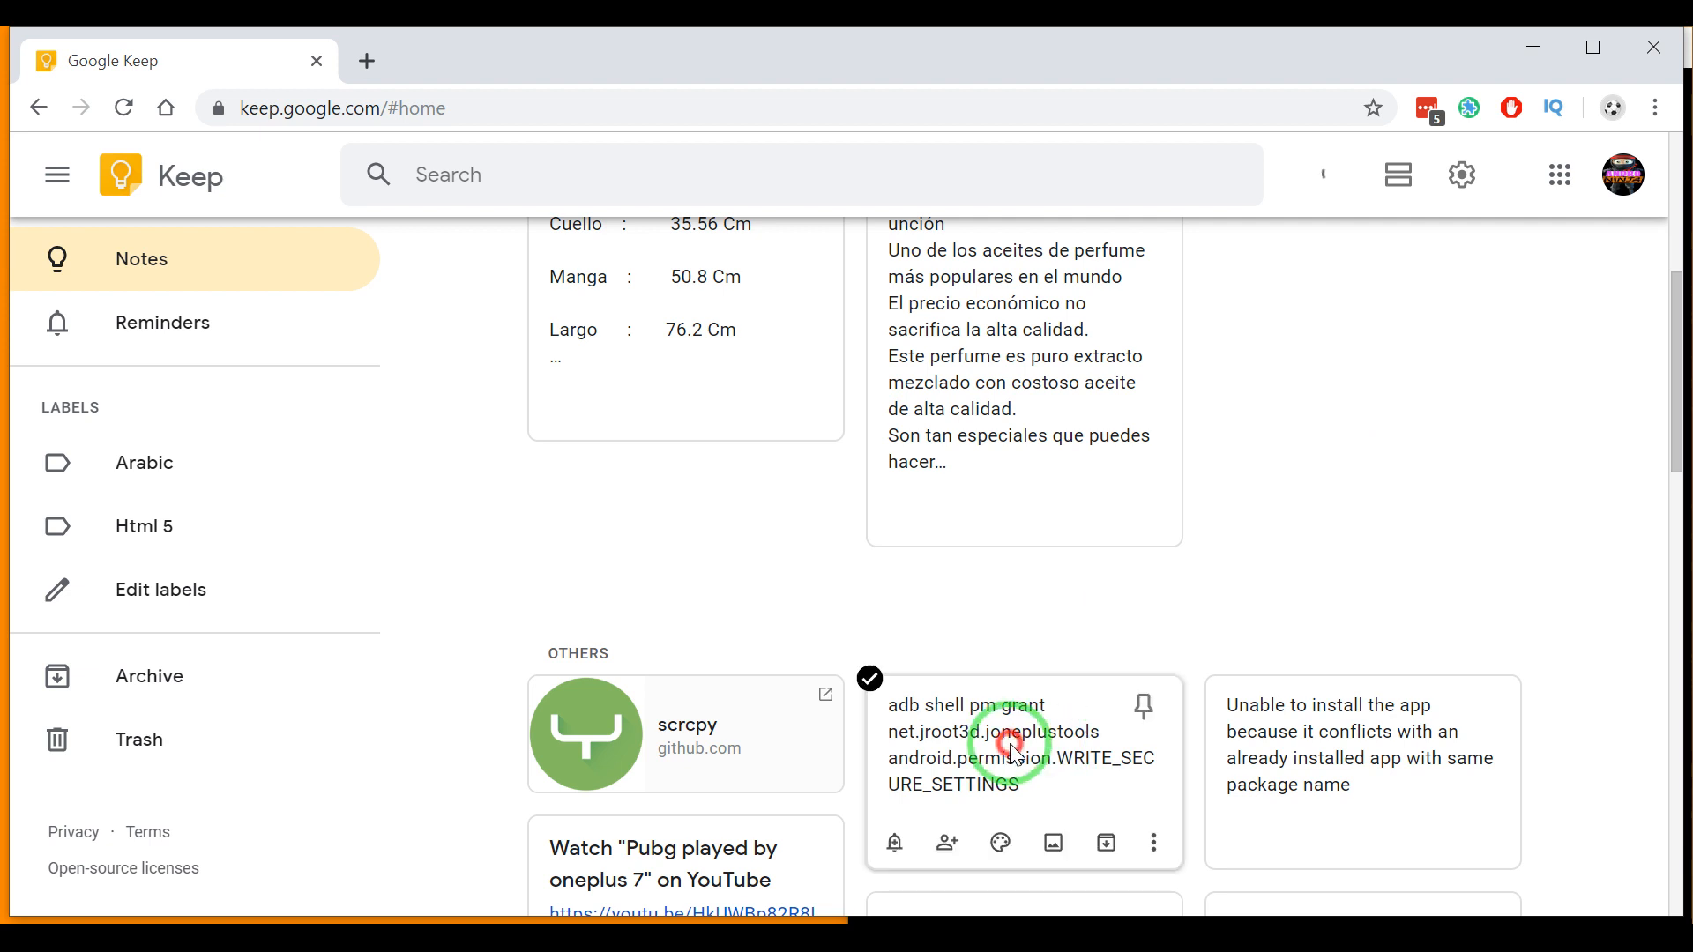
pyautogui.click(1012, 742)
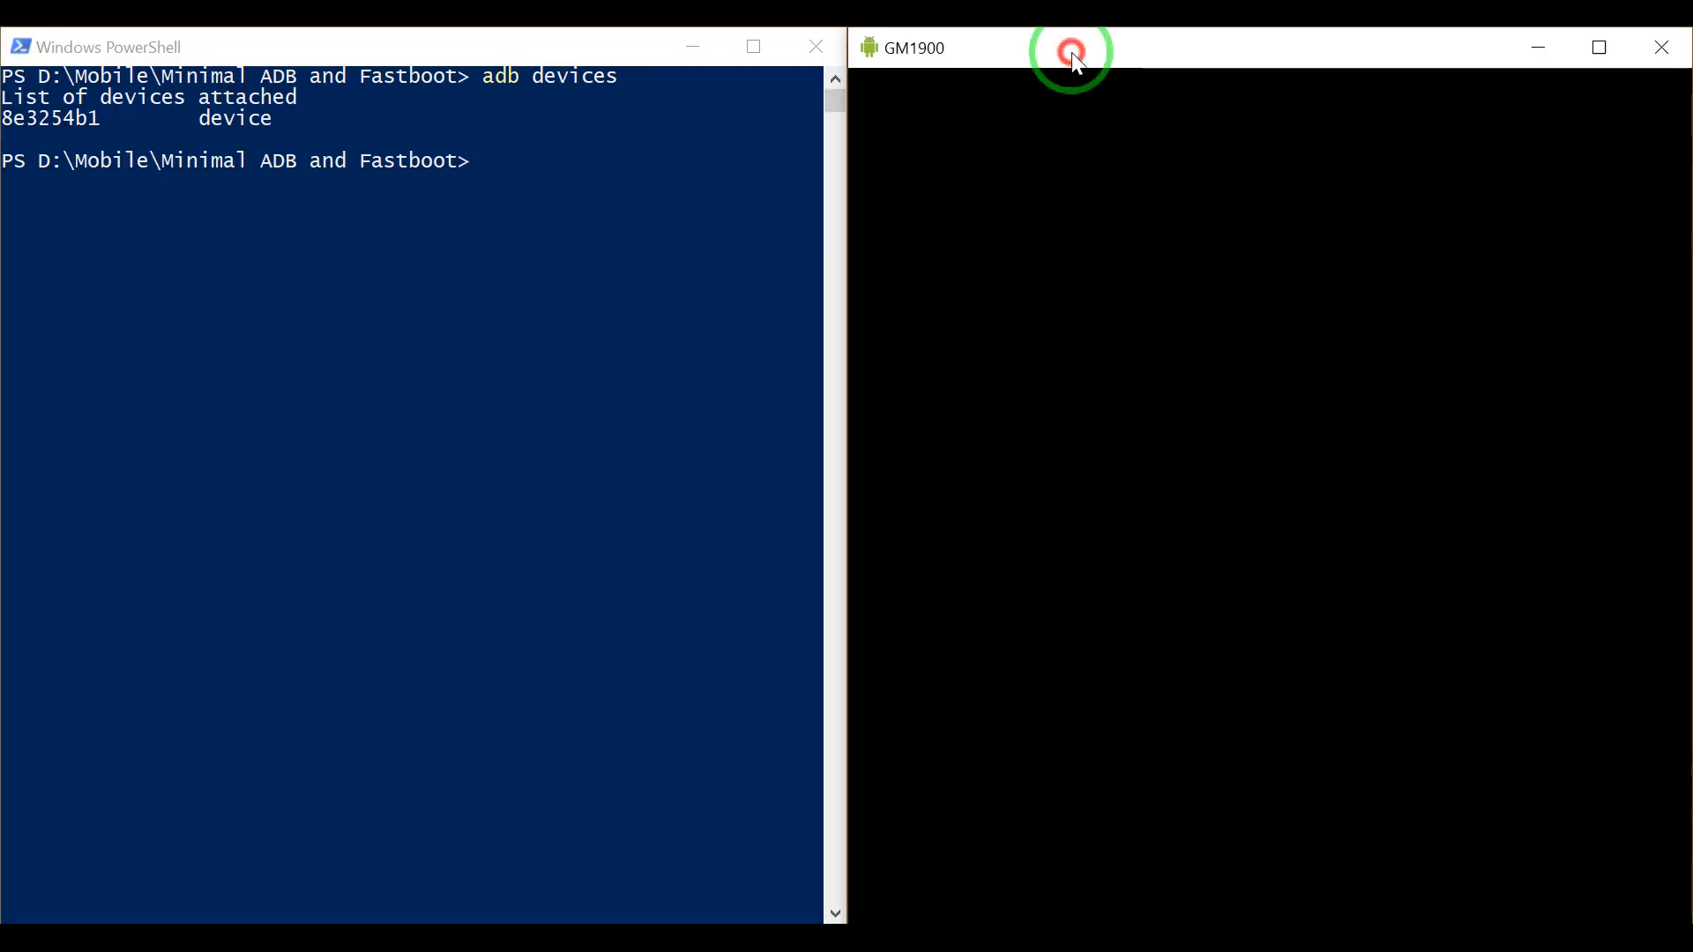
# Step: Run 'adb shell pm grant net.jroot3d.joneplustools android.permission.WRITE_SECURE_SETTINGS'
pyautogui.click(1070, 54)
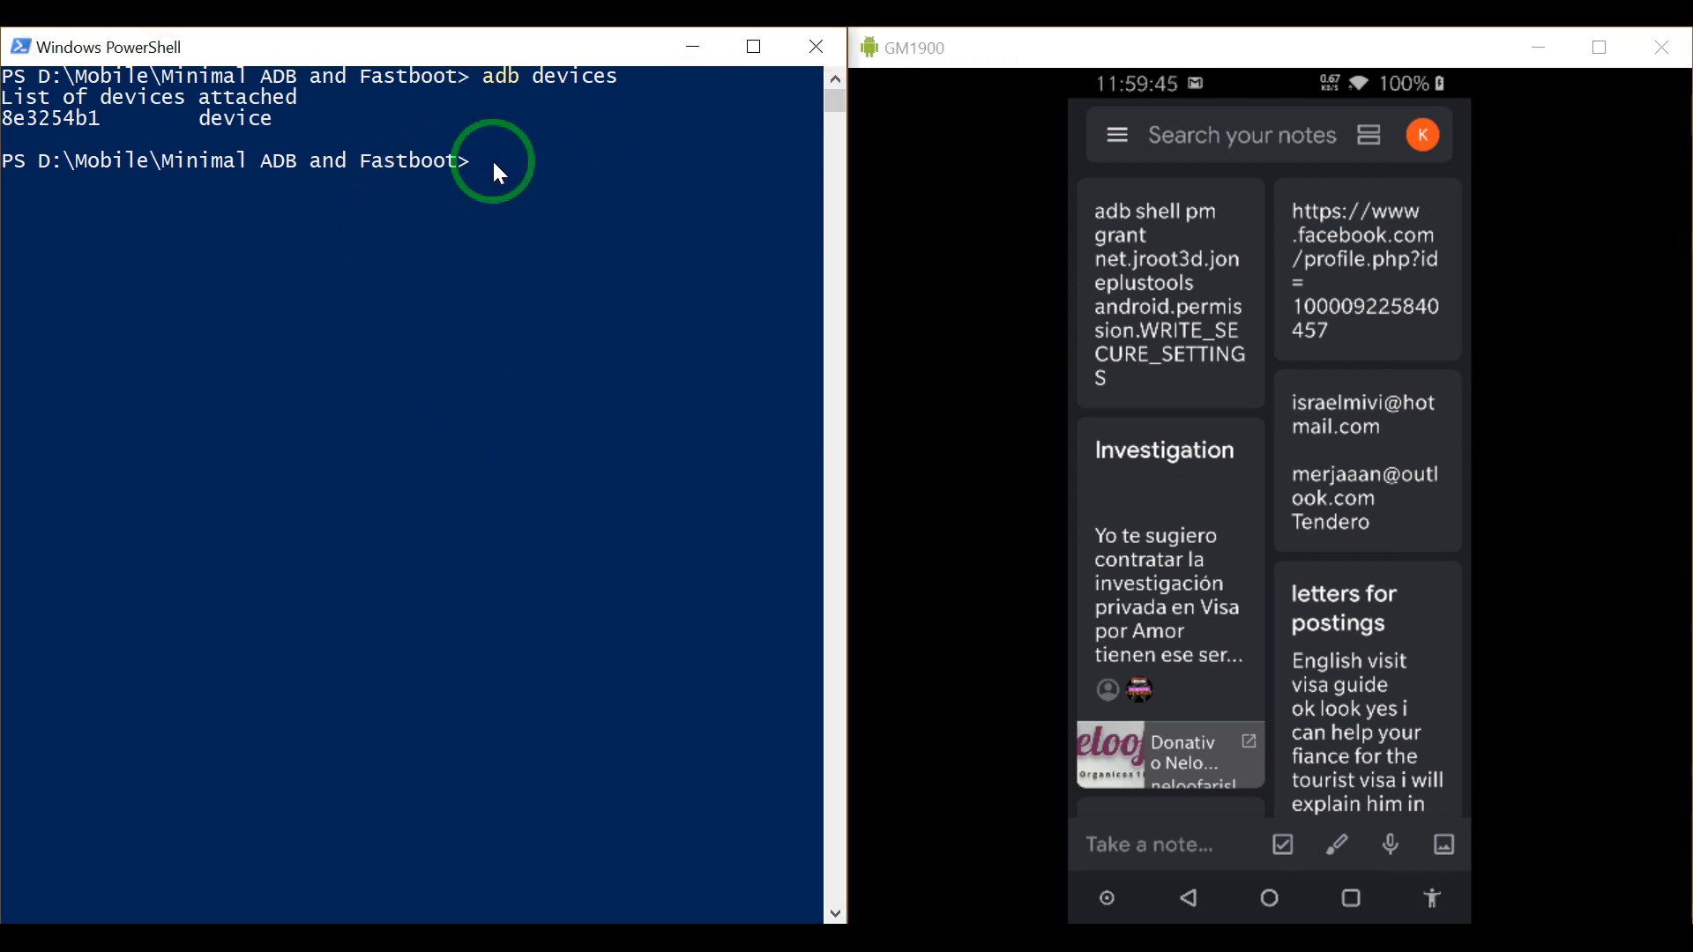
pyautogui.write('adb shell pm grant net.jroot3d.joneplustools android.permission.WRITE_SECURE_SETTINGS')
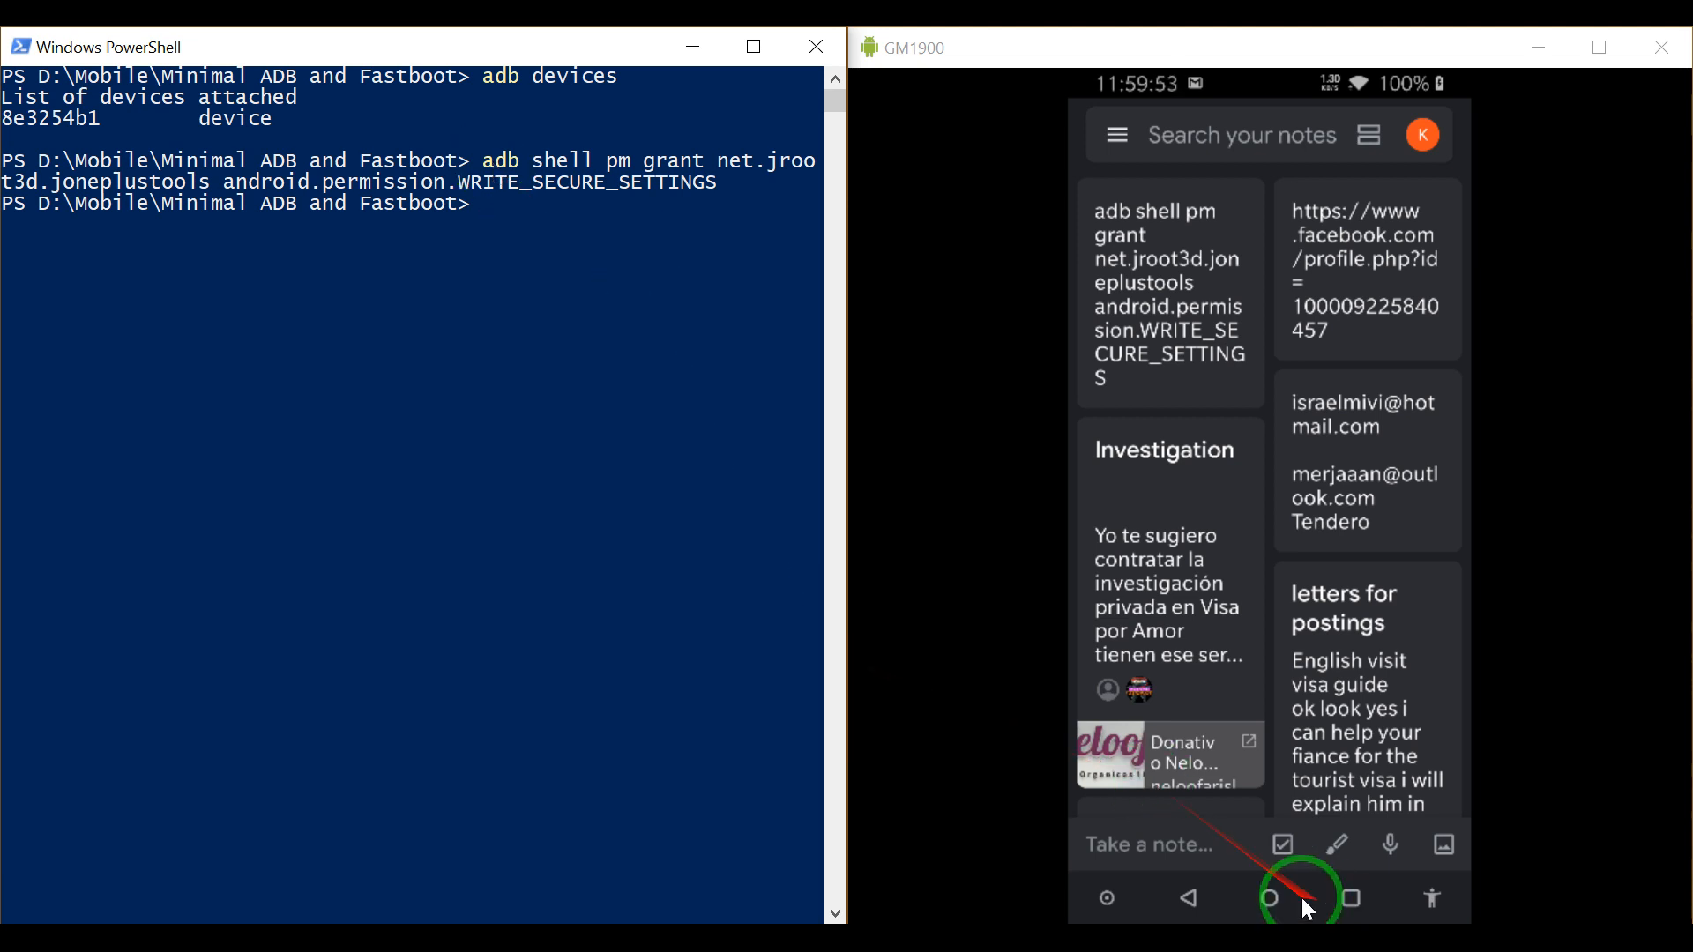
pyautogui.click(1350, 897)
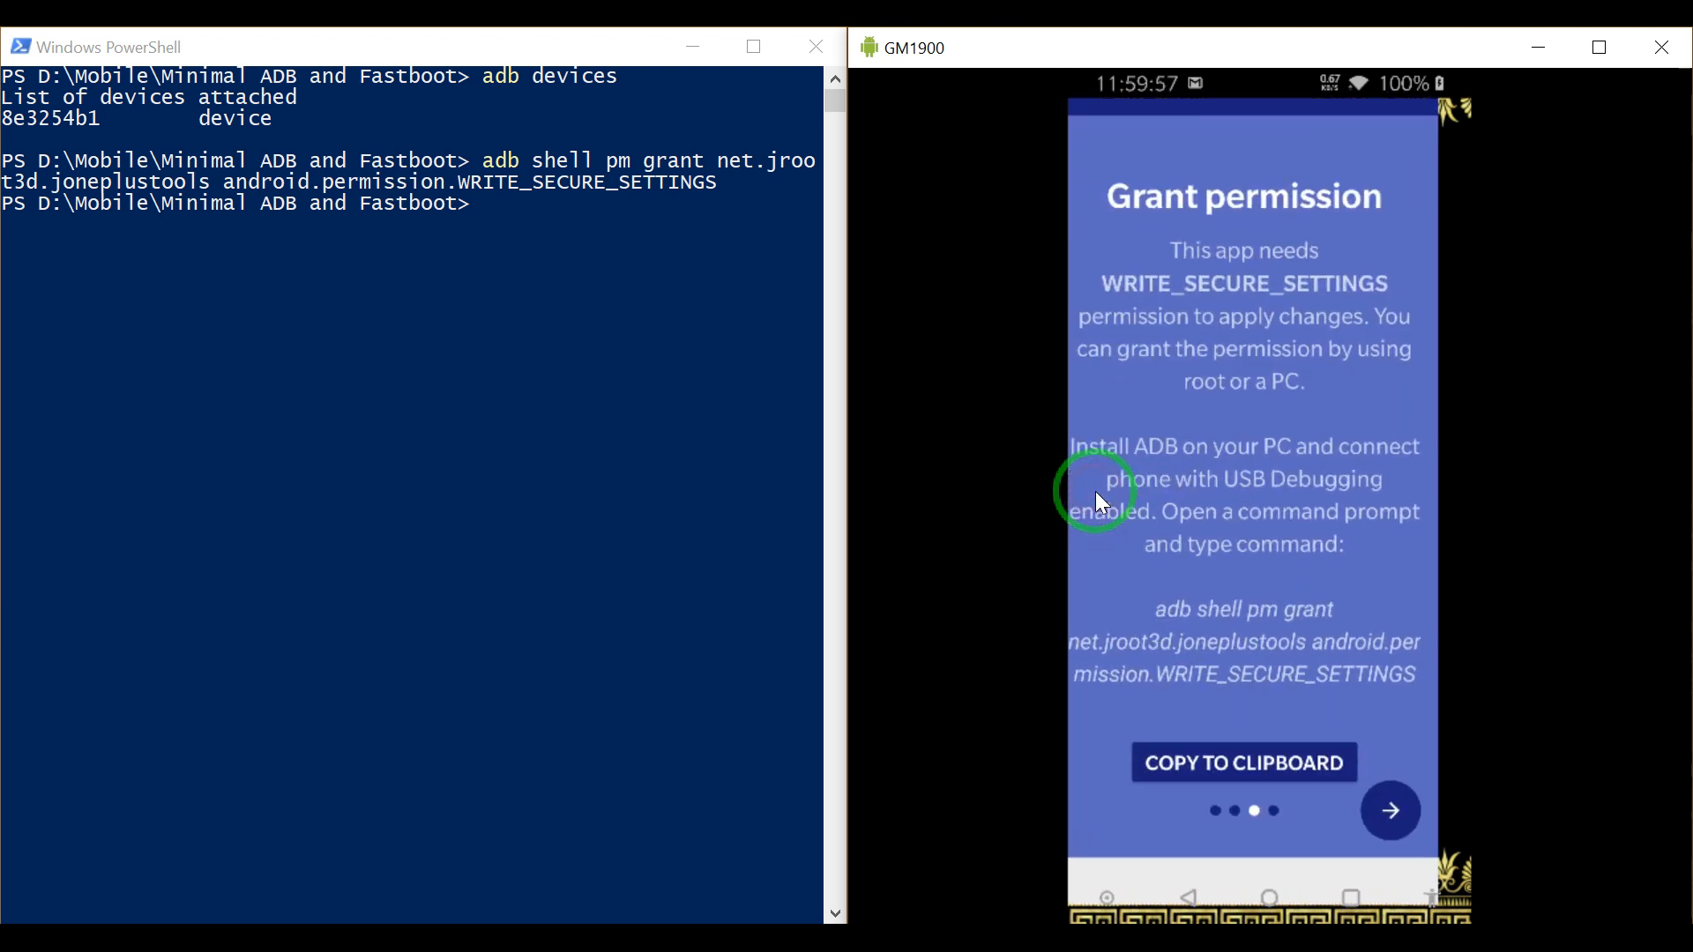
# Step: Complete the jOnePlus Tools setup walkthrough, allowing the app access to files
pyautogui.click(1389, 811)
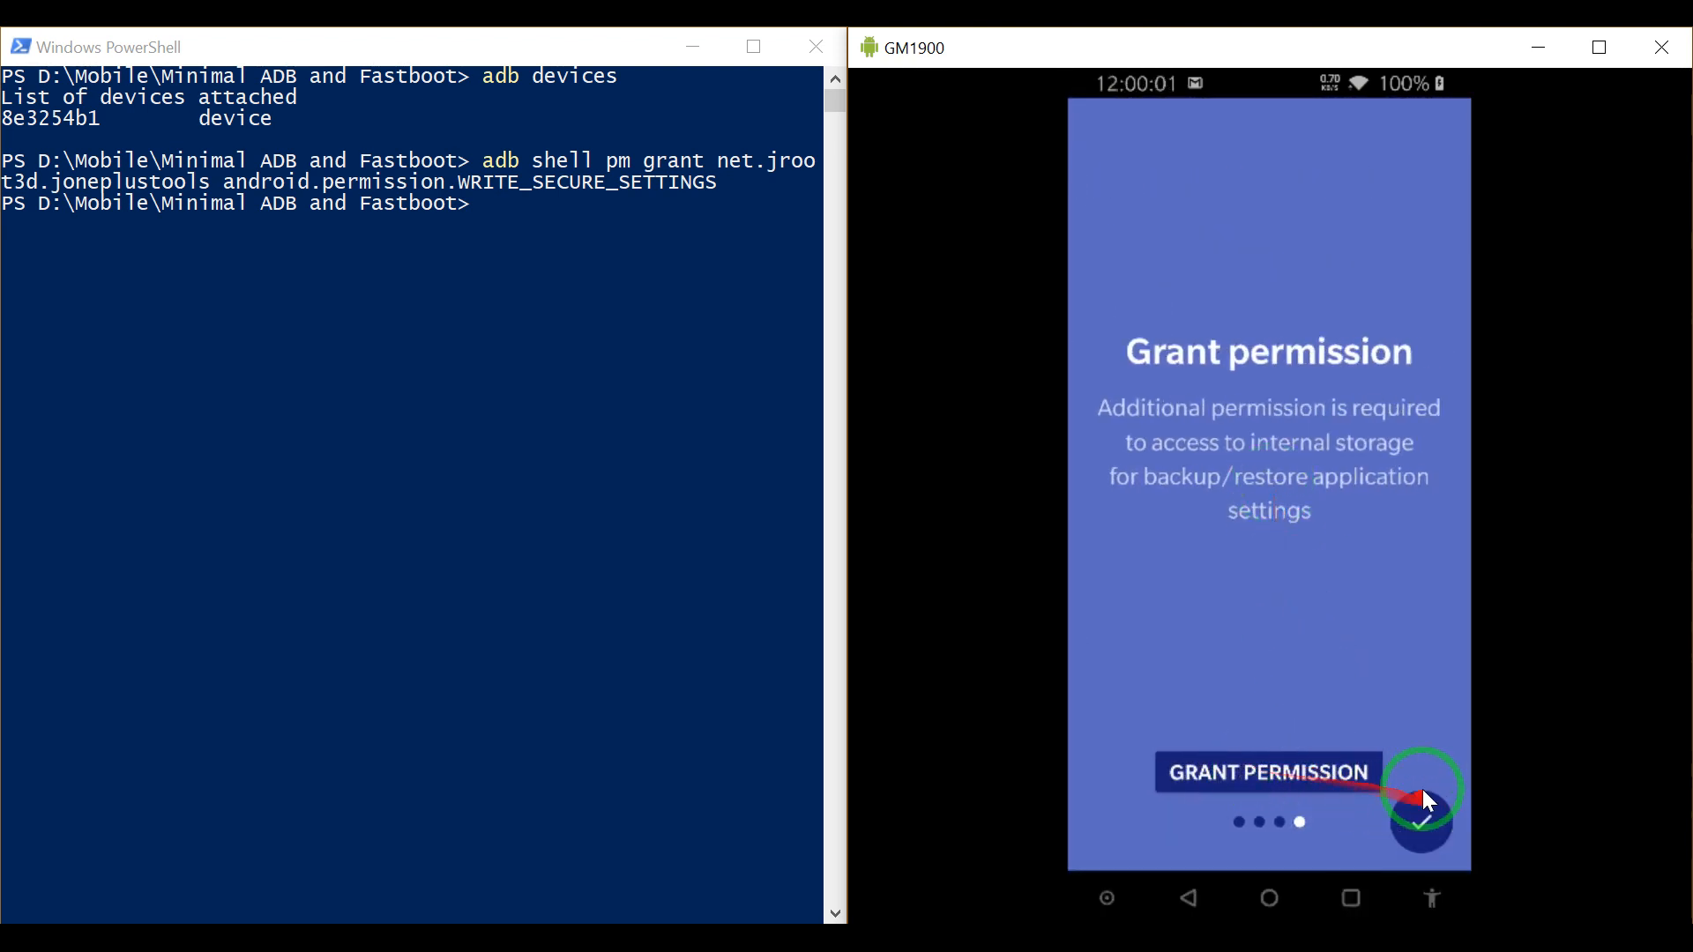
pyautogui.click(1266, 772)
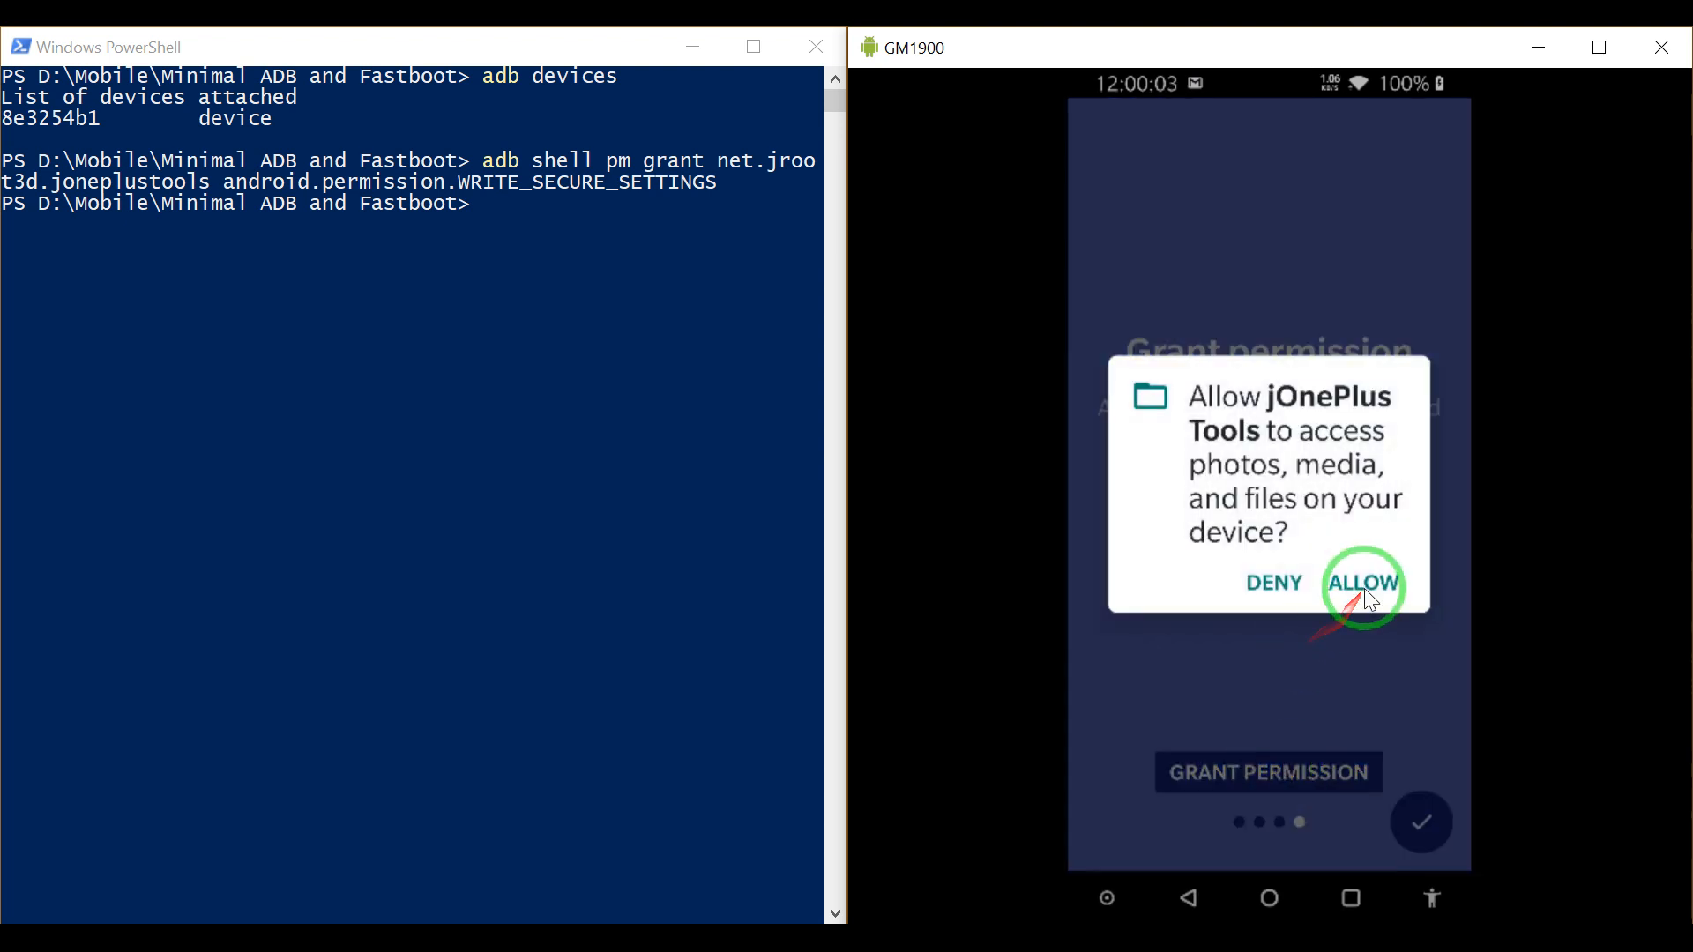
pyautogui.click(1362, 583)
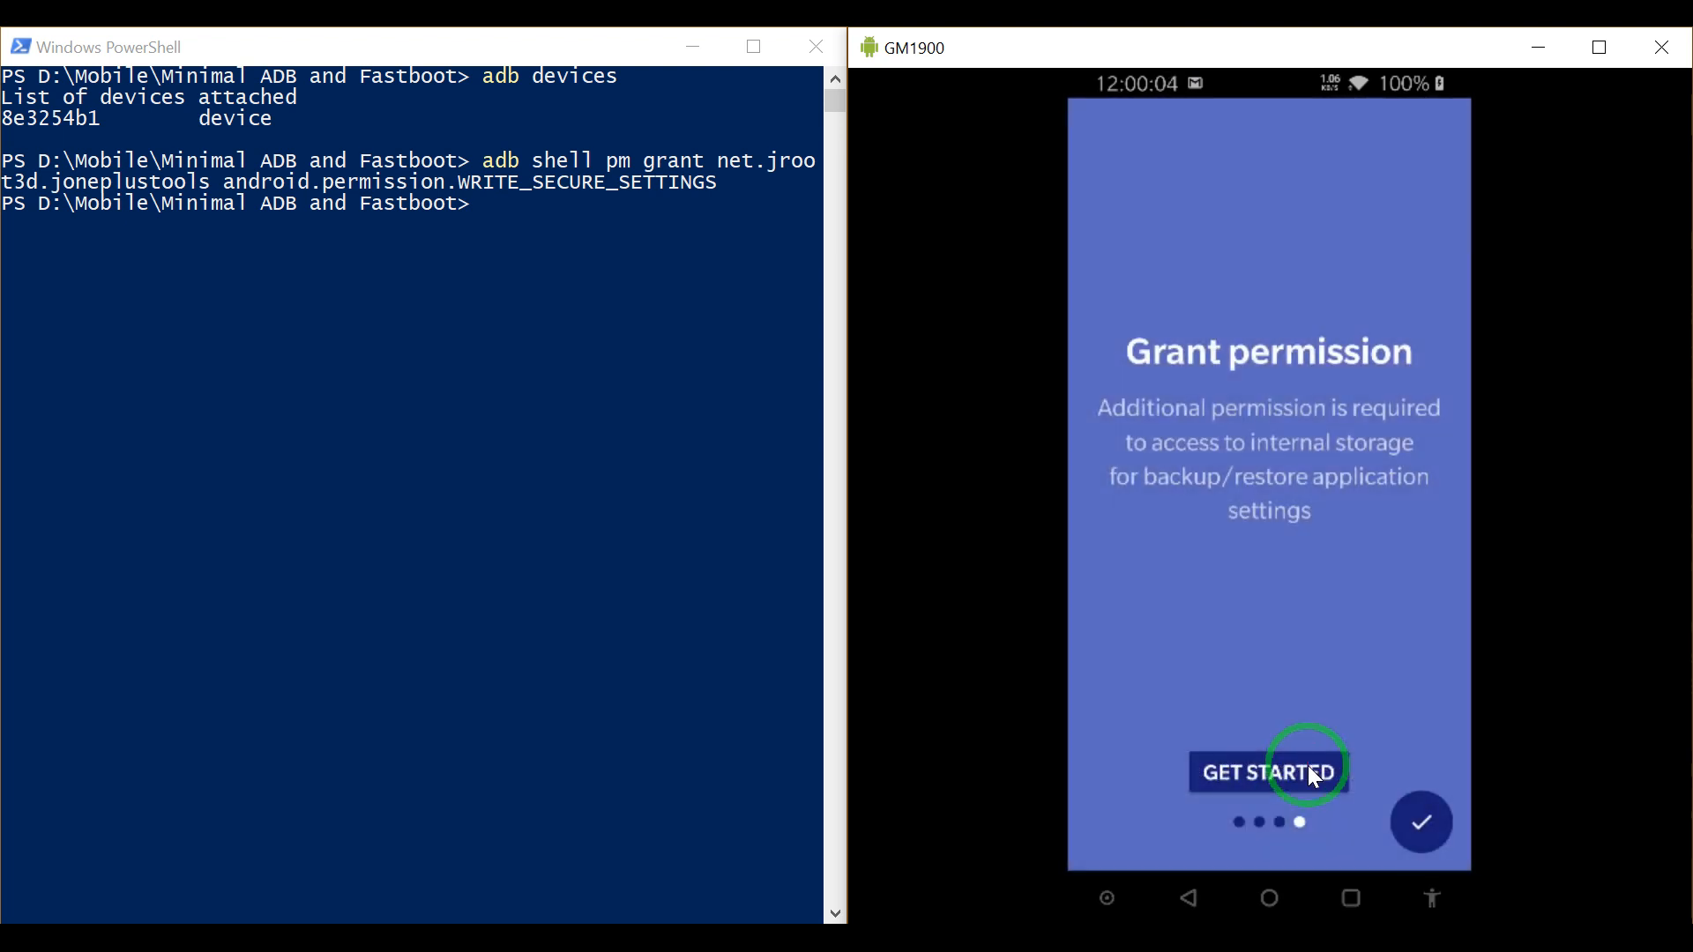
pyautogui.click(1299, 771)
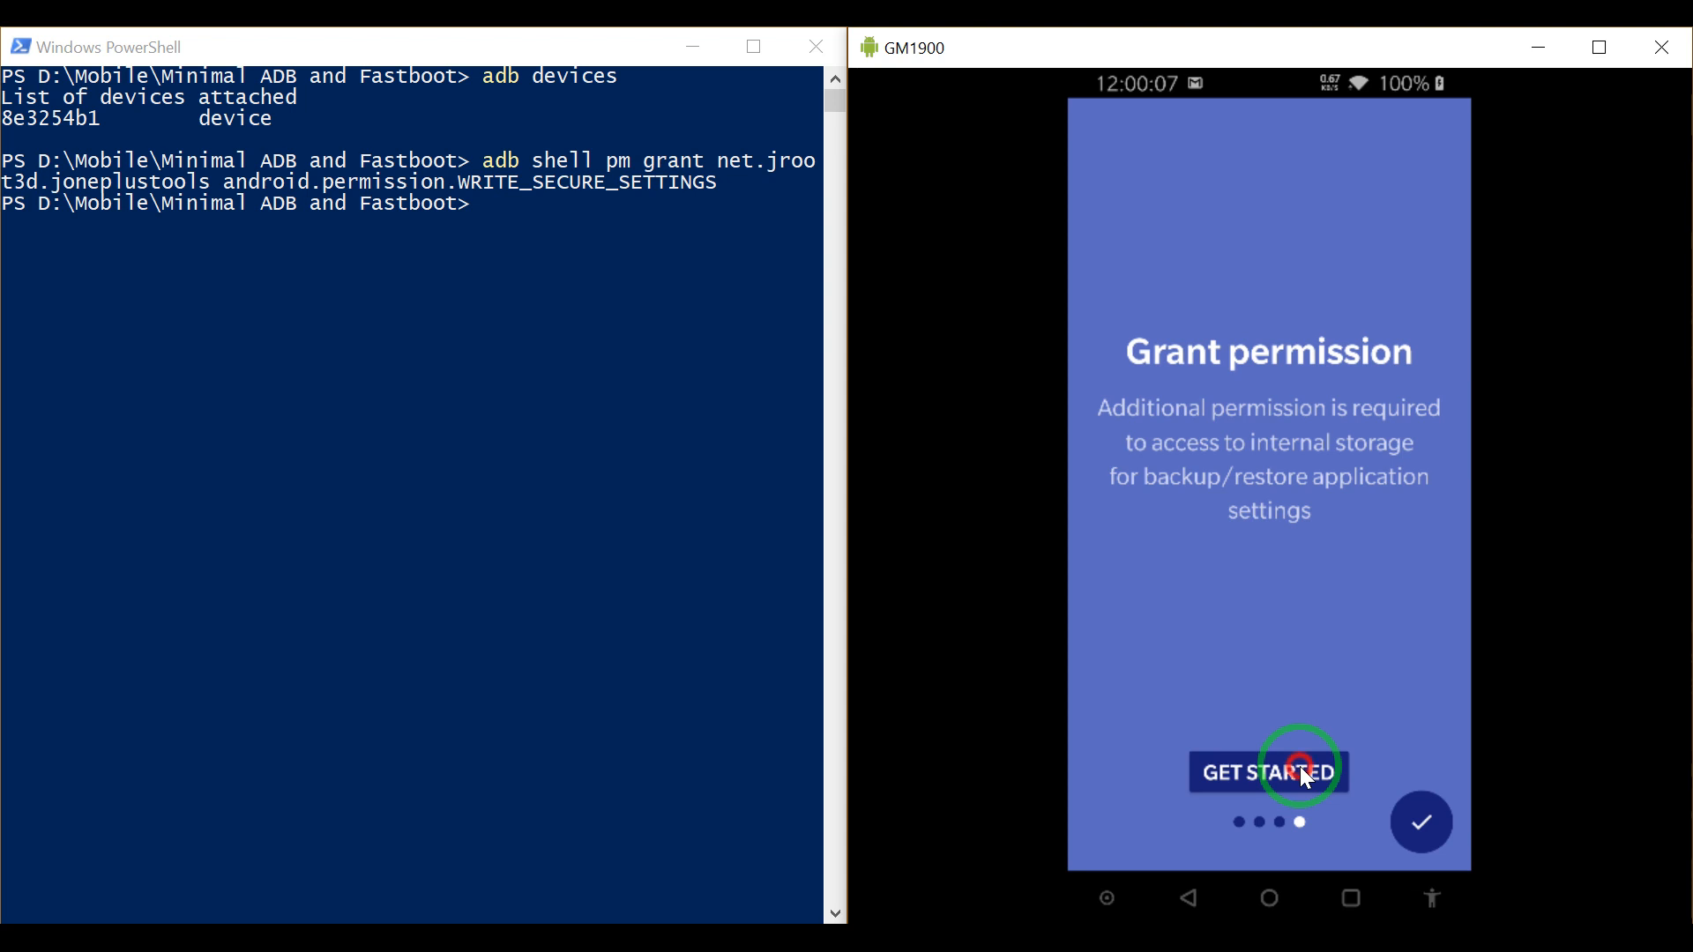
pyautogui.click(1268, 771)
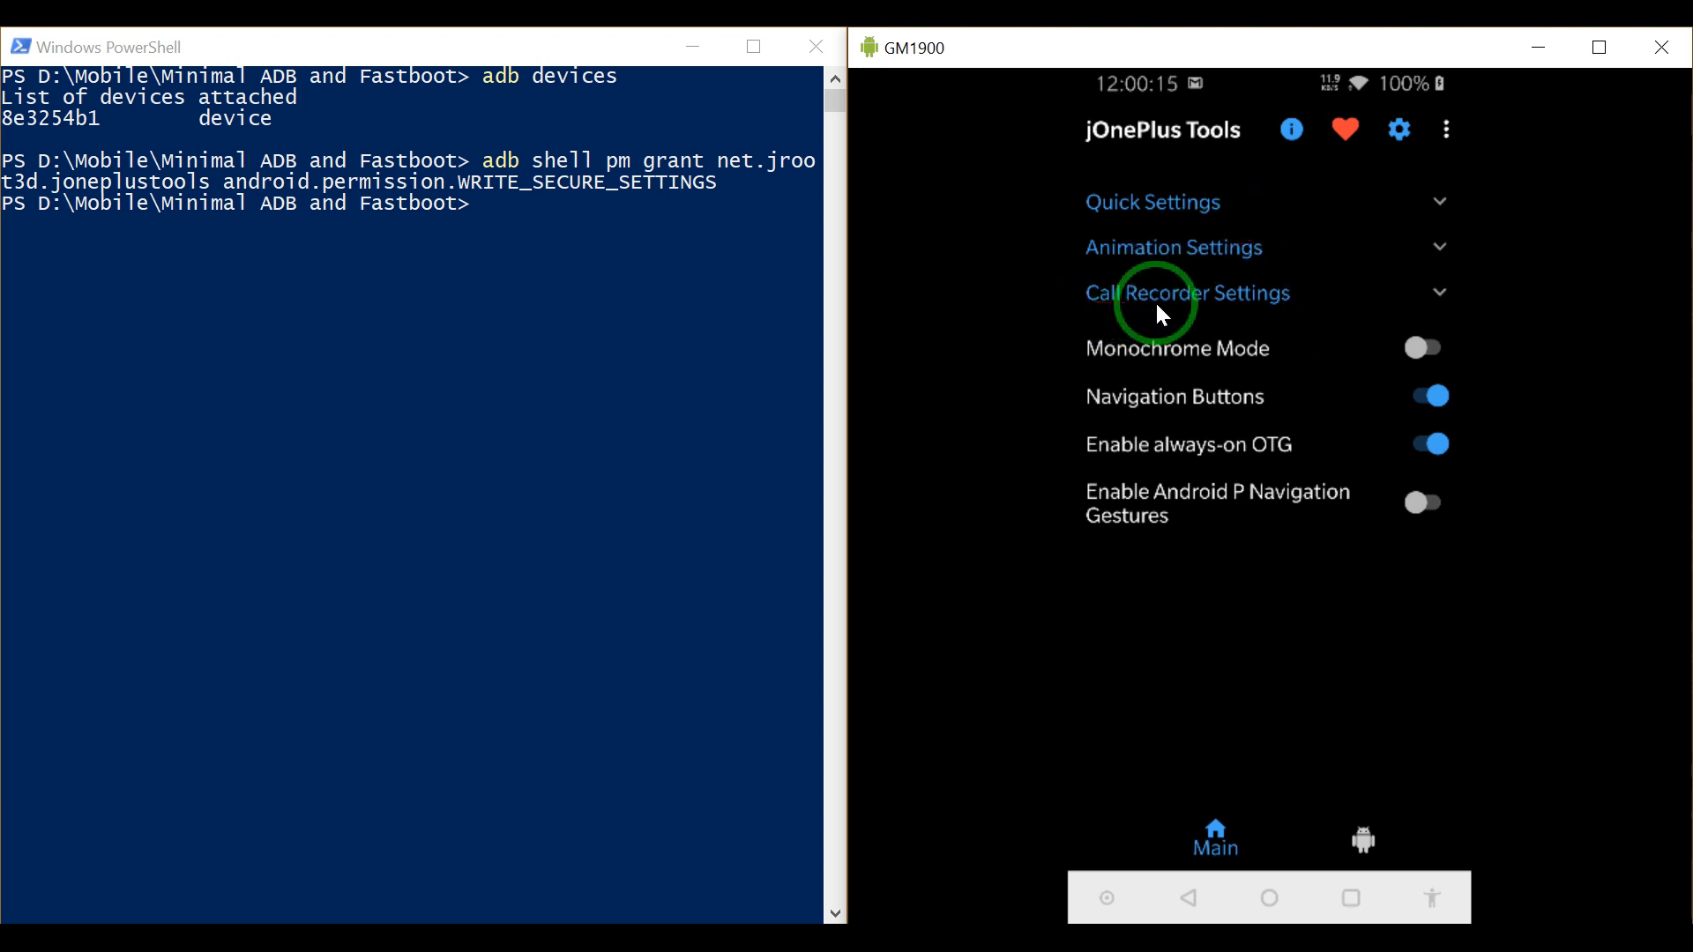
# Step: Expand Call Recorder Settings, switch on Call Recorder Service, and leave the app
pyautogui.click(1436, 292)
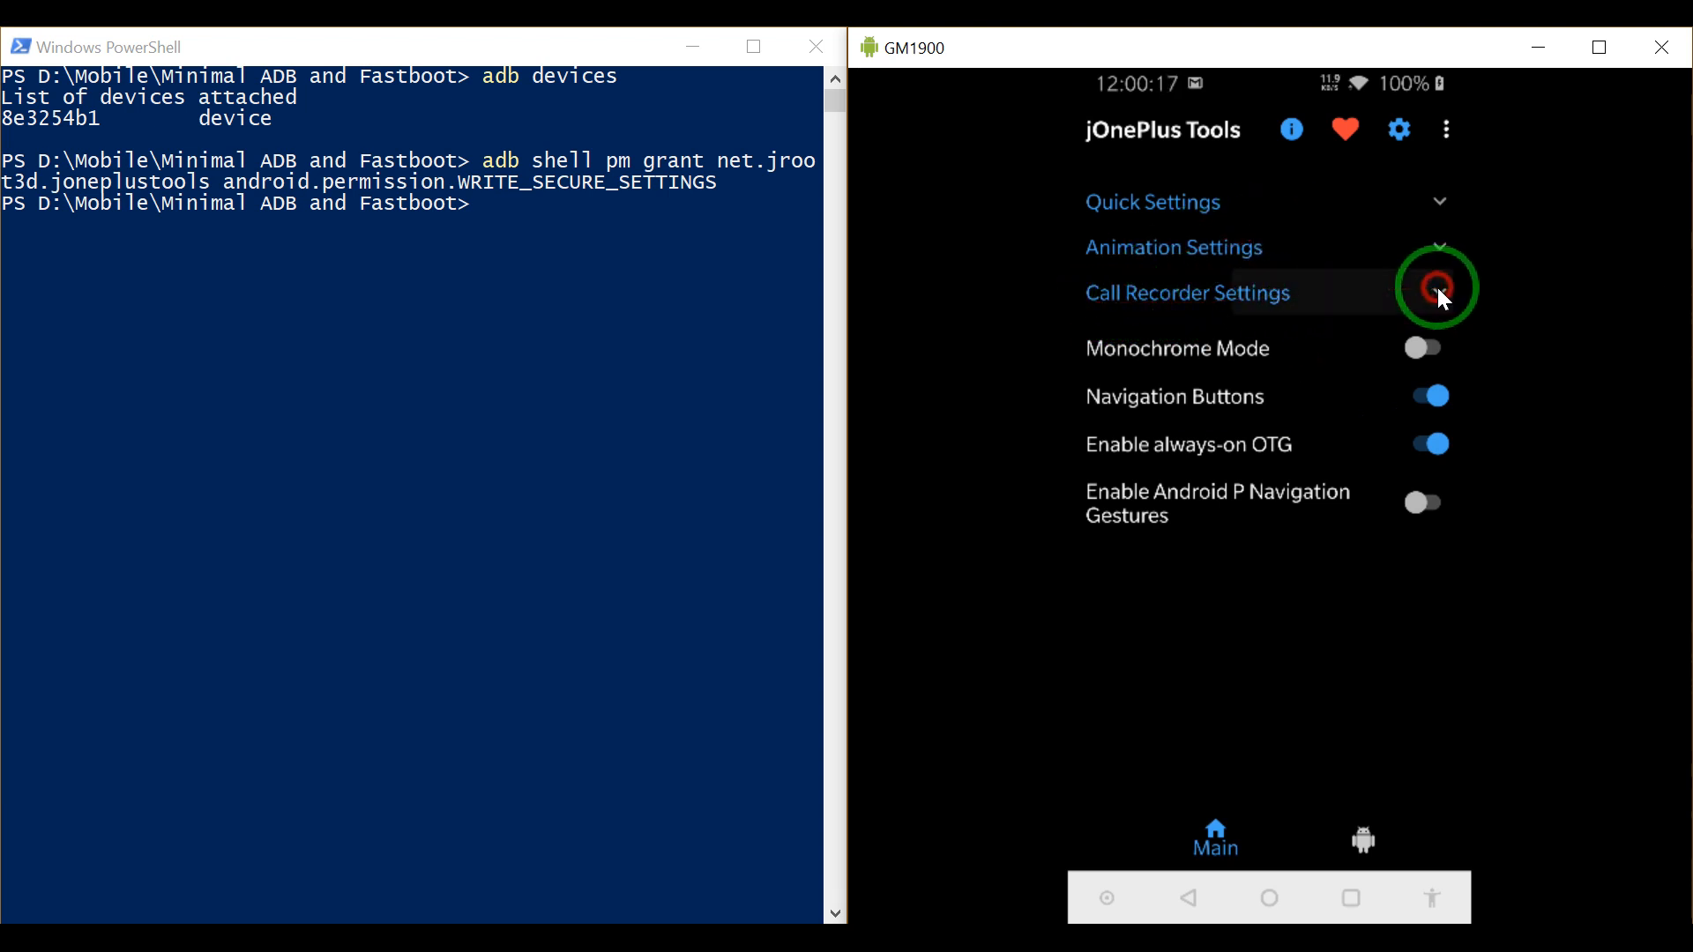
pyautogui.click(1187, 292)
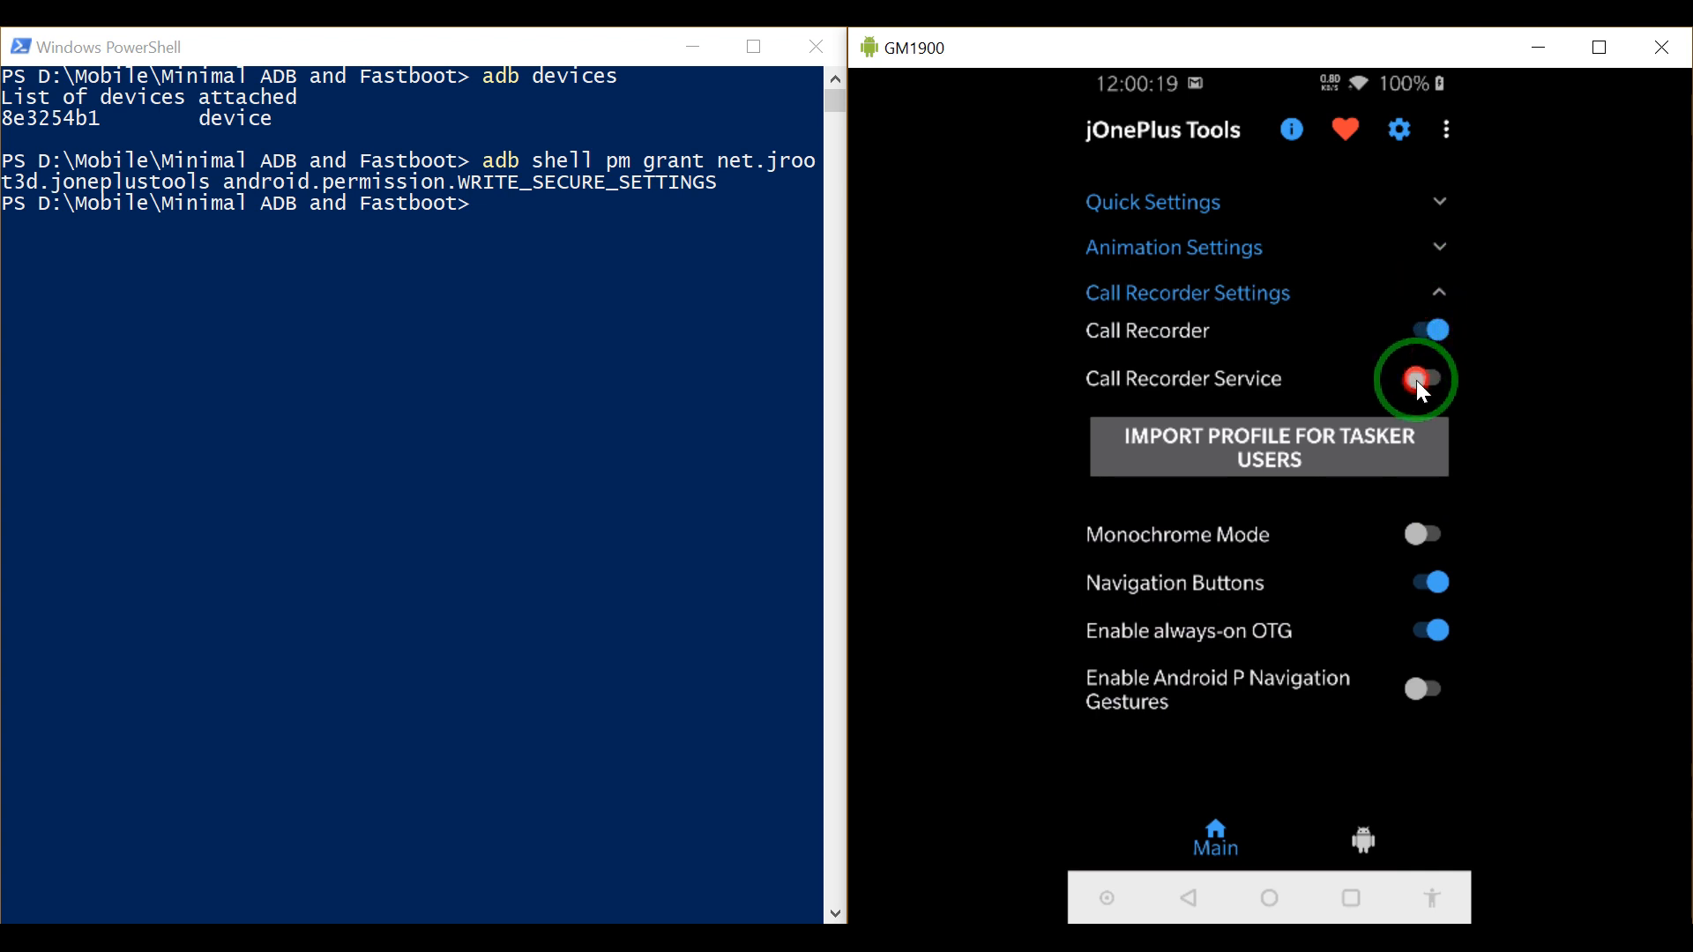
pyautogui.click(1424, 379)
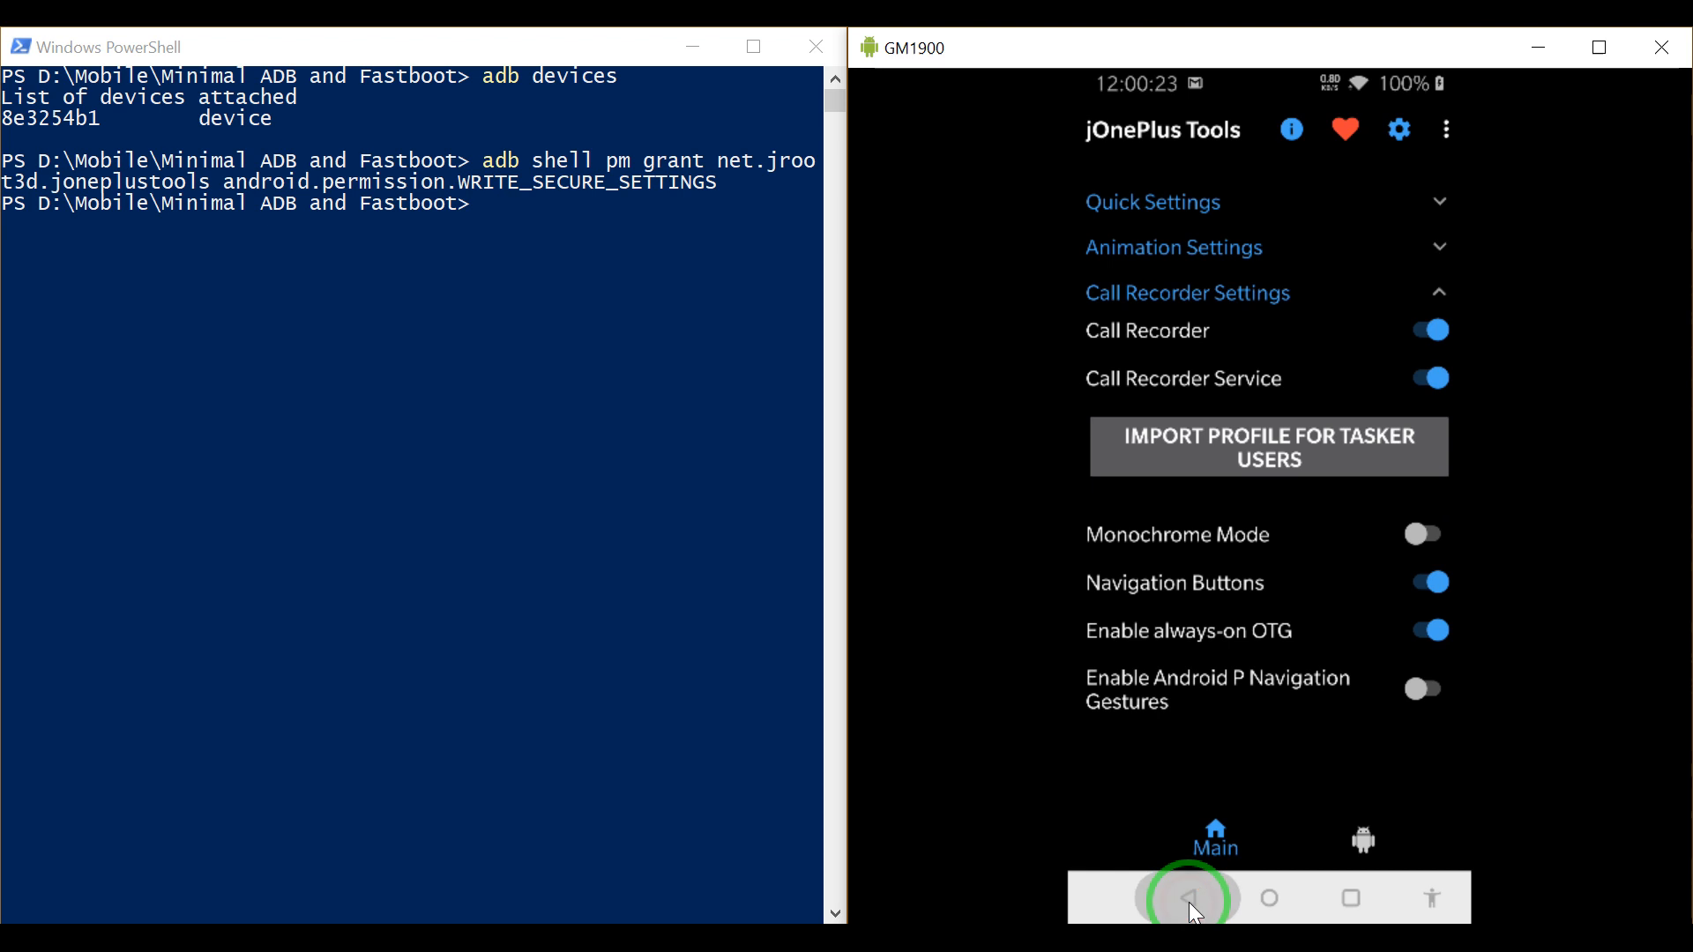
pyautogui.click(1189, 895)
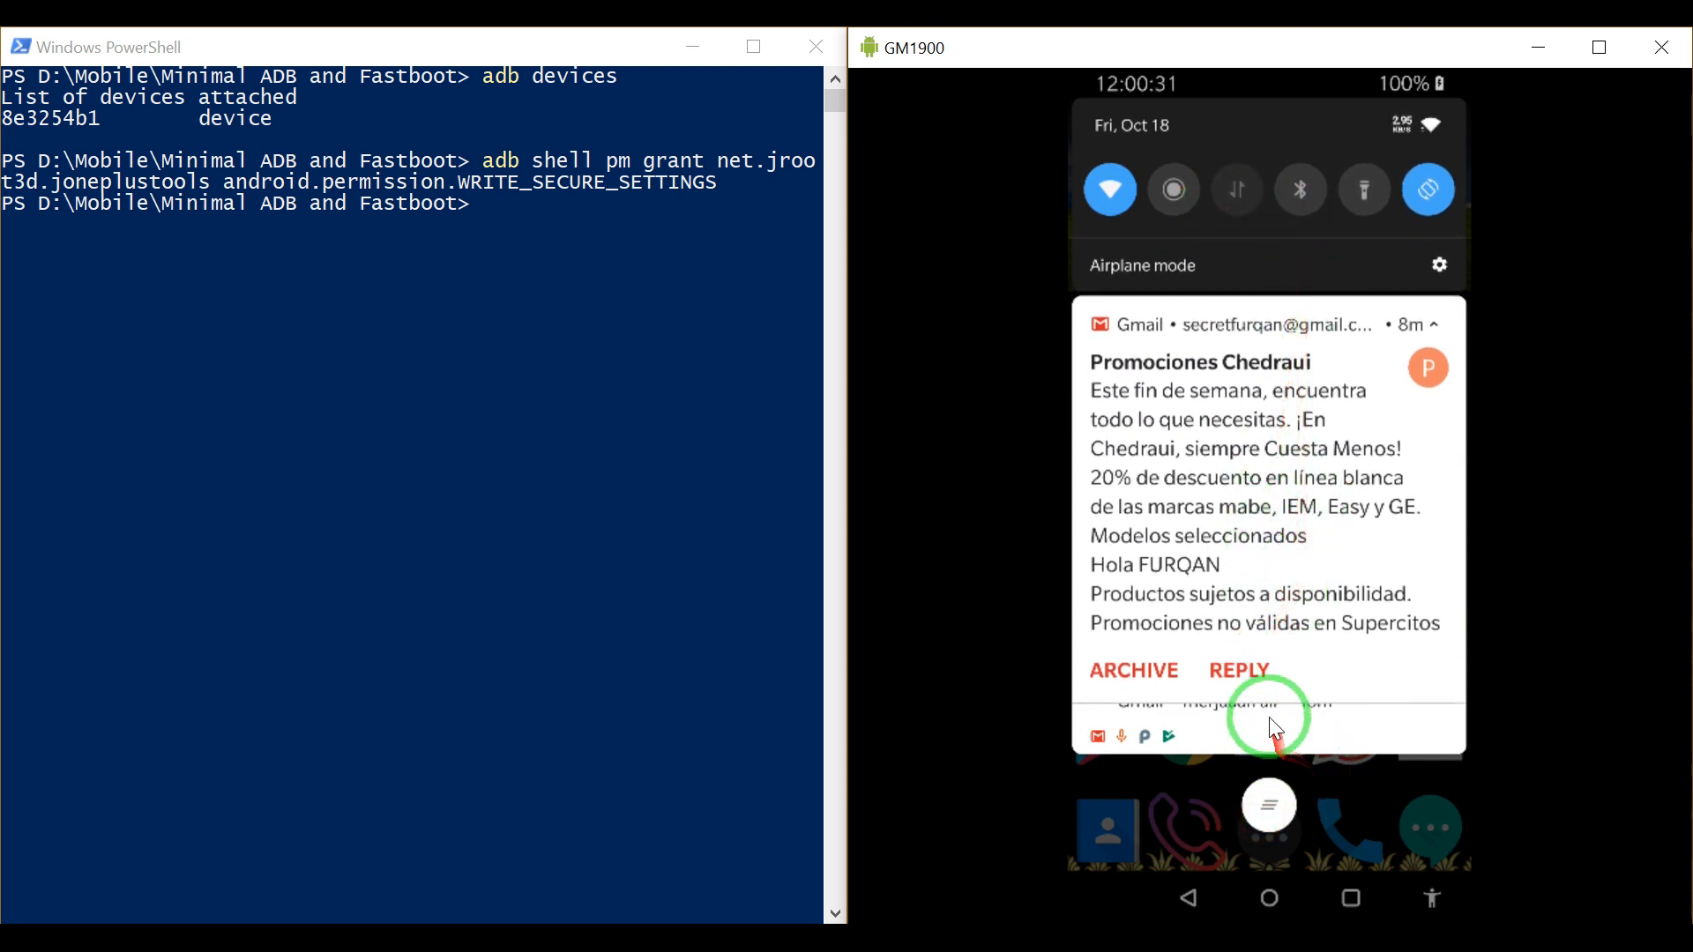
pyautogui.moveTo(1285, 577)
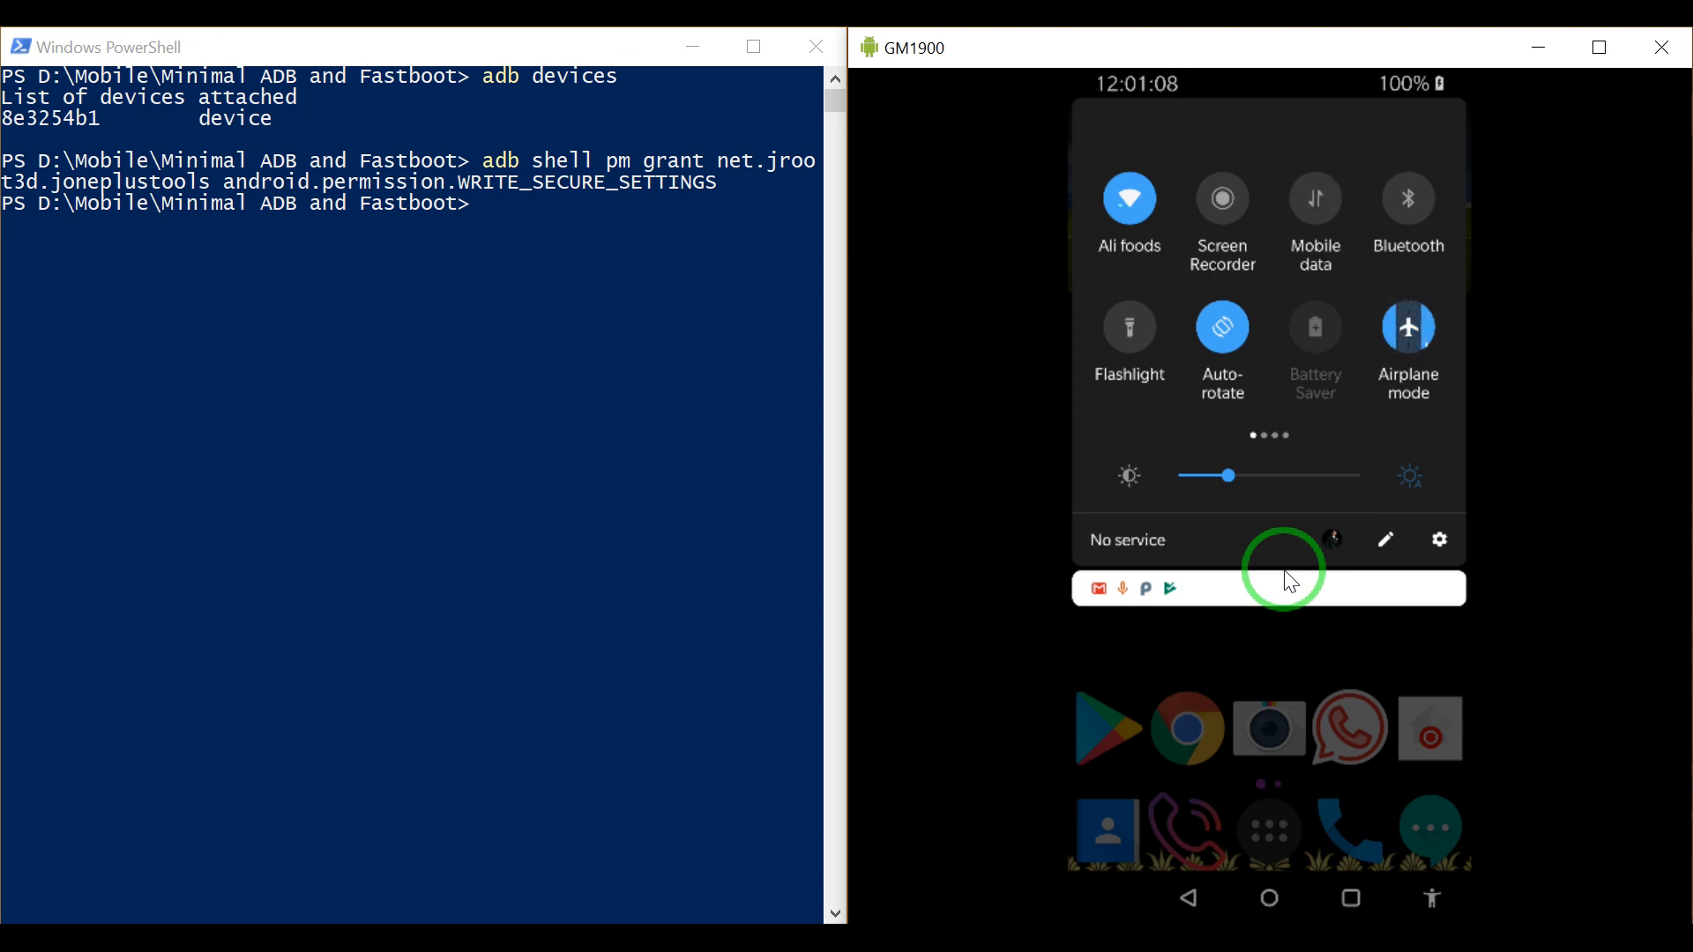
pyautogui.click(1407, 328)
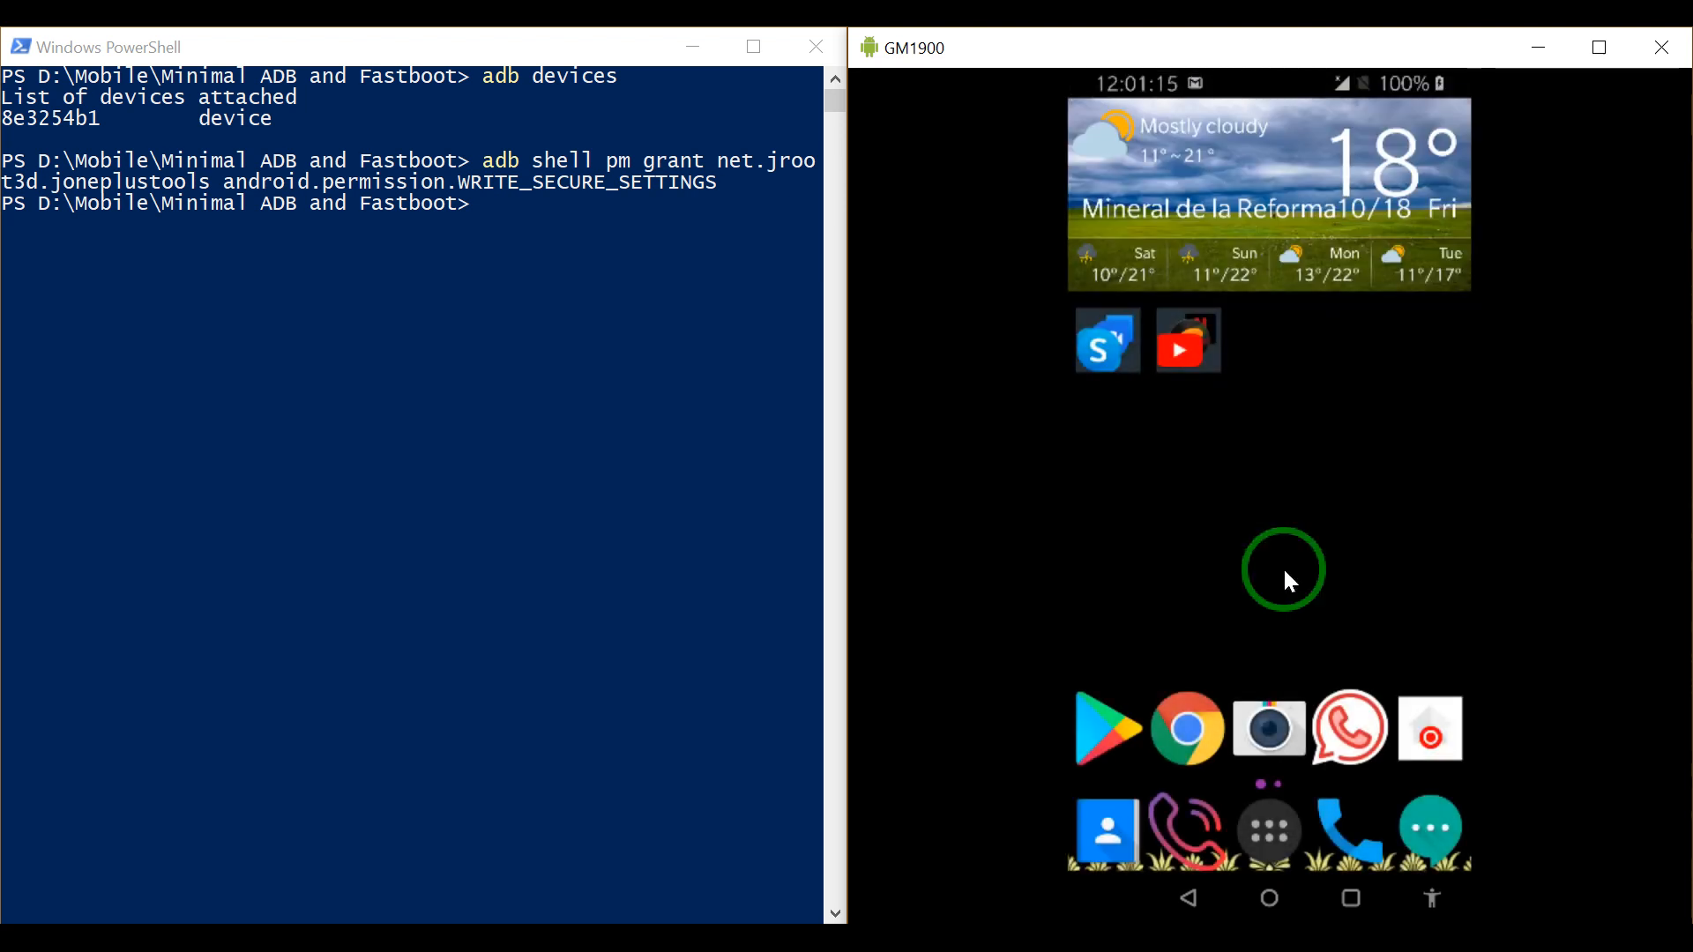
# Step: Dial a test number in the OnePlus Phone app and place the call
pyautogui.click(1348, 727)
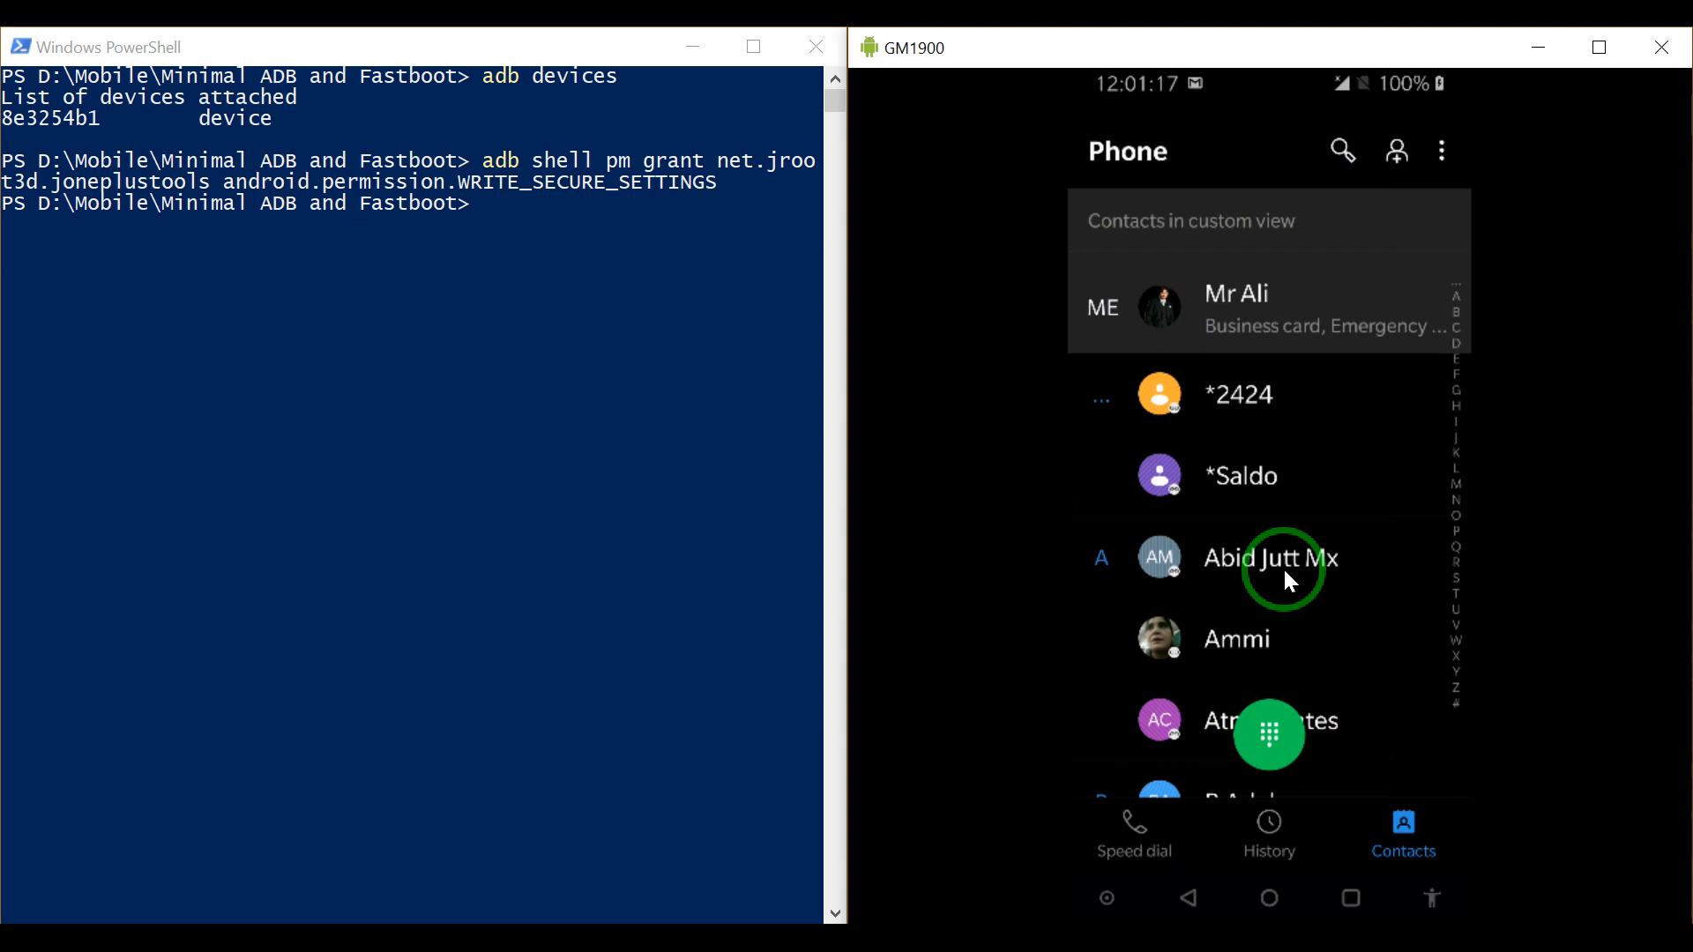
pyautogui.click(1268, 736)
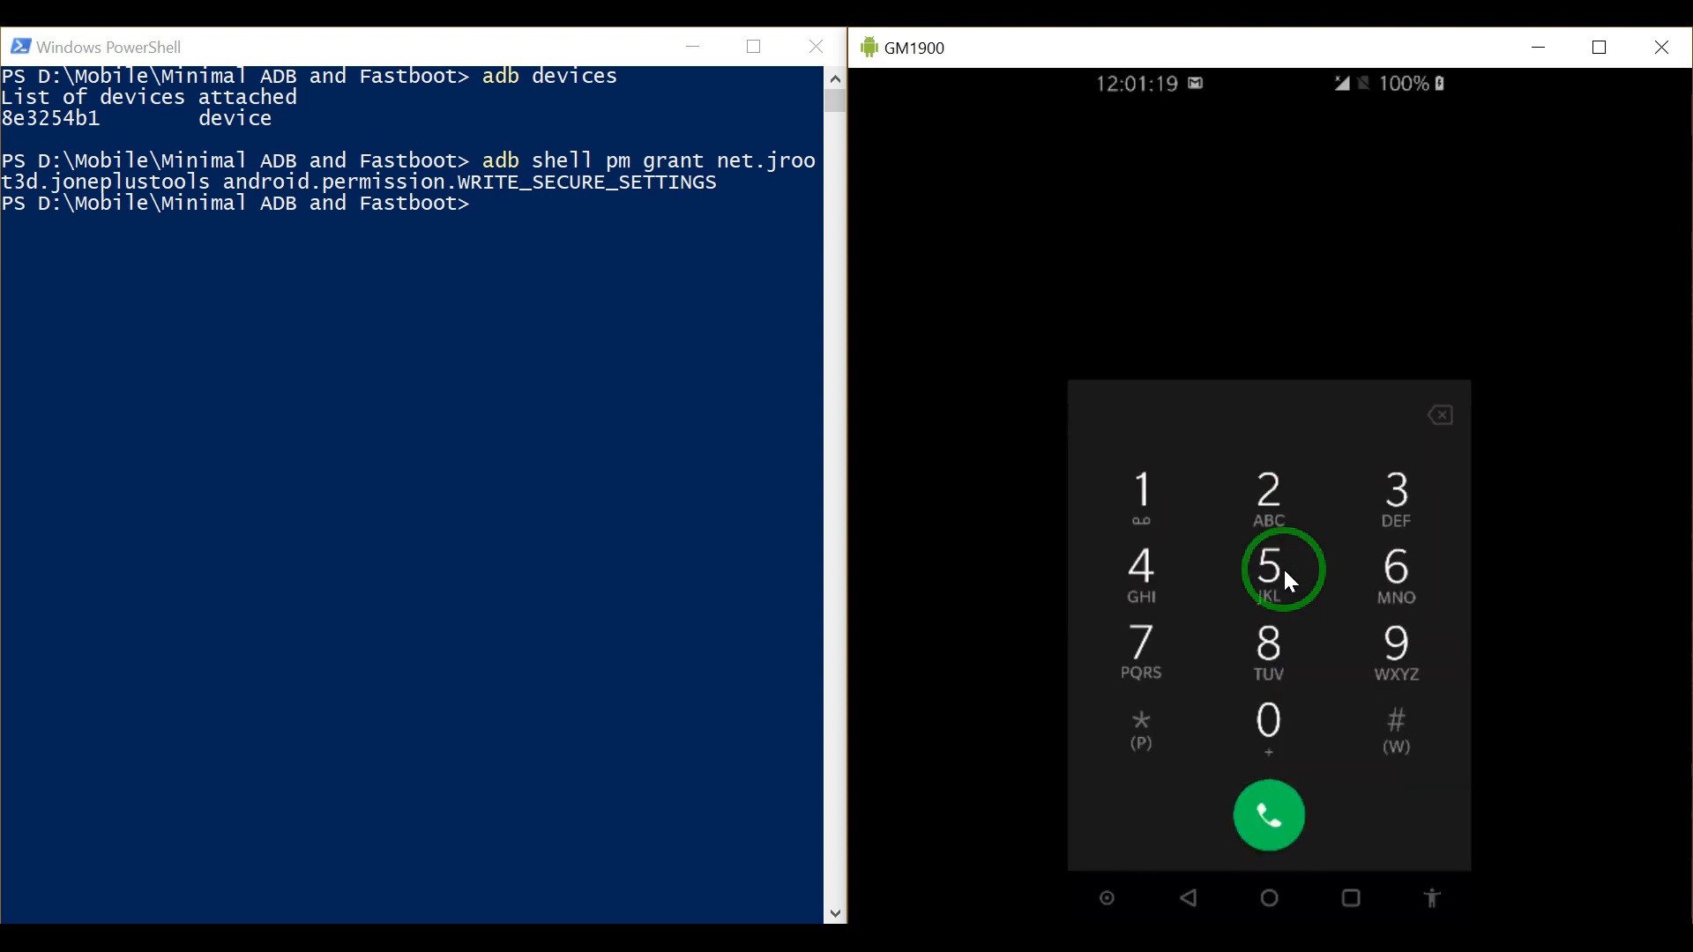
pyautogui.click(1268, 570)
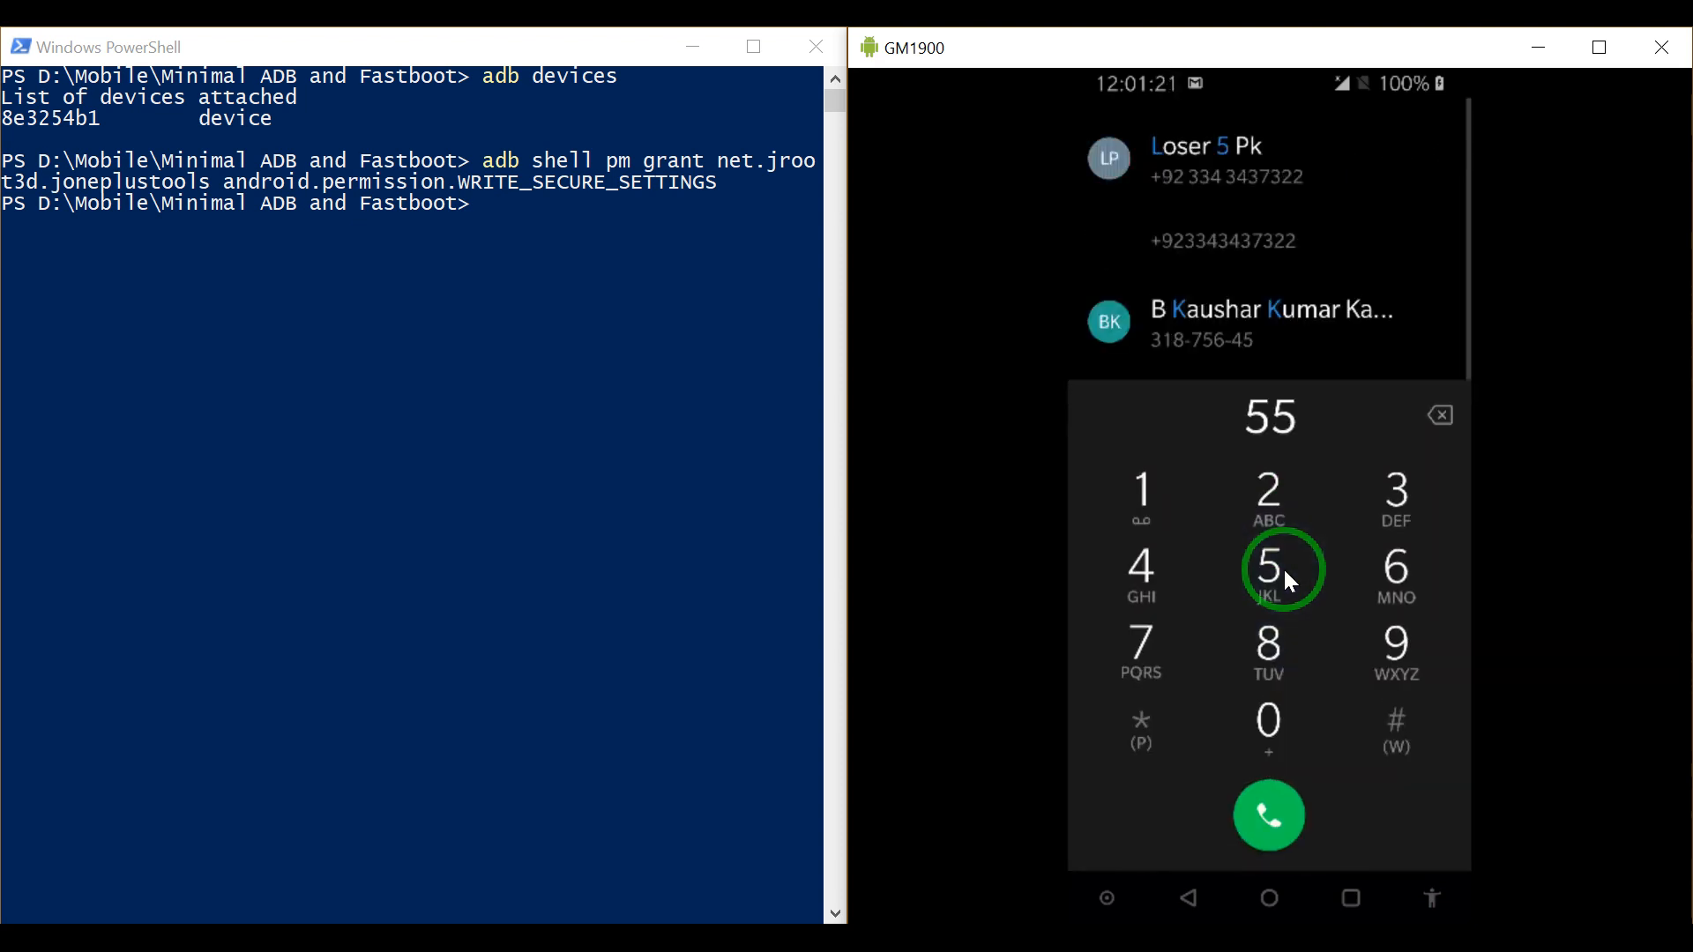
pyautogui.click(1140, 500)
pyautogui.write(' 4019 4602')
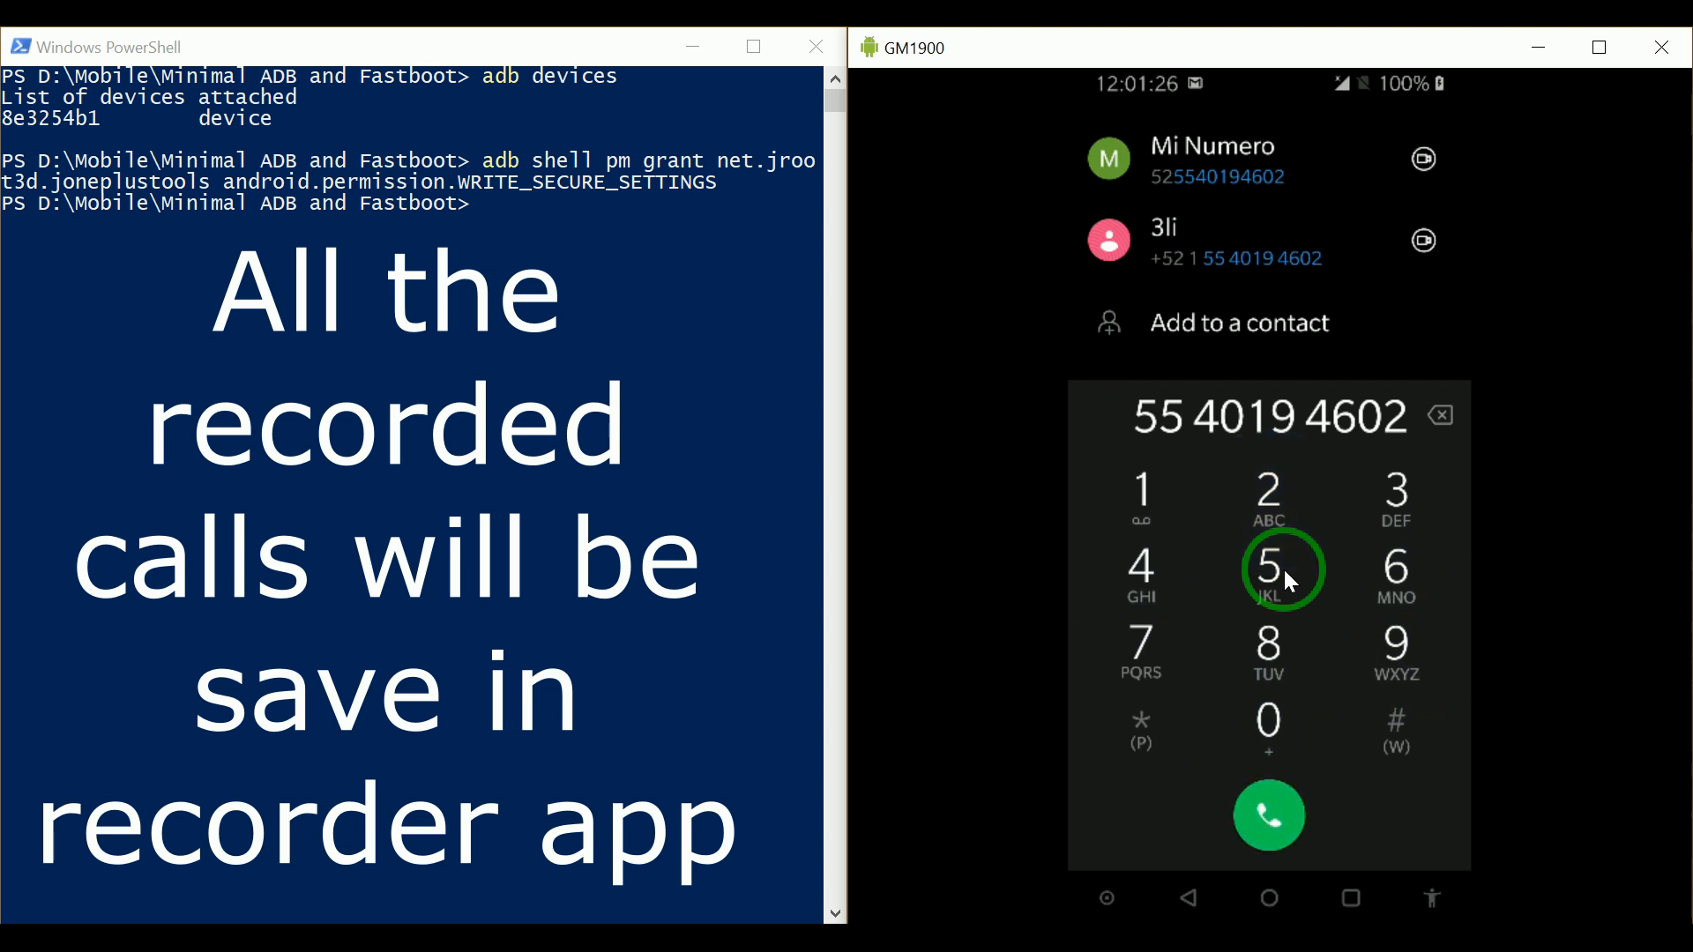
pyautogui.click(1268, 815)
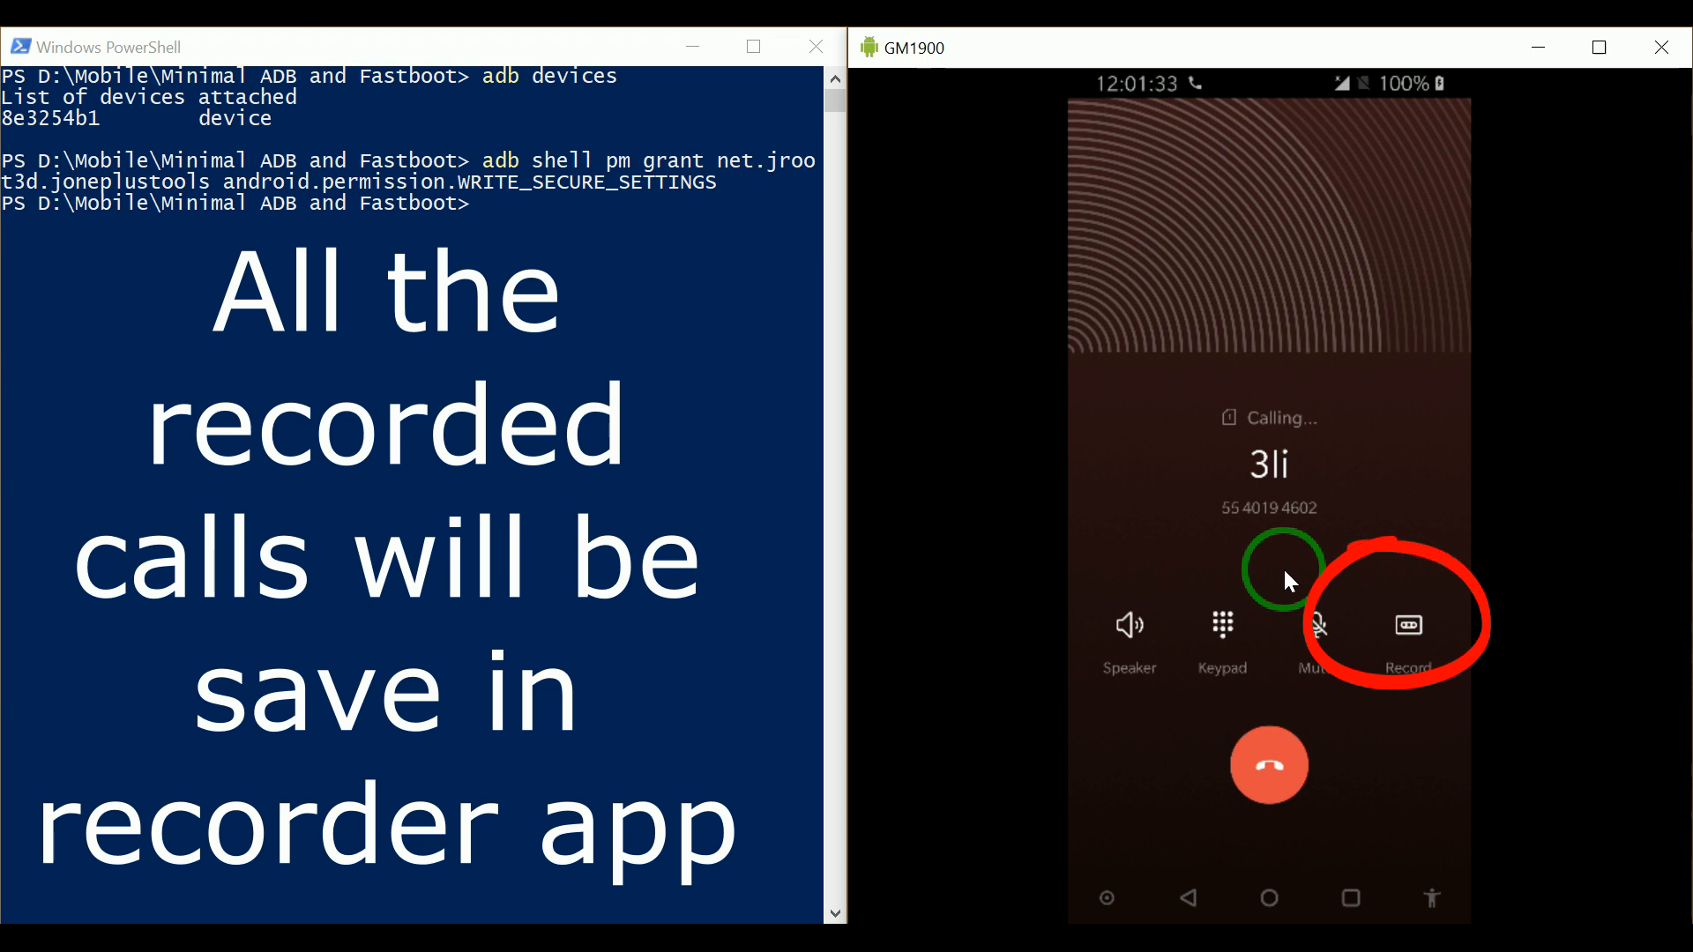
# Step: Start recording the call, hang up, and return to the home screen
pyautogui.click(1407, 624)
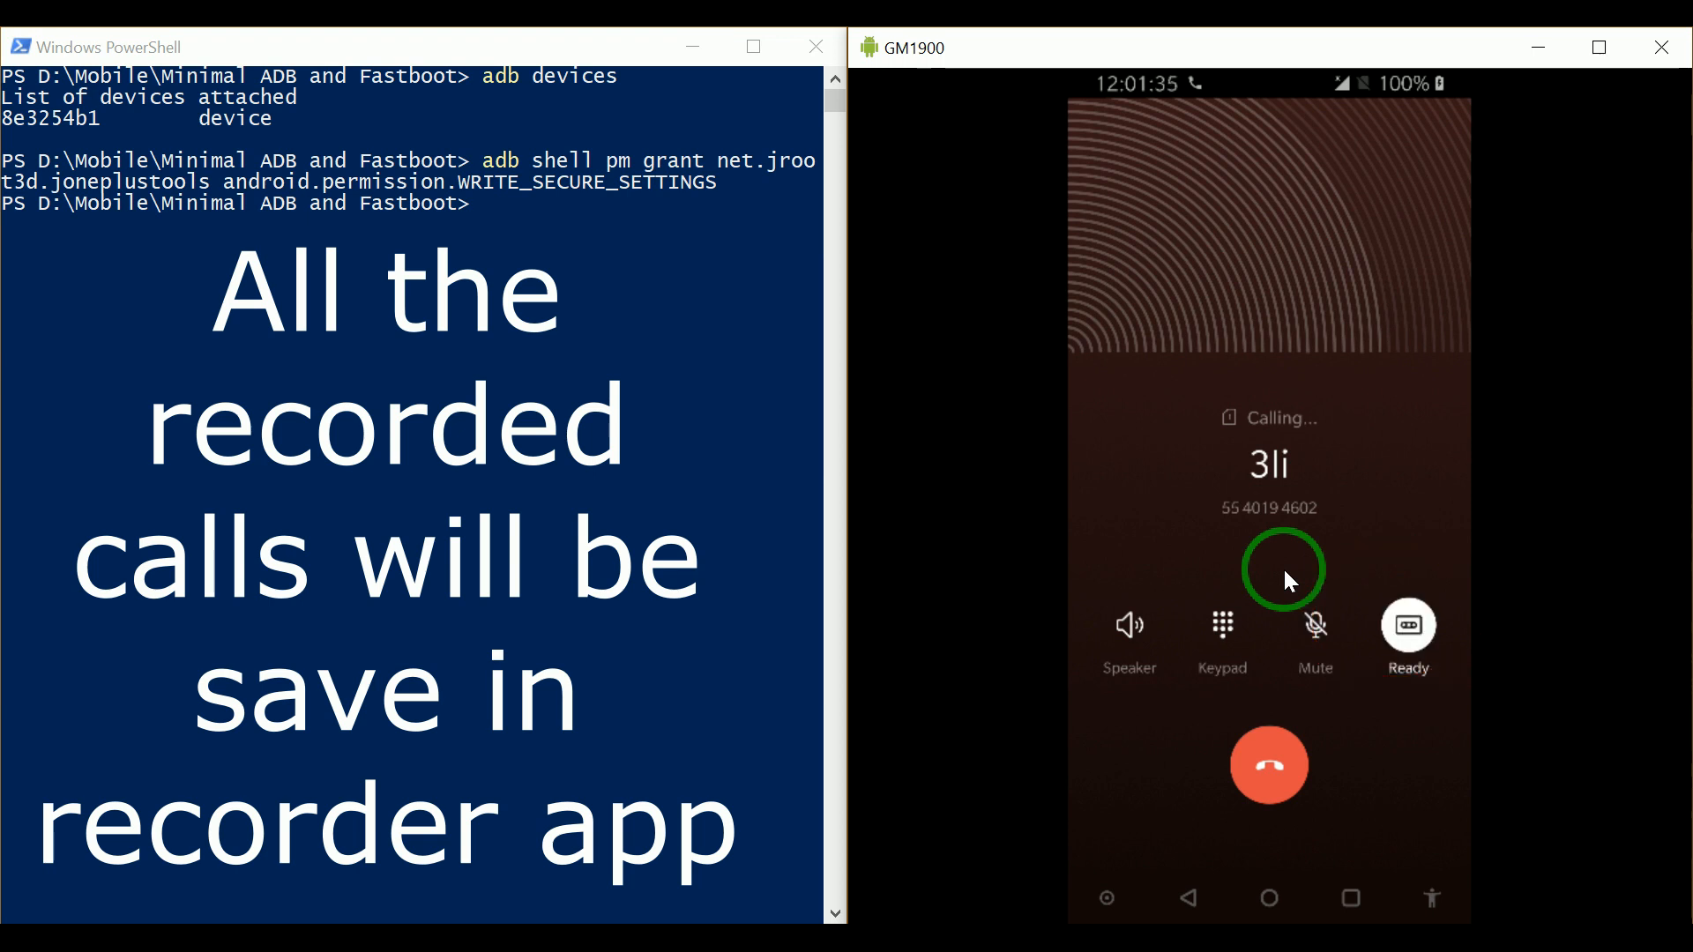
pyautogui.click(1407, 624)
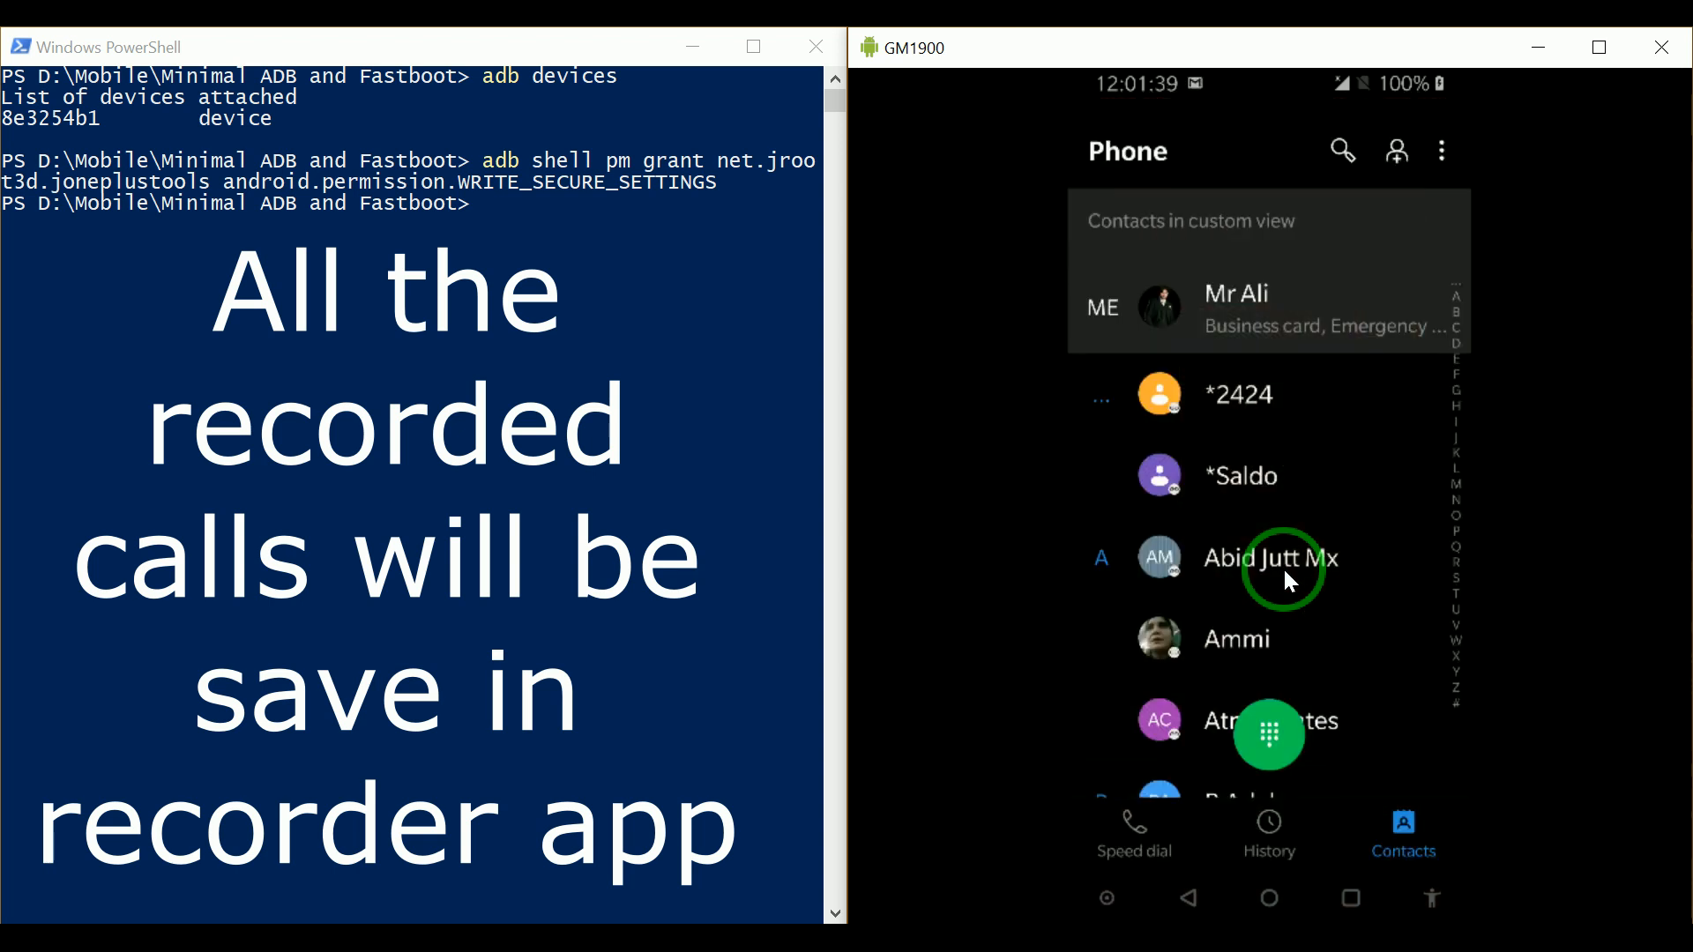
pyautogui.click(1268, 897)
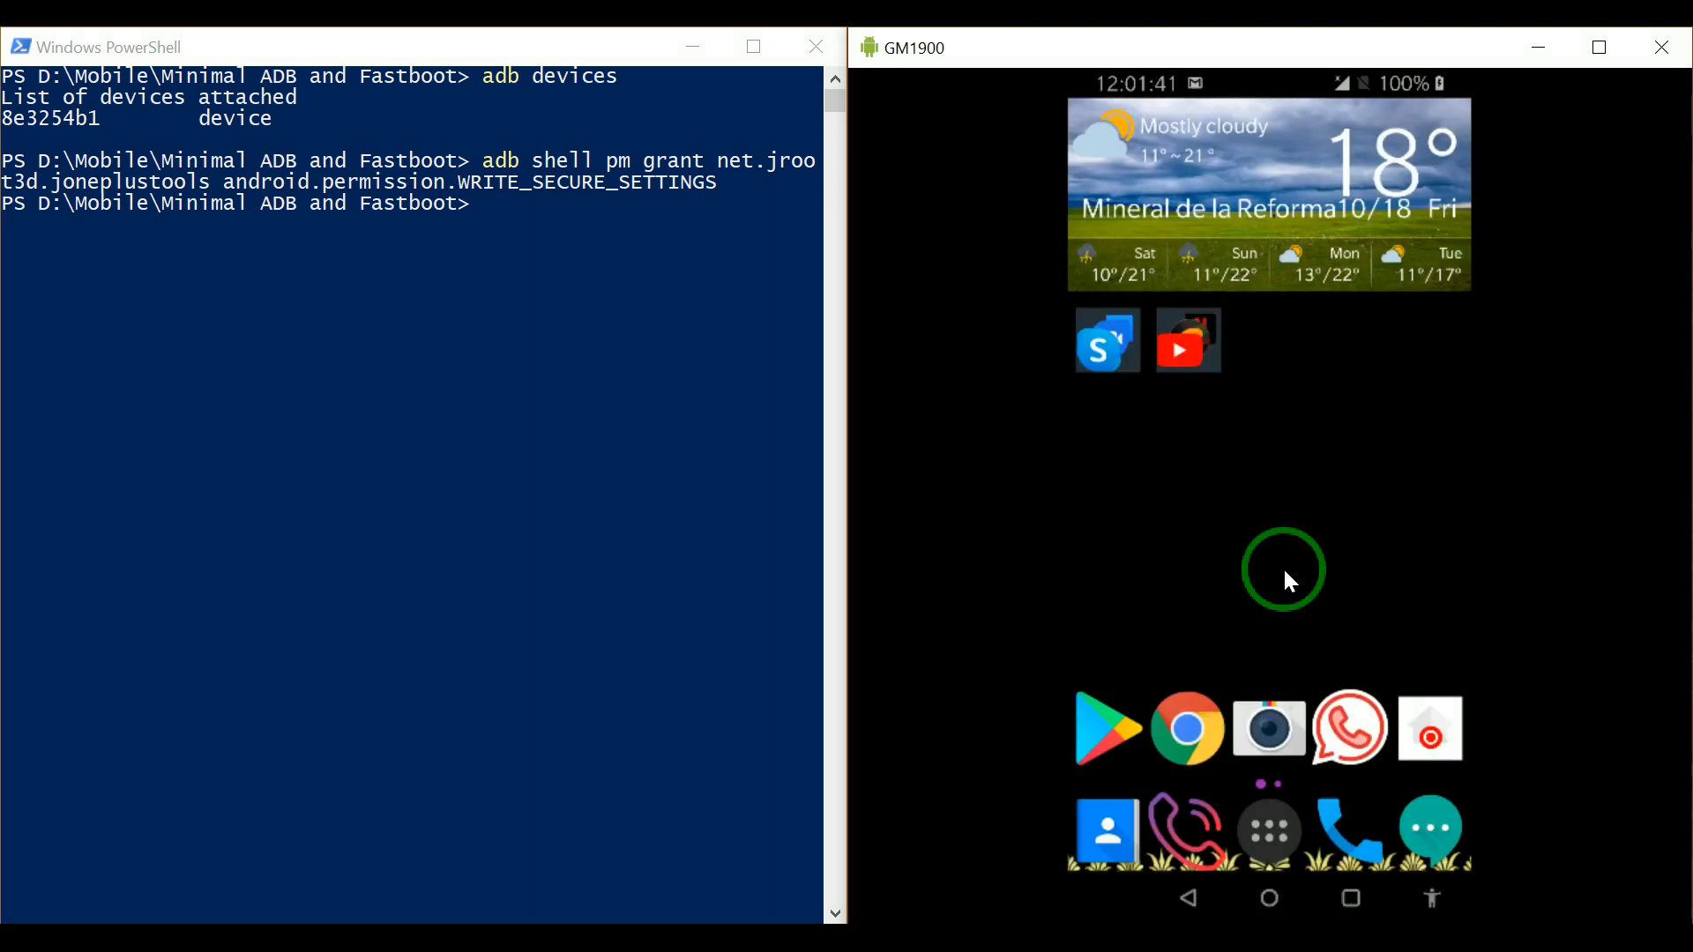